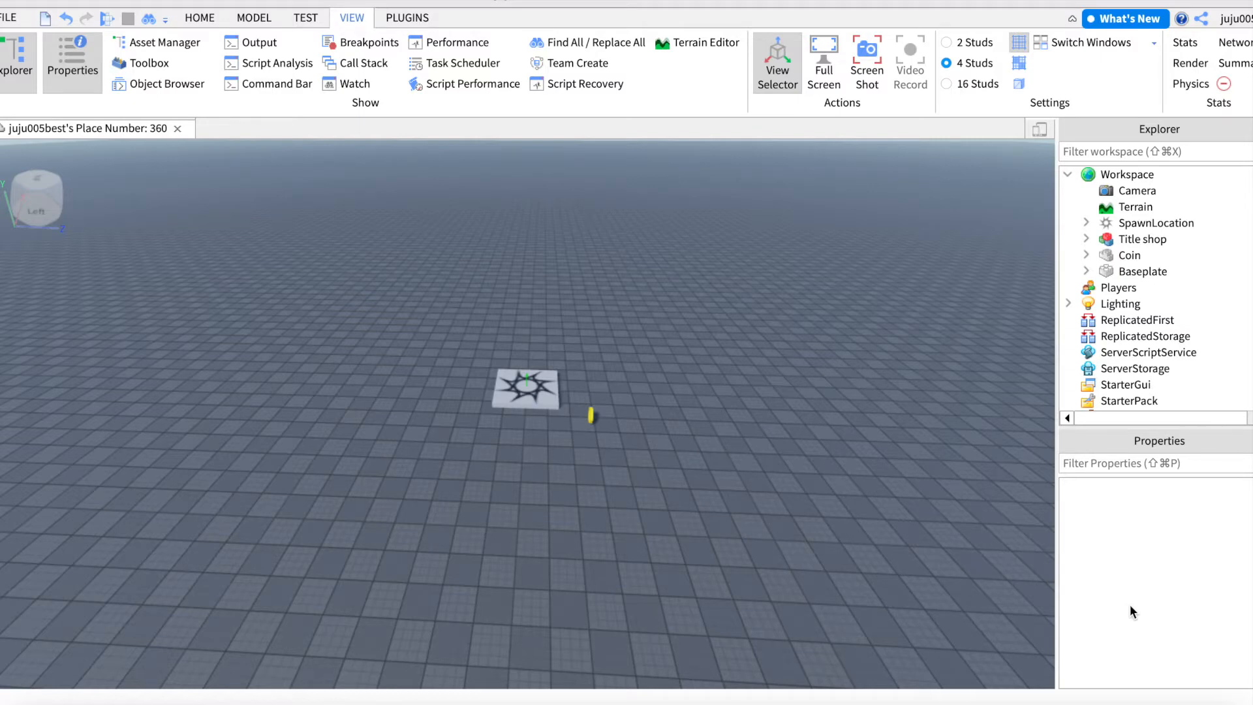
{"action": "mouse_move", "coordinate": [825, 552]}
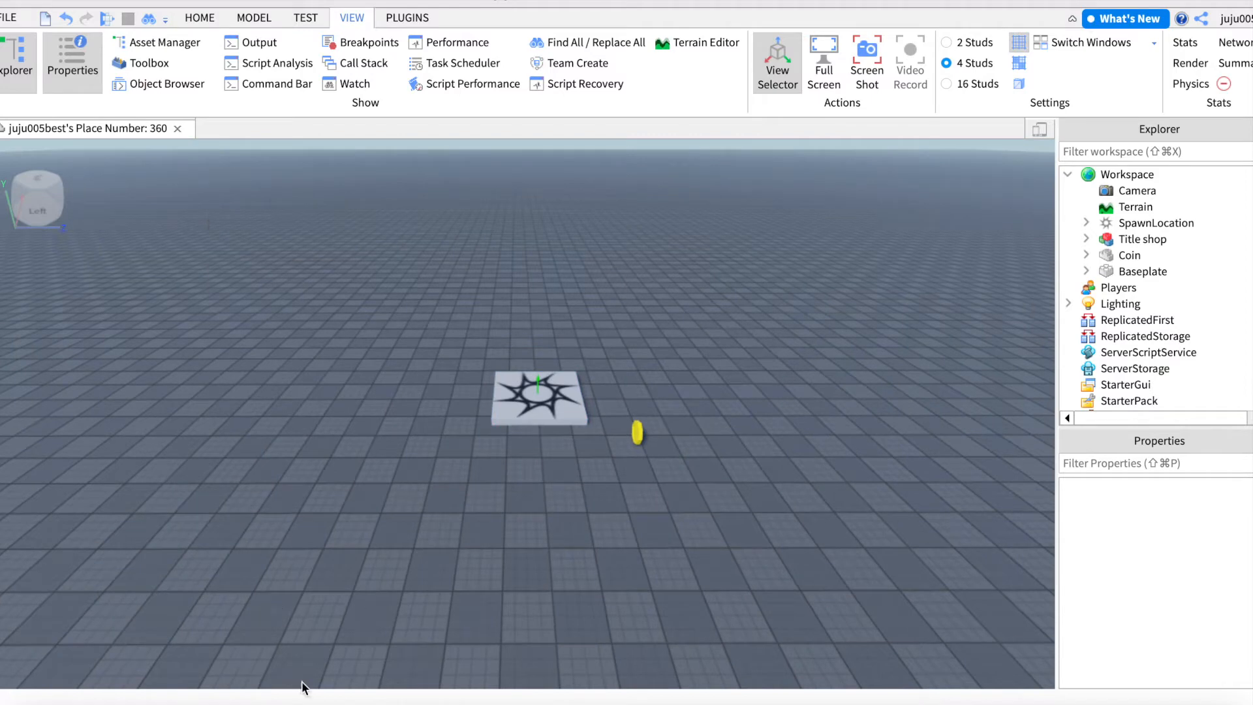
{"action": "mouse_move", "coordinate": [556, 613]}
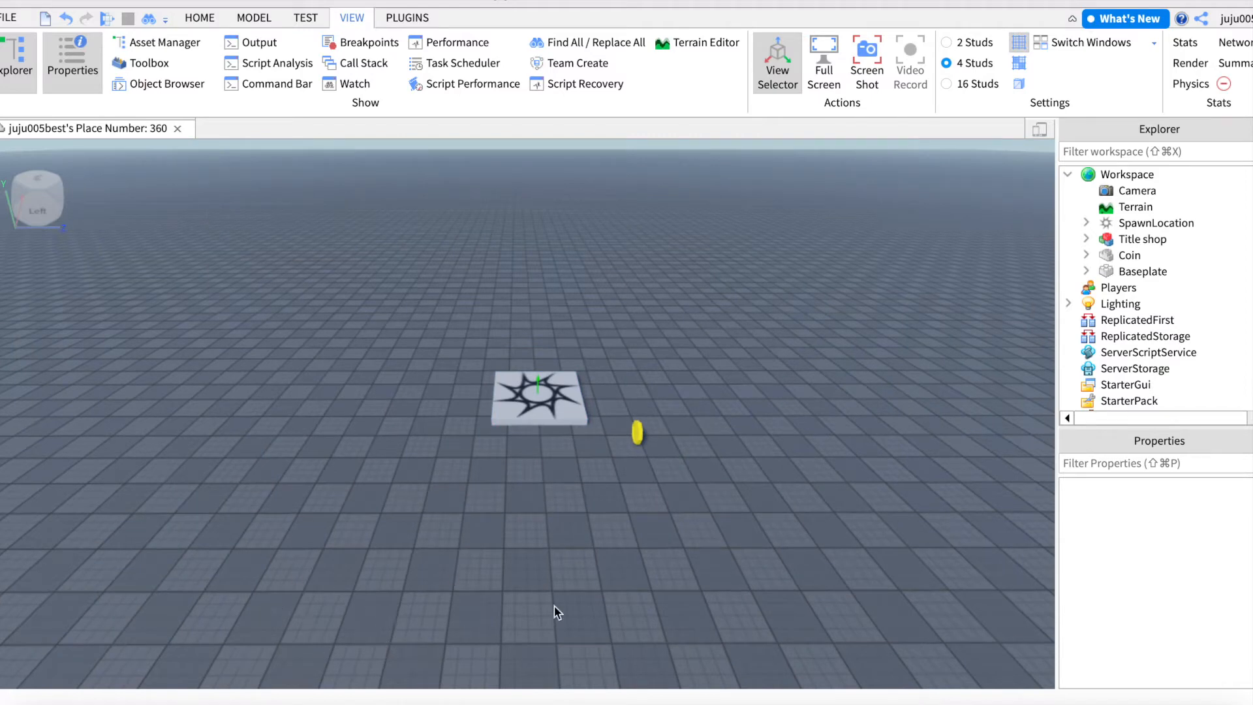
{"action": "mouse_move", "coordinate": [70, 153]}
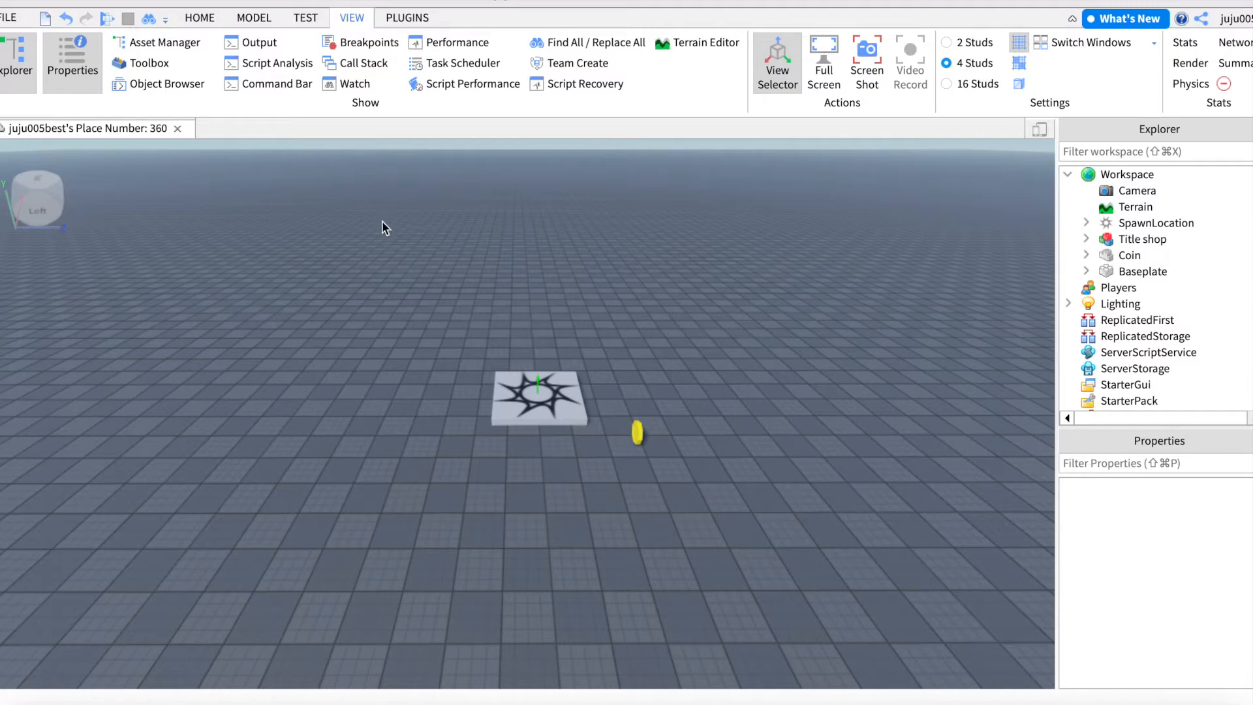
Step: Move the Title shop's StarterGui and other contents into their matching services
{"action": "left_click", "coordinate": [1089, 238]}
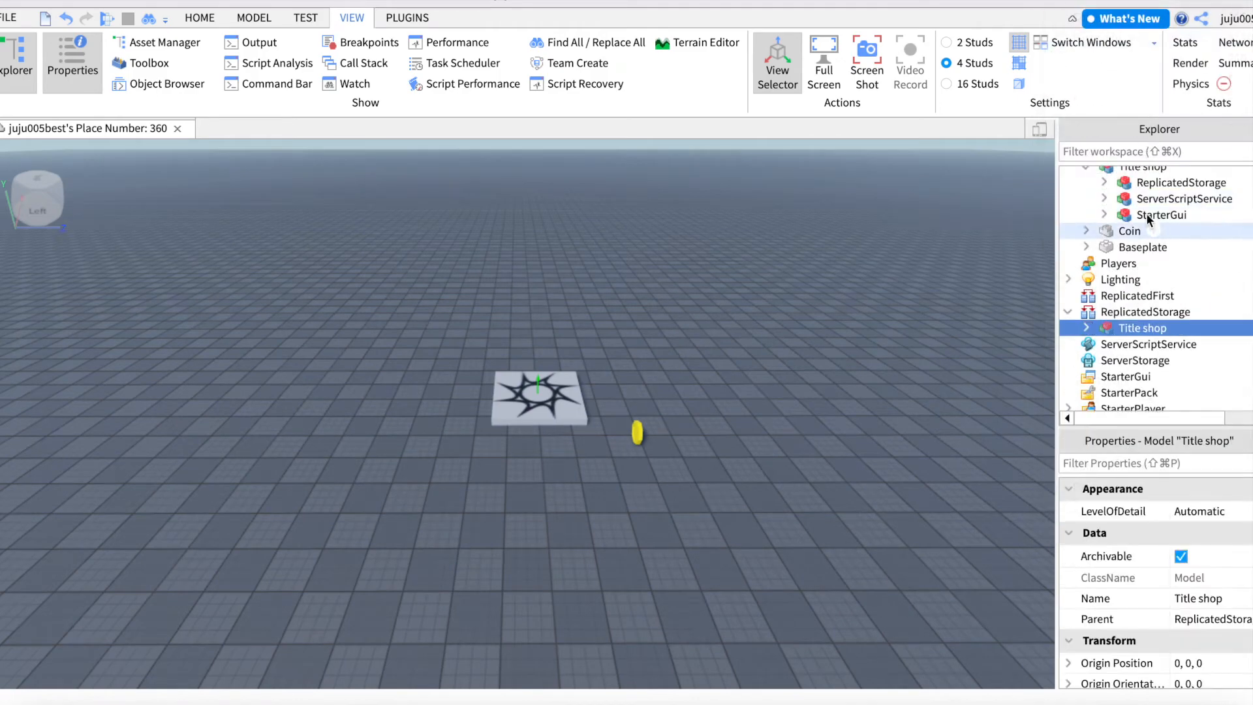
{"action": "left_click", "coordinate": [200, 17]}
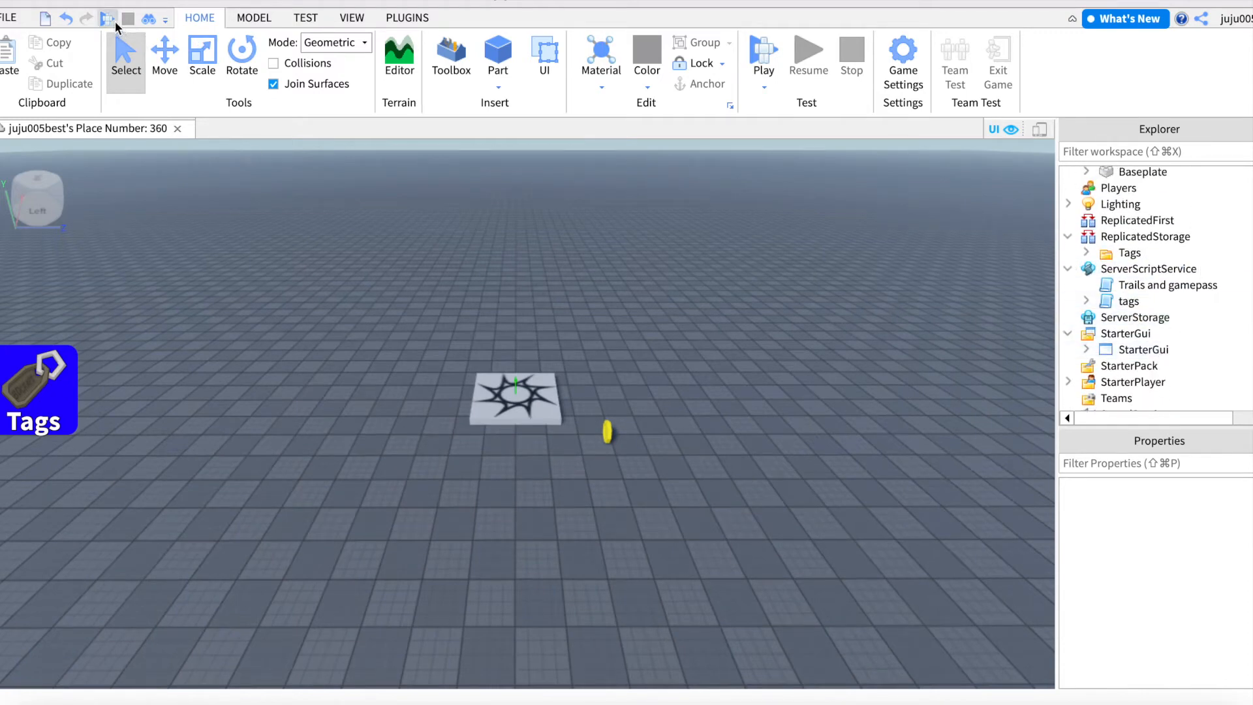
Step: Start a playtest and open the Tags shop
{"action": "left_click", "coordinate": [762, 55]}
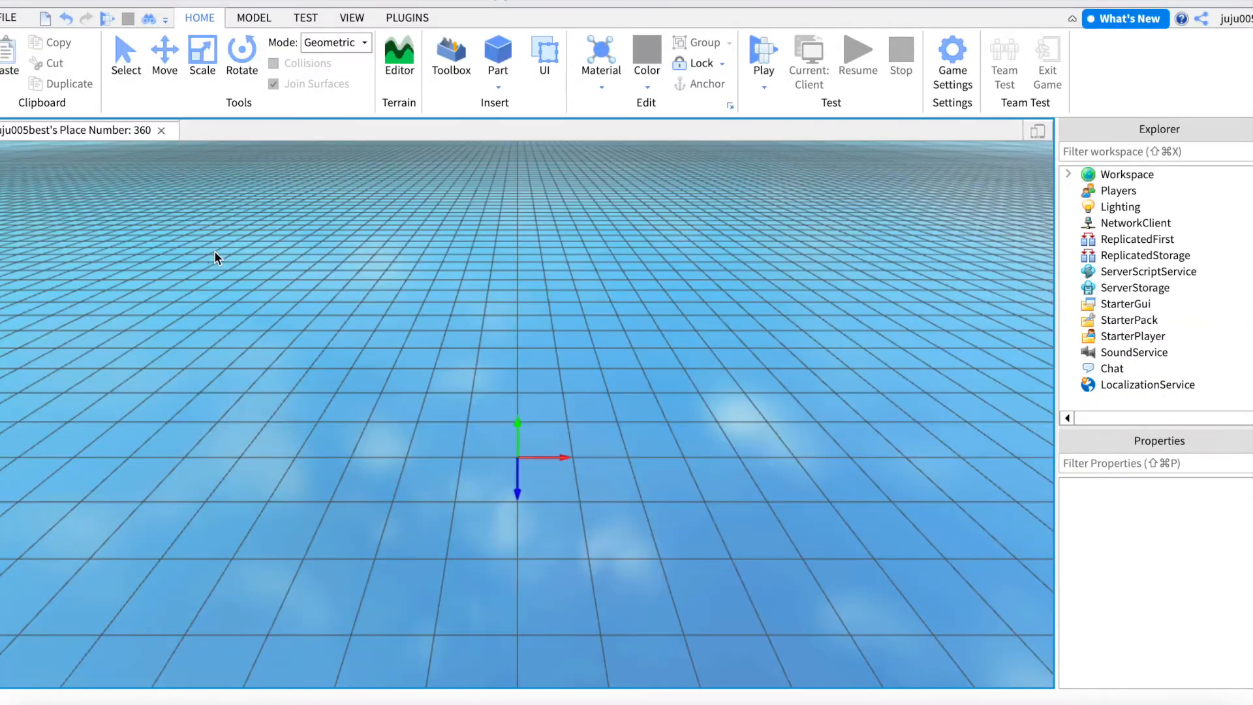
{"action": "left_click", "coordinate": [762, 49]}
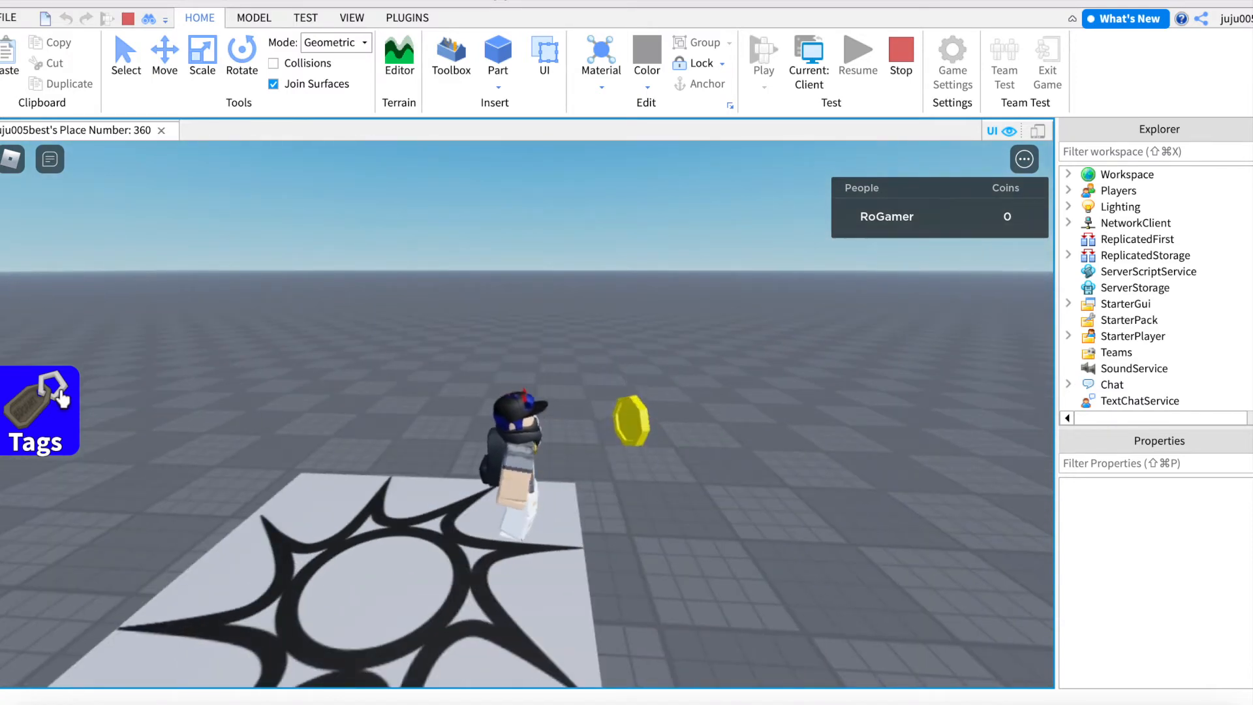
{"action": "left_click", "coordinate": [38, 410]}
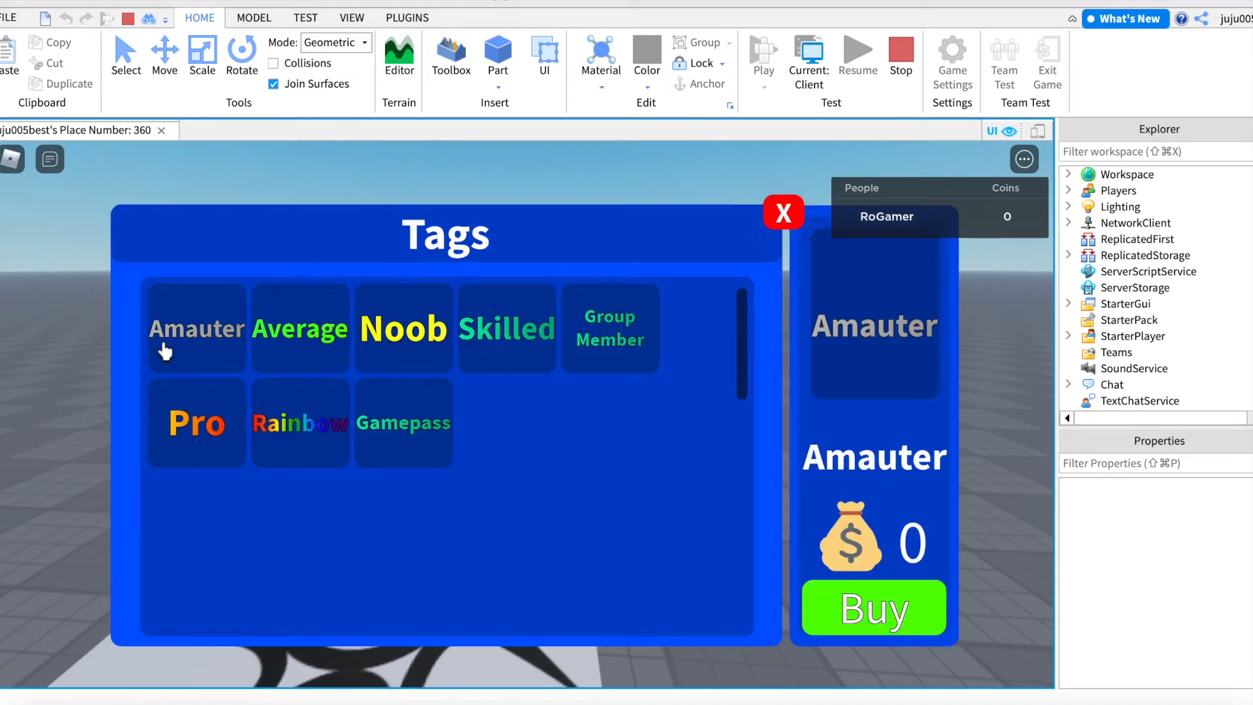
Step: Preview the Noob and other tags, then try buying the 1200-Robux Gamepass tag
{"action": "left_click", "coordinate": [403, 328]}
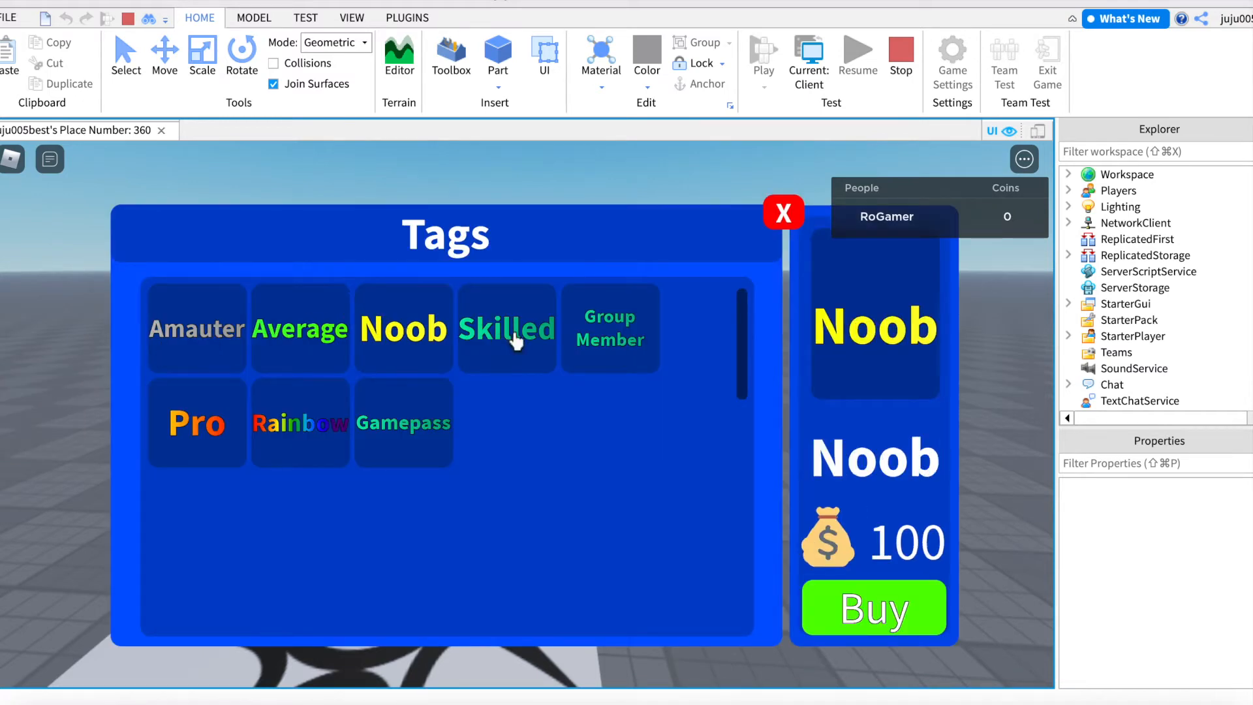
{"action": "left_click", "coordinate": [403, 422]}
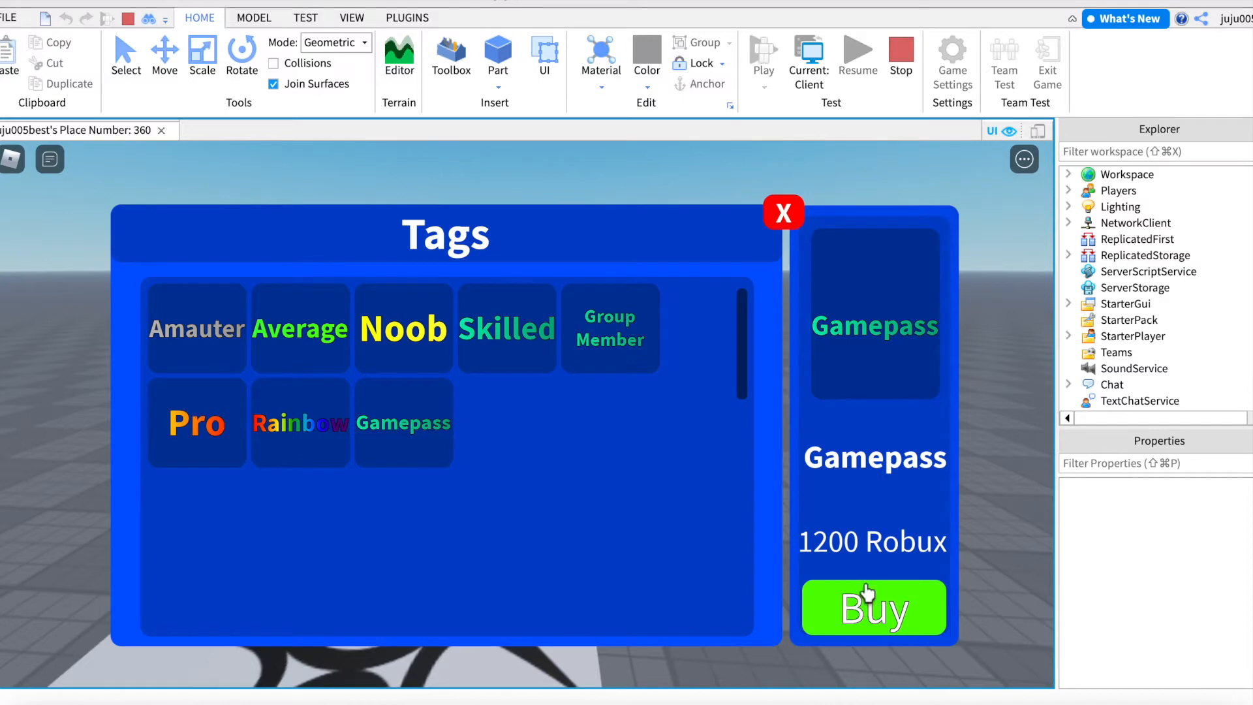
{"action": "mouse_move", "coordinate": [794, 557]}
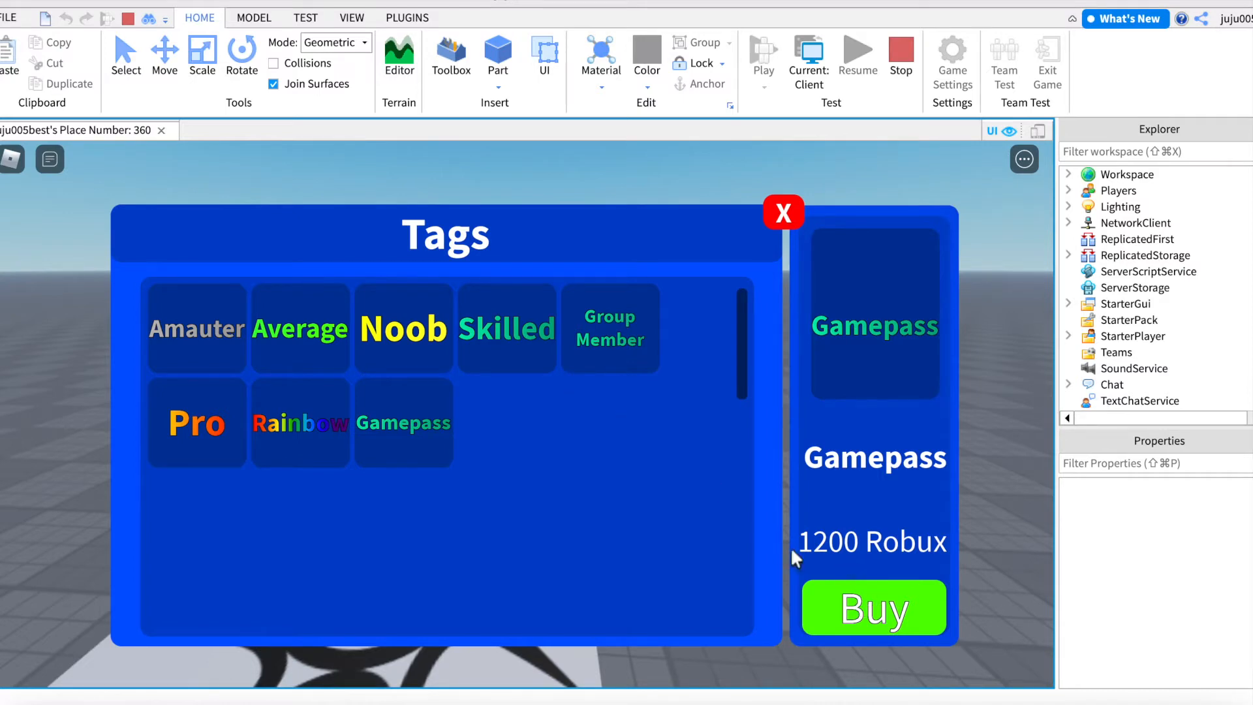
{"action": "mouse_move", "coordinate": [815, 588]}
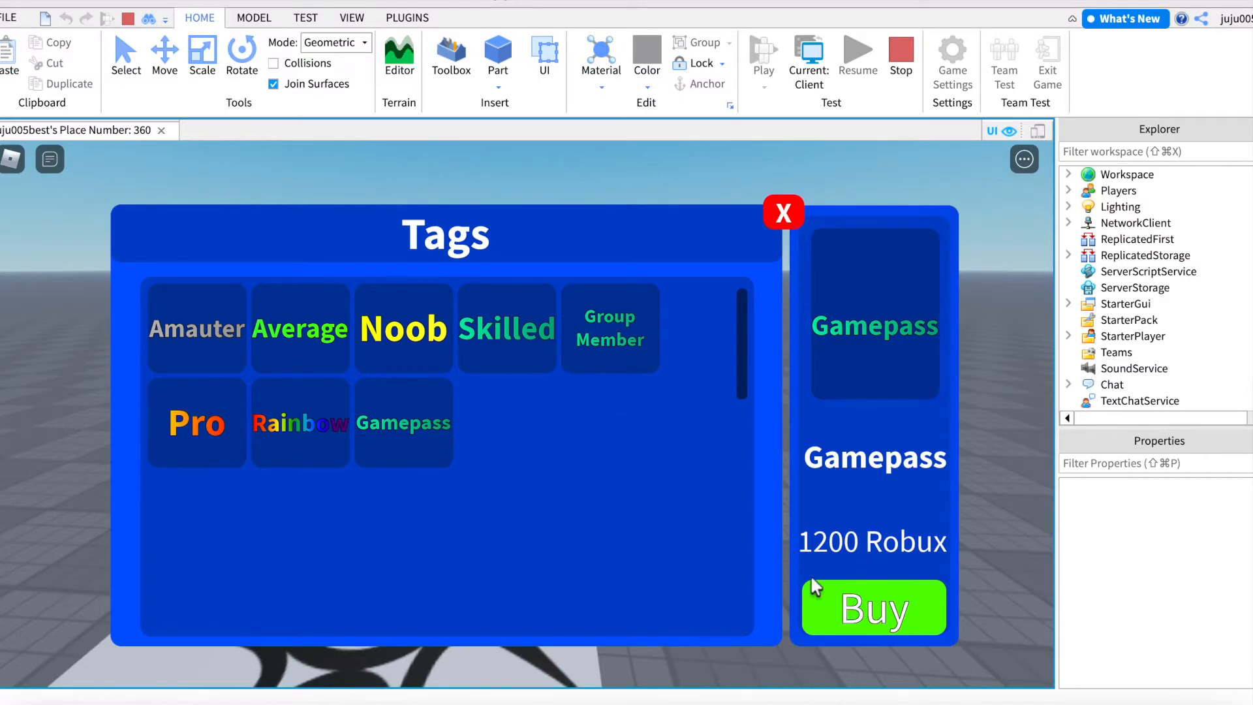
{"action": "left_click", "coordinate": [872, 606]}
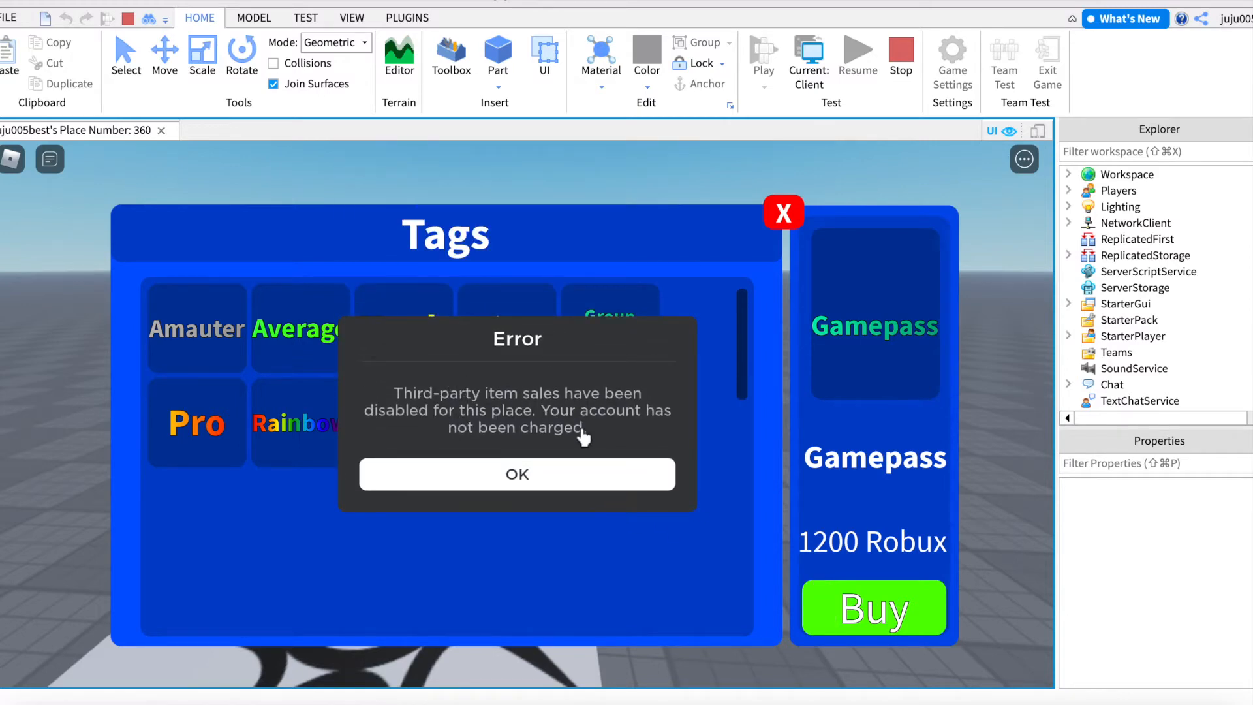
Step: Dismiss the purchase error, equip the Group Member tag, and close the shop
{"action": "left_click", "coordinate": [517, 473]}
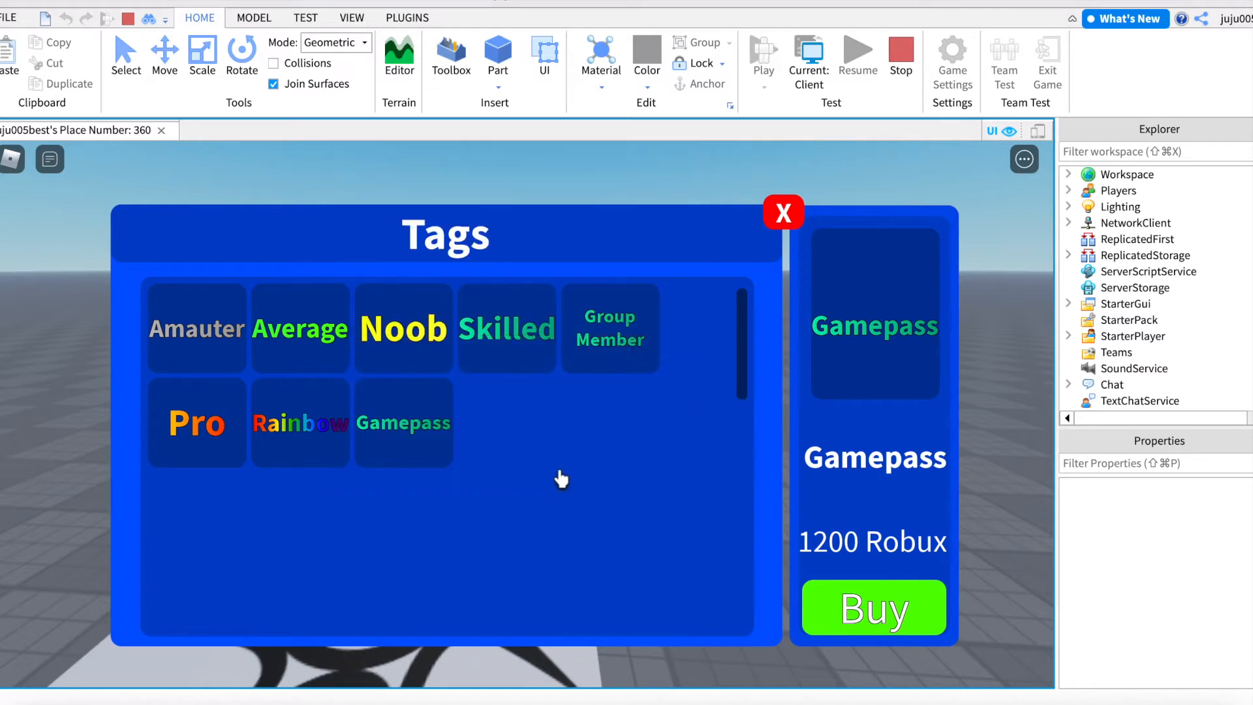
{"action": "mouse_move", "coordinate": [612, 286]}
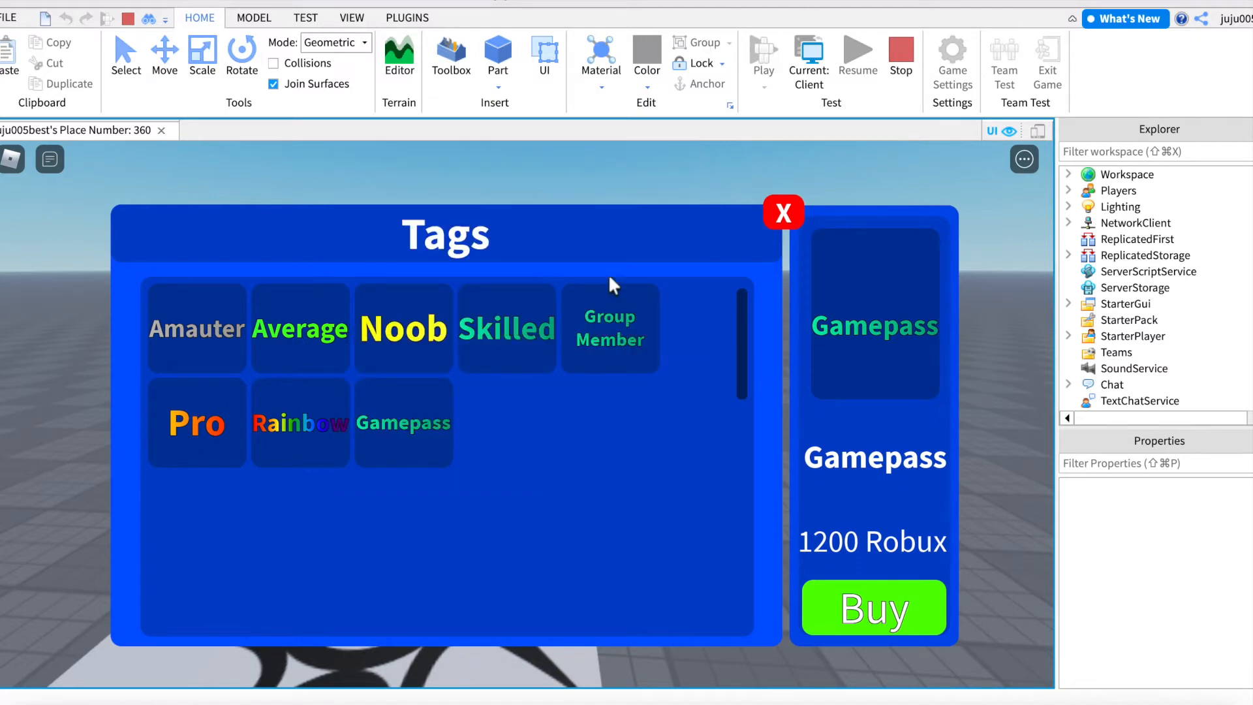
{"action": "mouse_move", "coordinate": [831, 370]}
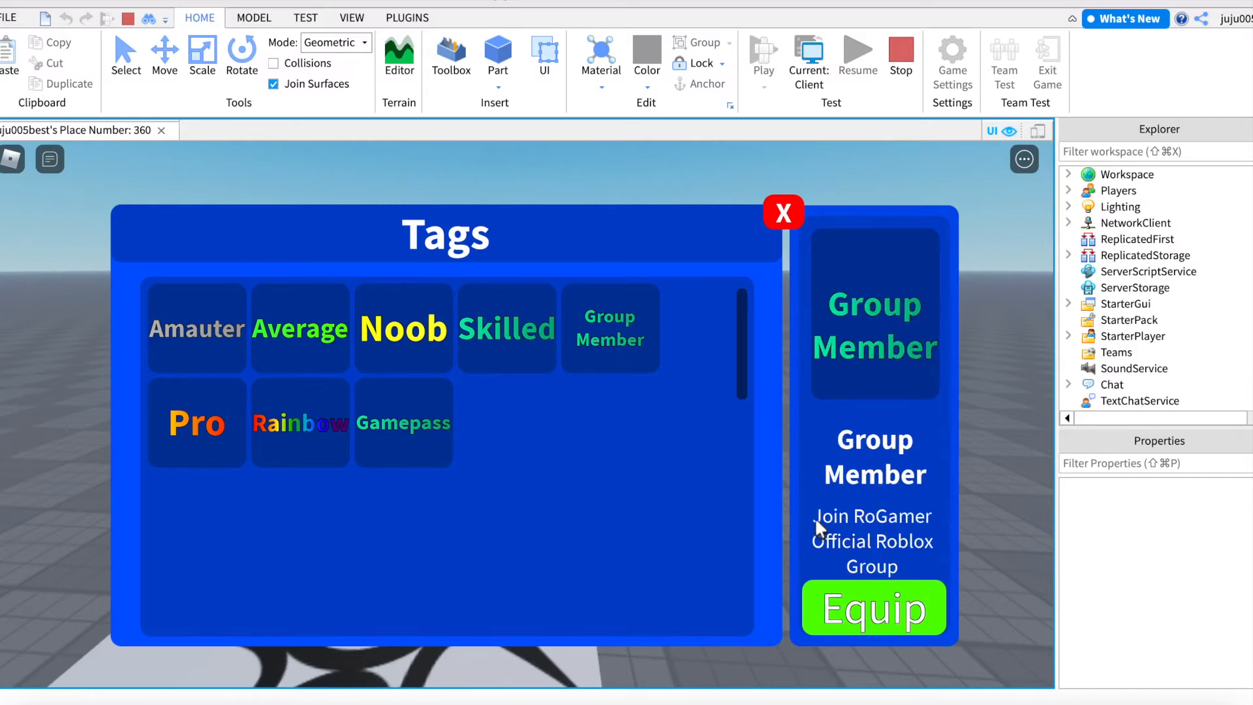
{"action": "mouse_move", "coordinate": [923, 551]}
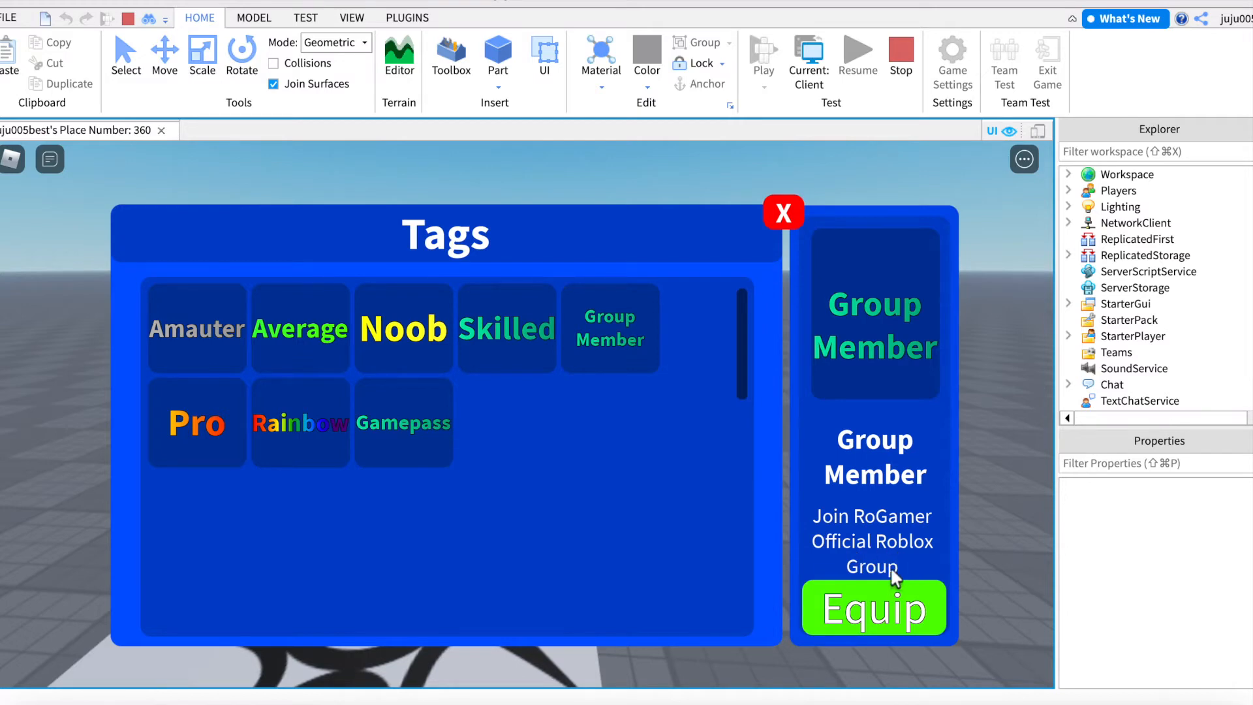
{"action": "mouse_move", "coordinate": [870, 607]}
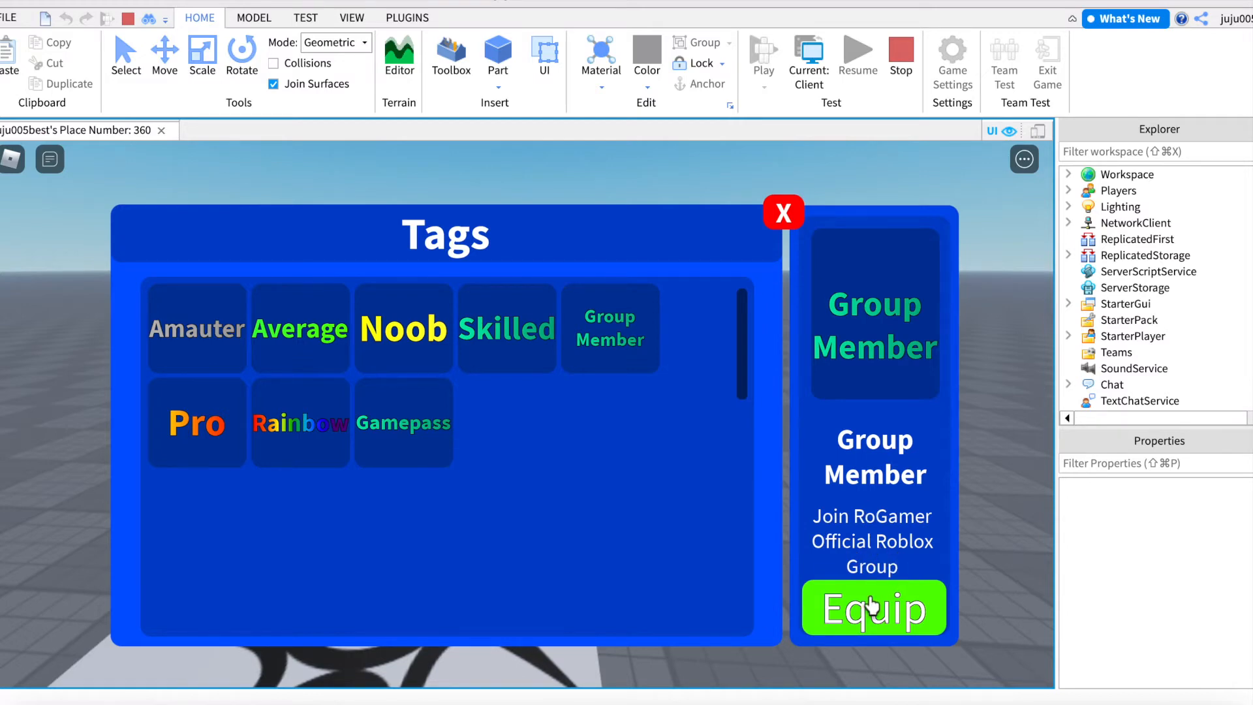
{"action": "left_click", "coordinate": [872, 608]}
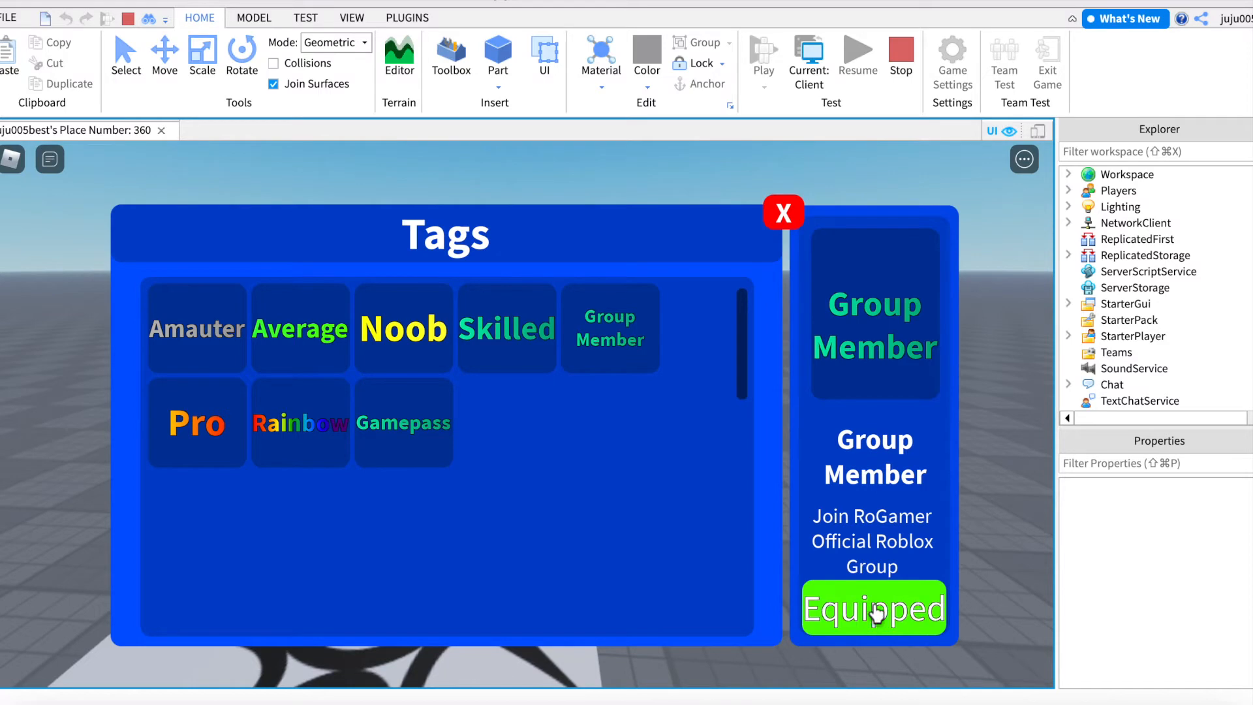
{"action": "left_click", "coordinate": [782, 213]}
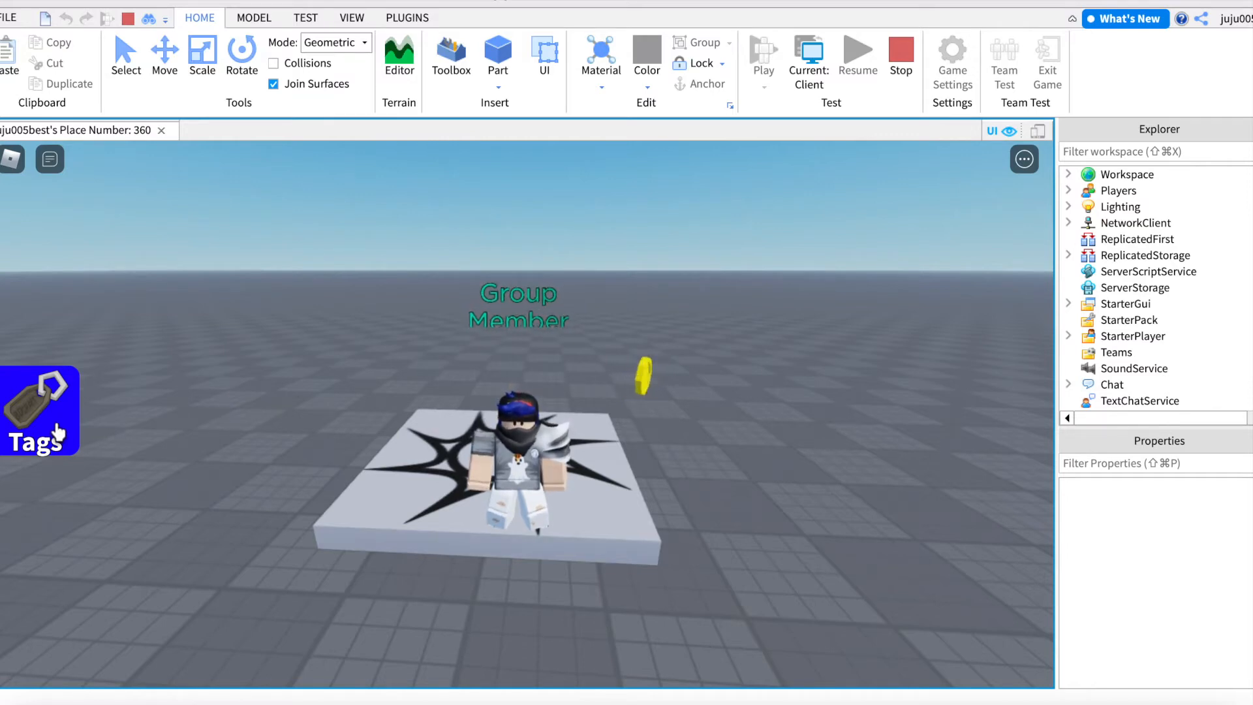
Step: Equip the free Amauter tag, then reopen the shop to preview the Pro tag
{"action": "left_click", "coordinate": [38, 410]}
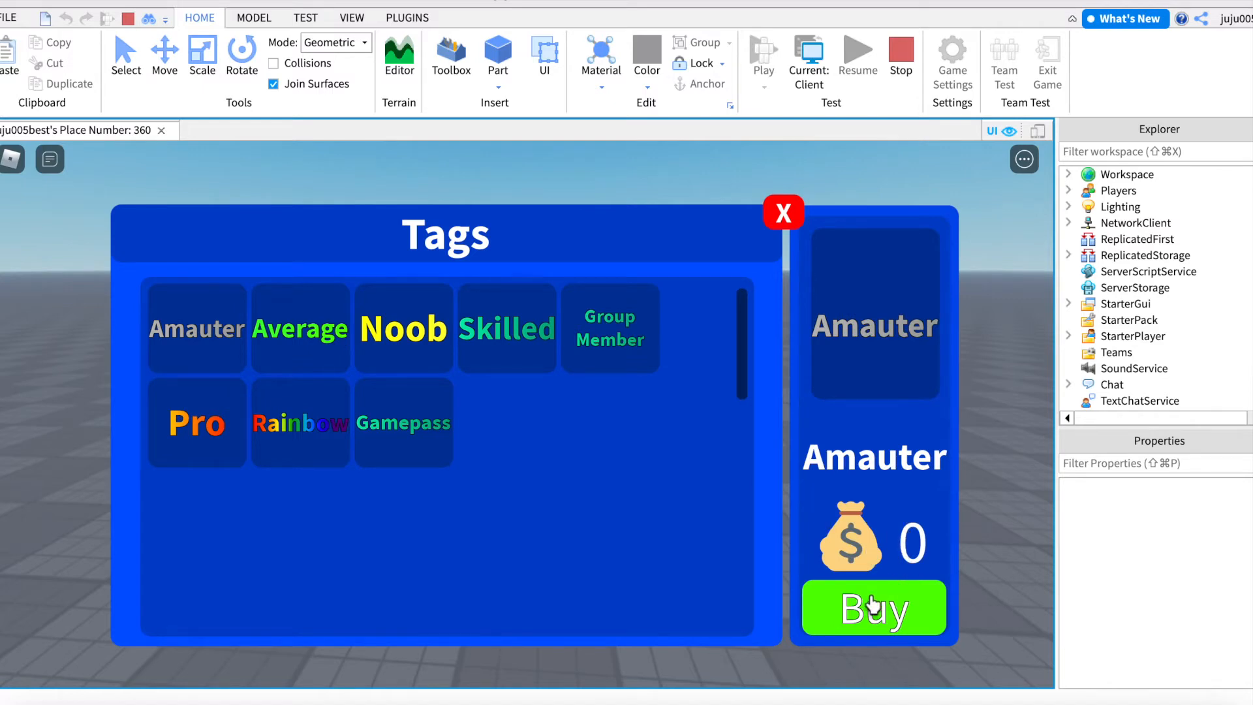
{"action": "left_click", "coordinate": [873, 607]}
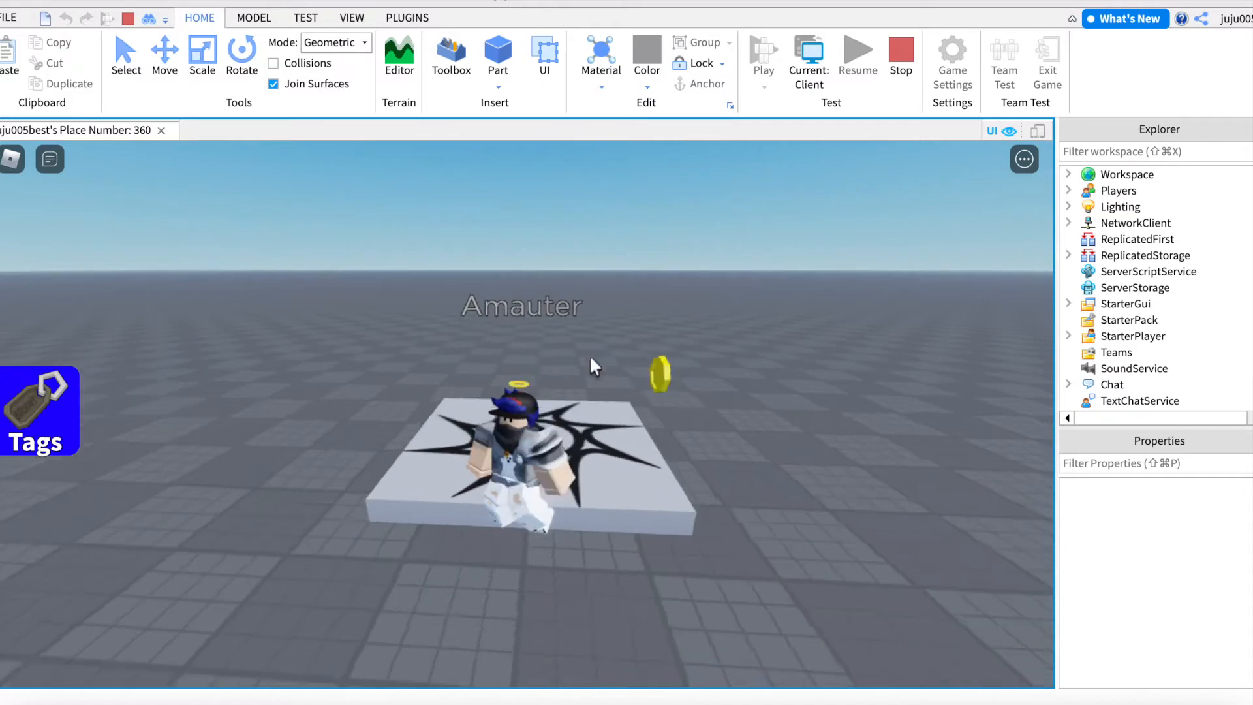
{"action": "left_click", "coordinate": [38, 410]}
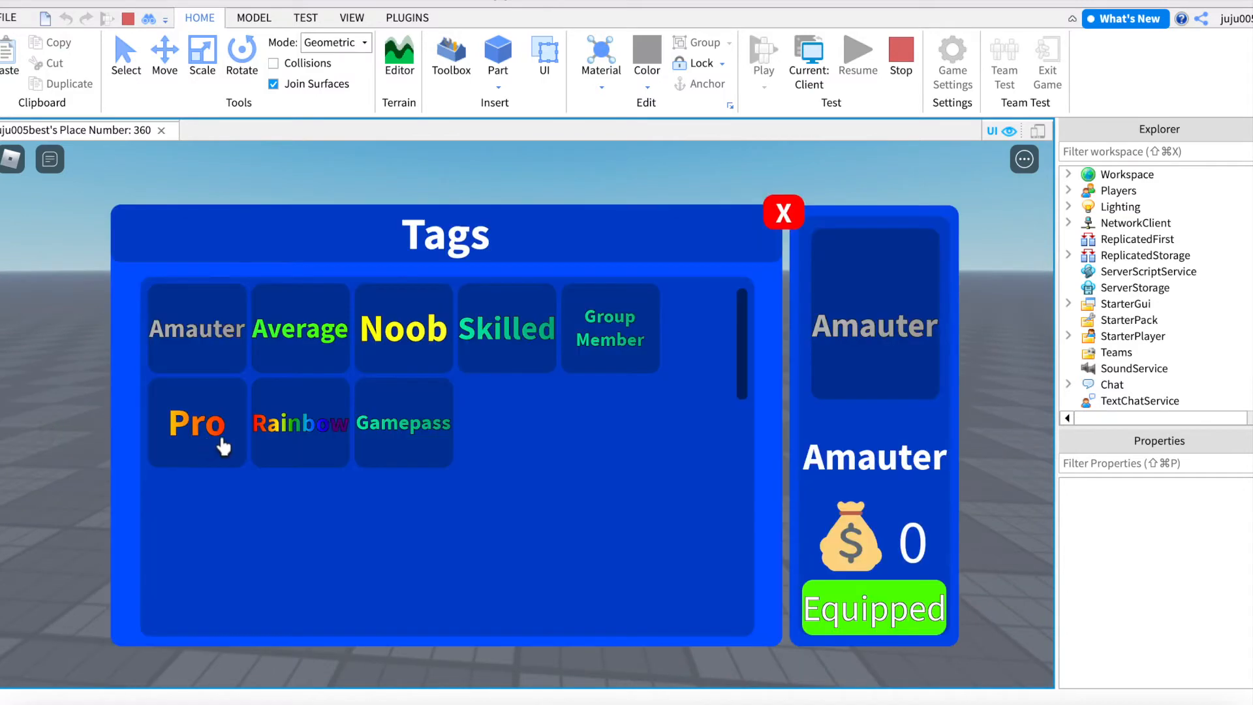
{"action": "left_click", "coordinate": [196, 422]}
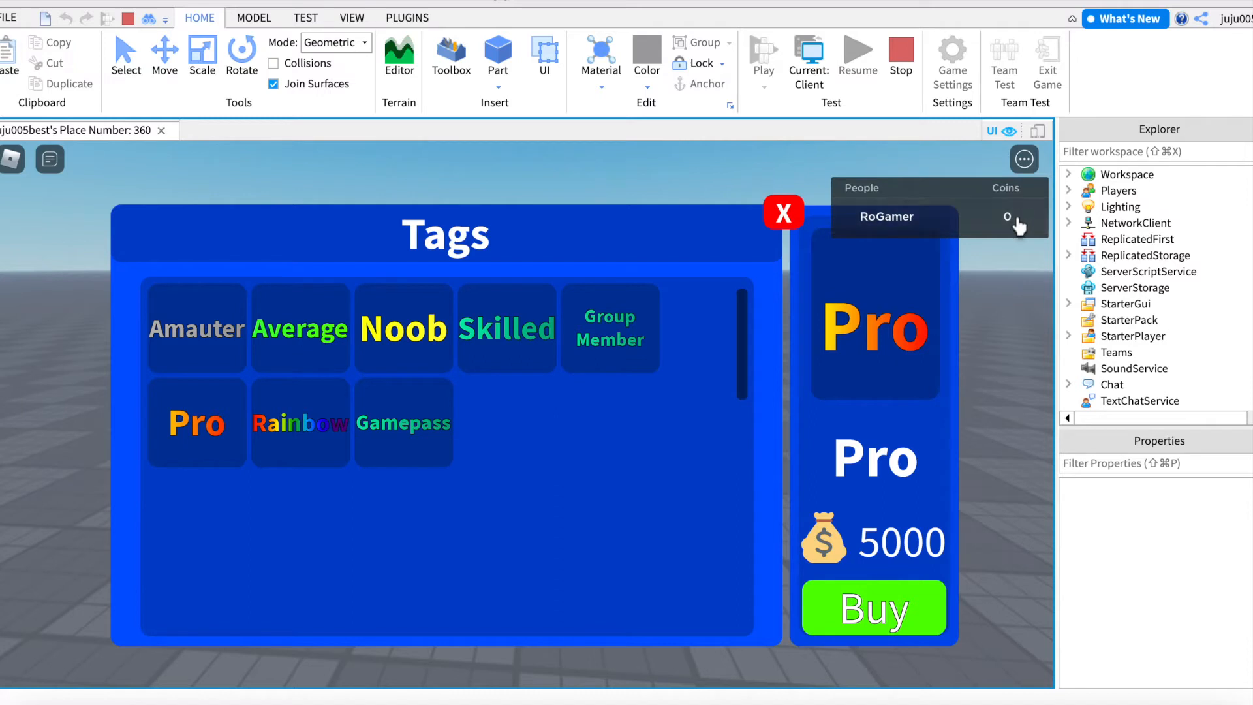
{"action": "mouse_move", "coordinate": [953, 569]}
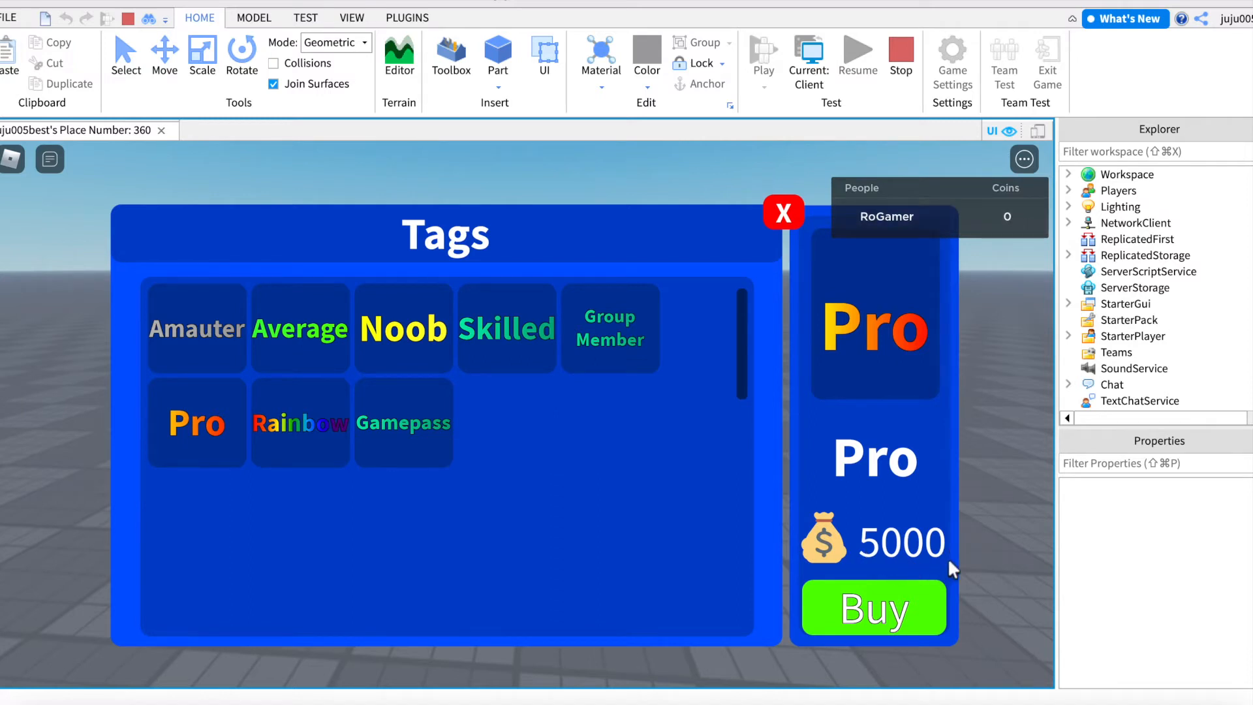
{"action": "mouse_move", "coordinate": [914, 614]}
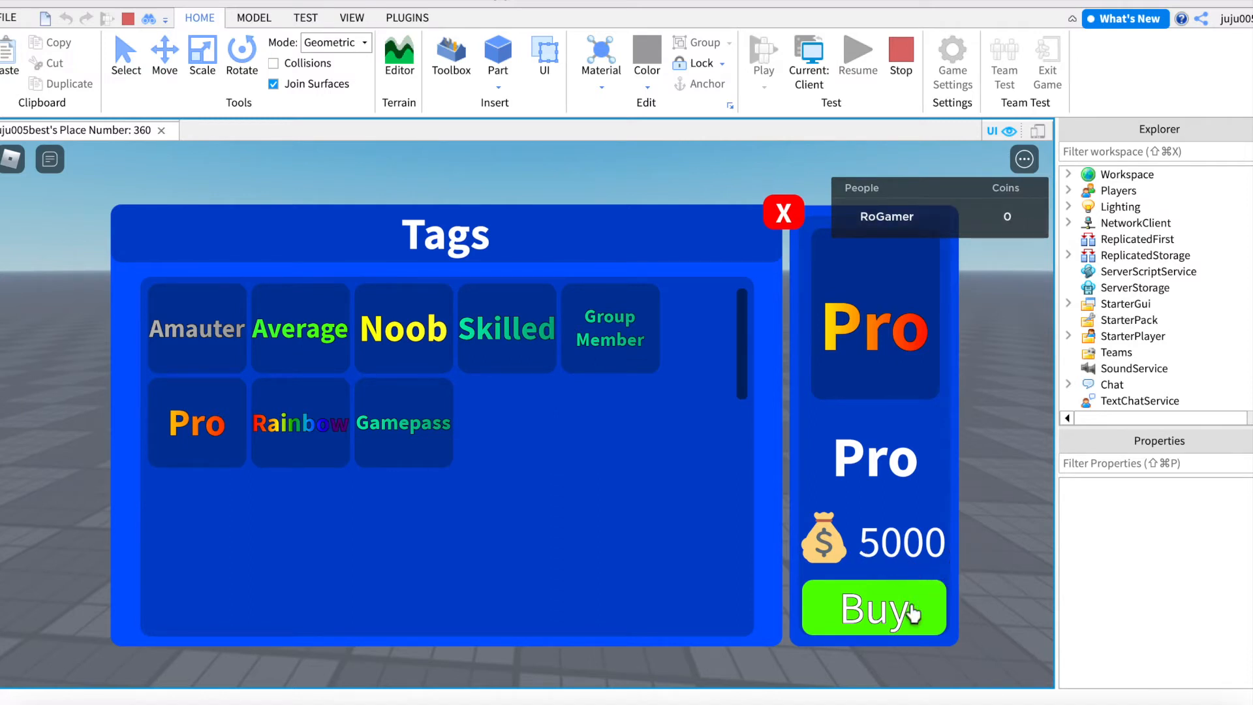
{"action": "left_click", "coordinate": [782, 213]}
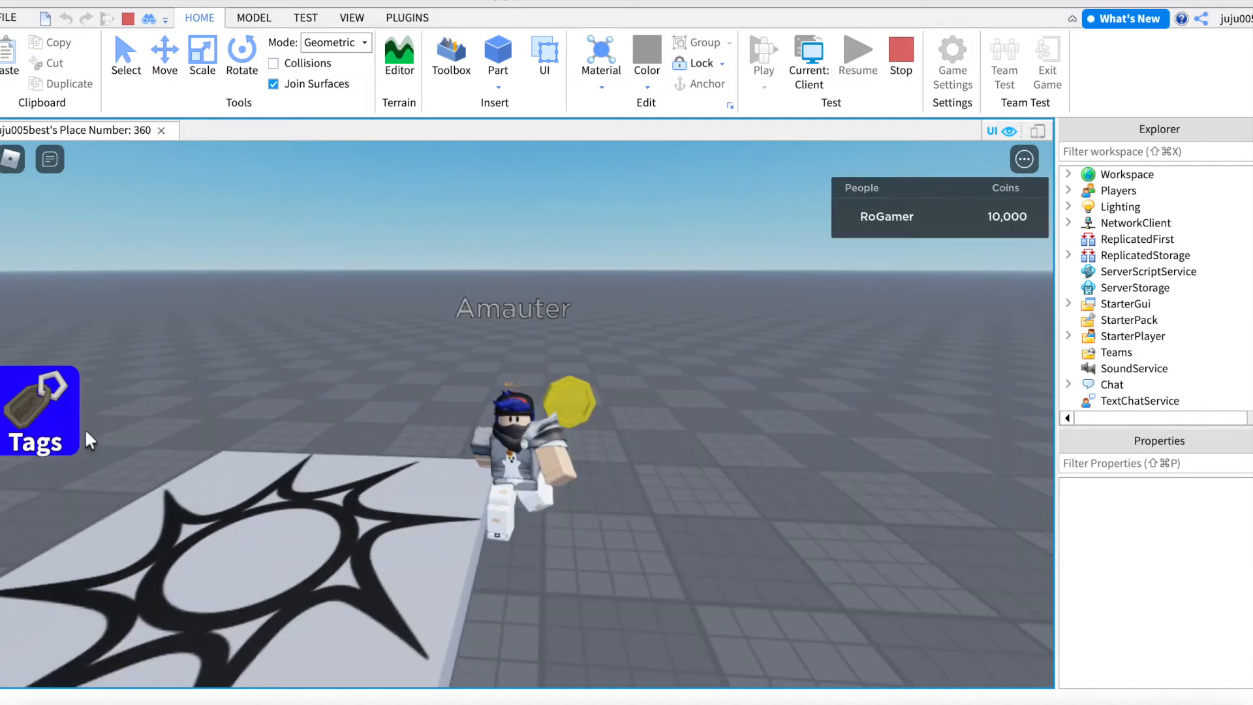
Step: Buy and equip the 5000-coin Pro tag, stop the test, and expand ReplicatedStorage > Tags
{"action": "left_click", "coordinate": [38, 410]}
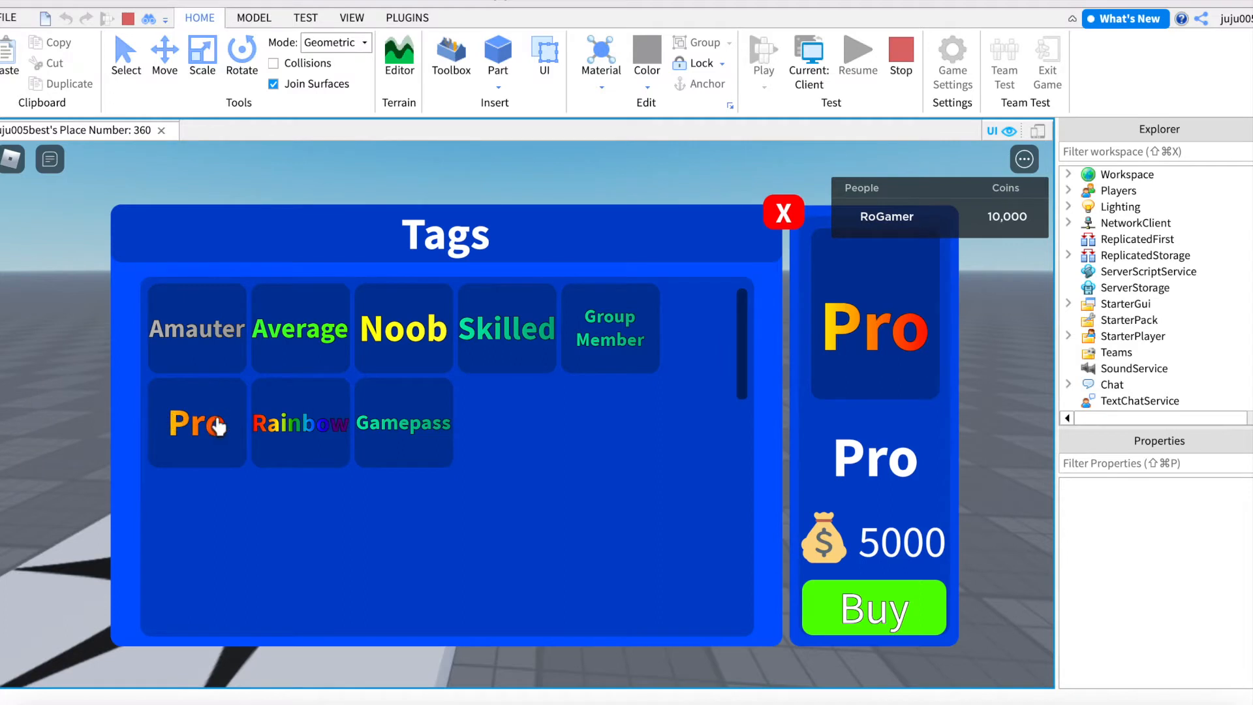
{"action": "left_click", "coordinate": [873, 607]}
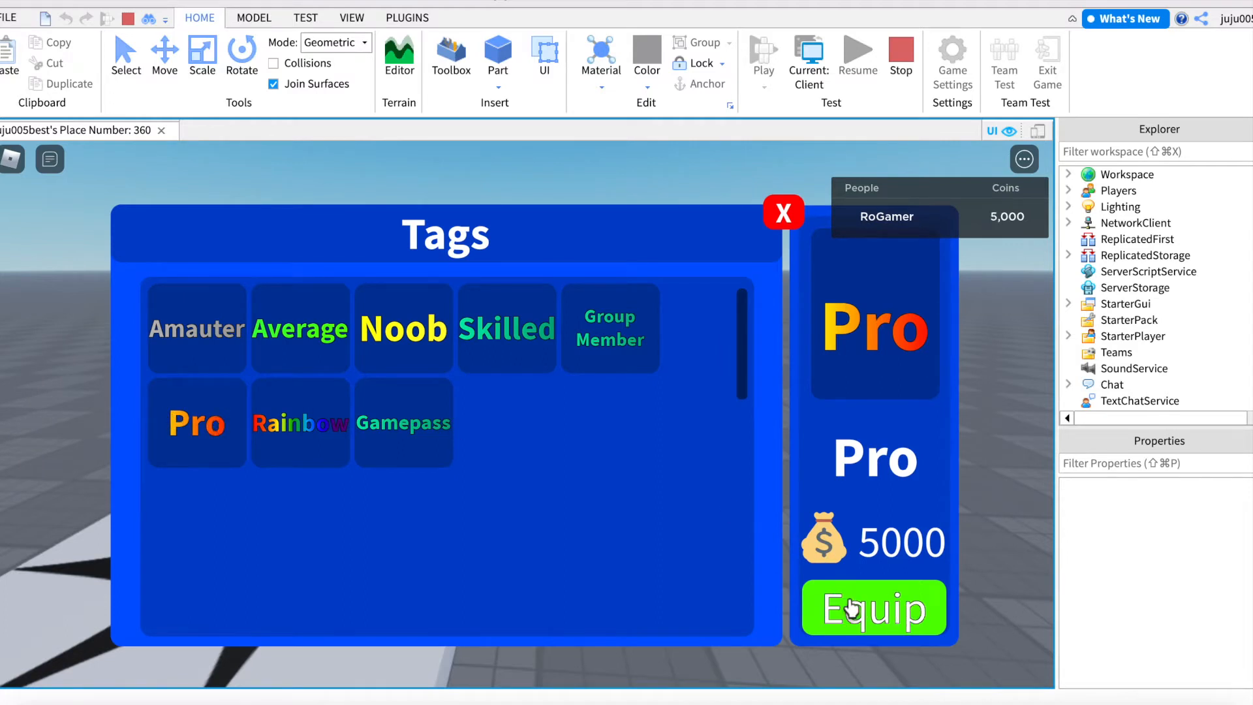
{"action": "mouse_move", "coordinate": [999, 250]}
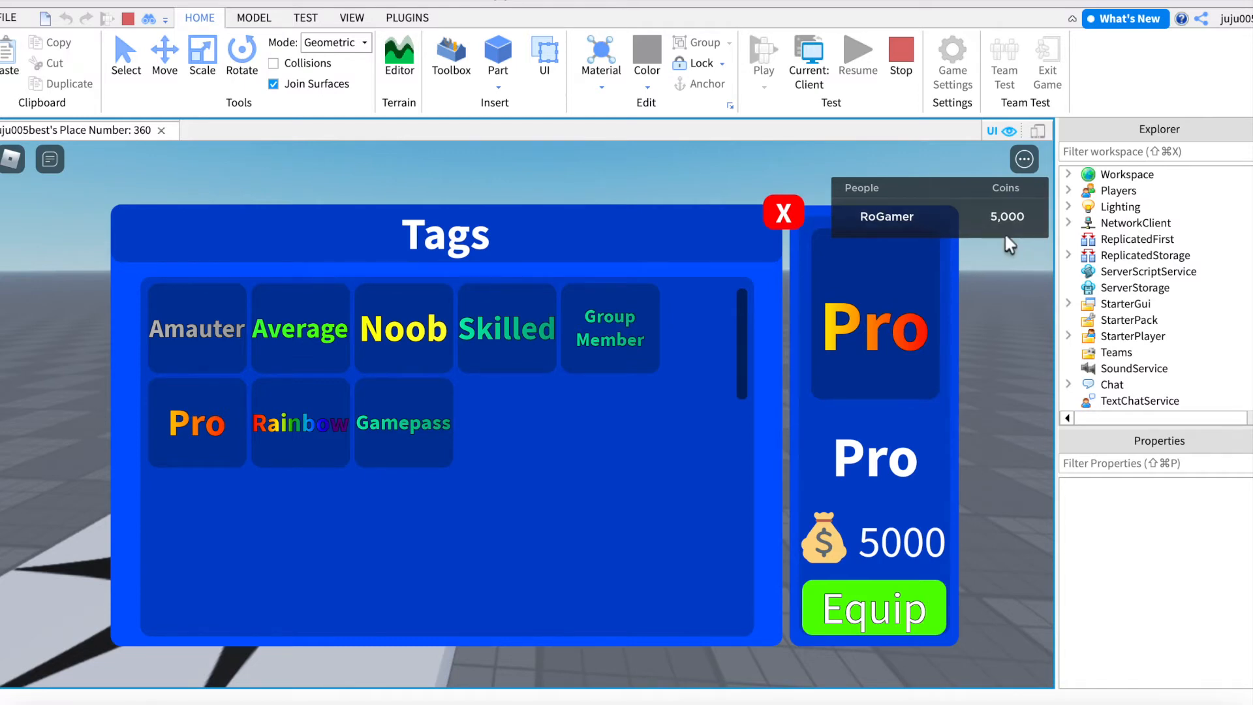
{"action": "left_click", "coordinate": [873, 607]}
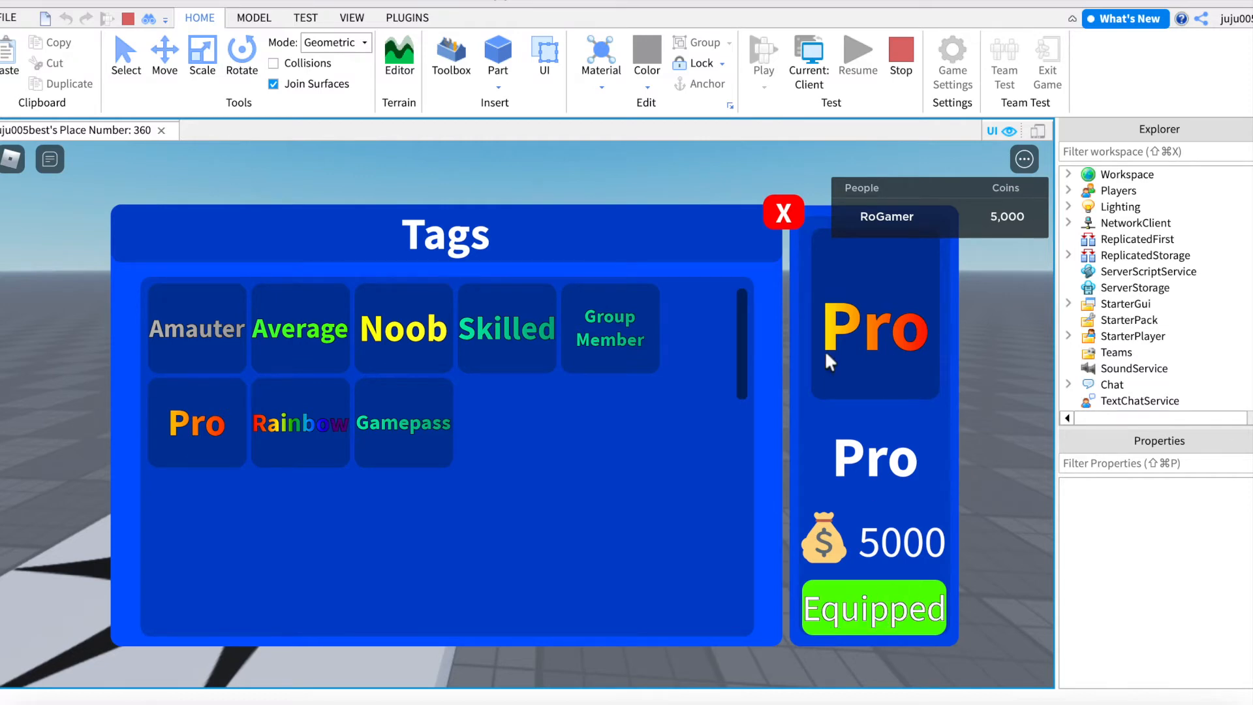
{"action": "left_click", "coordinate": [782, 213]}
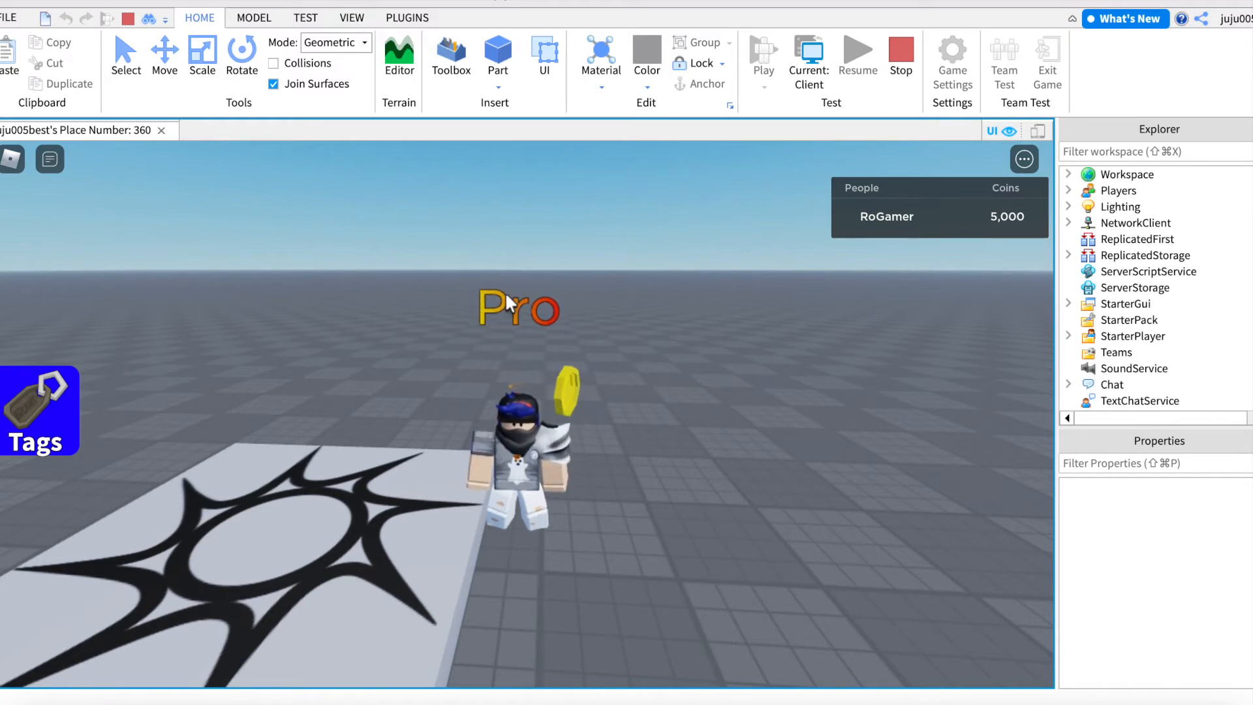
{"action": "mouse_move", "coordinate": [512, 332]}
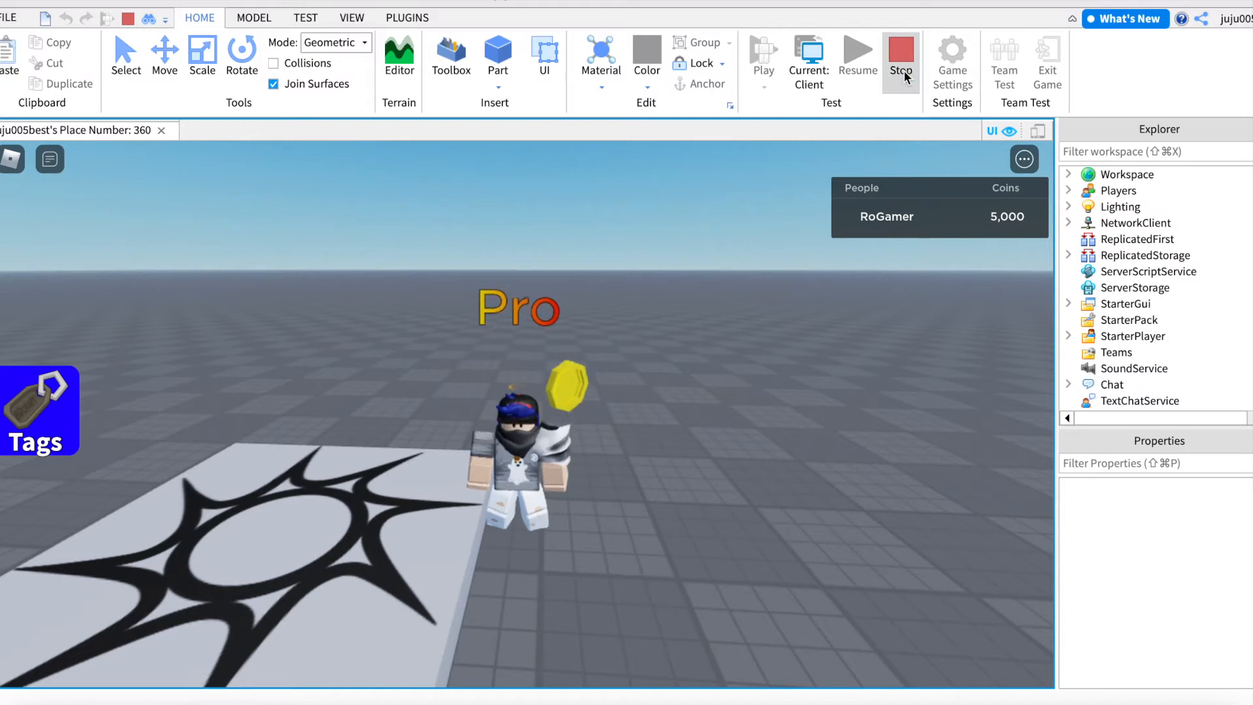
{"action": "left_click", "coordinate": [900, 60]}
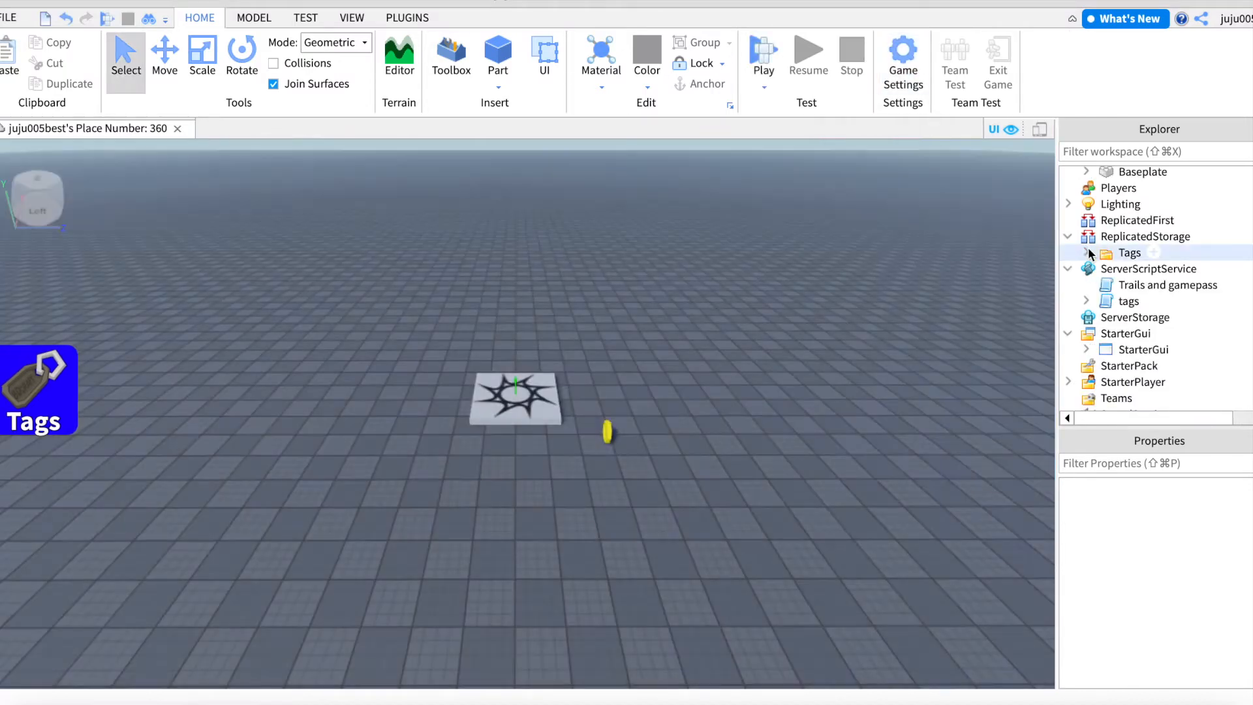
{"action": "left_click", "coordinate": [1087, 252]}
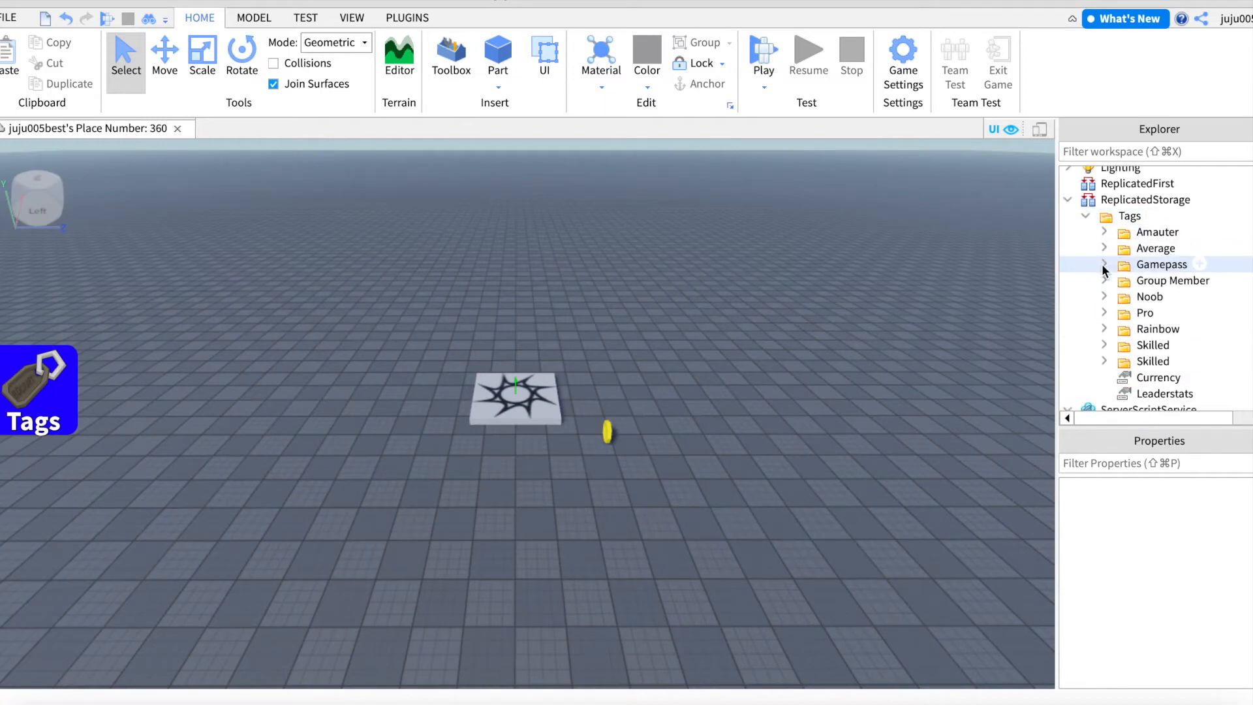
Step: Duplicate the Amauter tag folder, rename the copy ROGAMER, and expand both folders
{"action": "left_click", "coordinate": [1158, 232]}
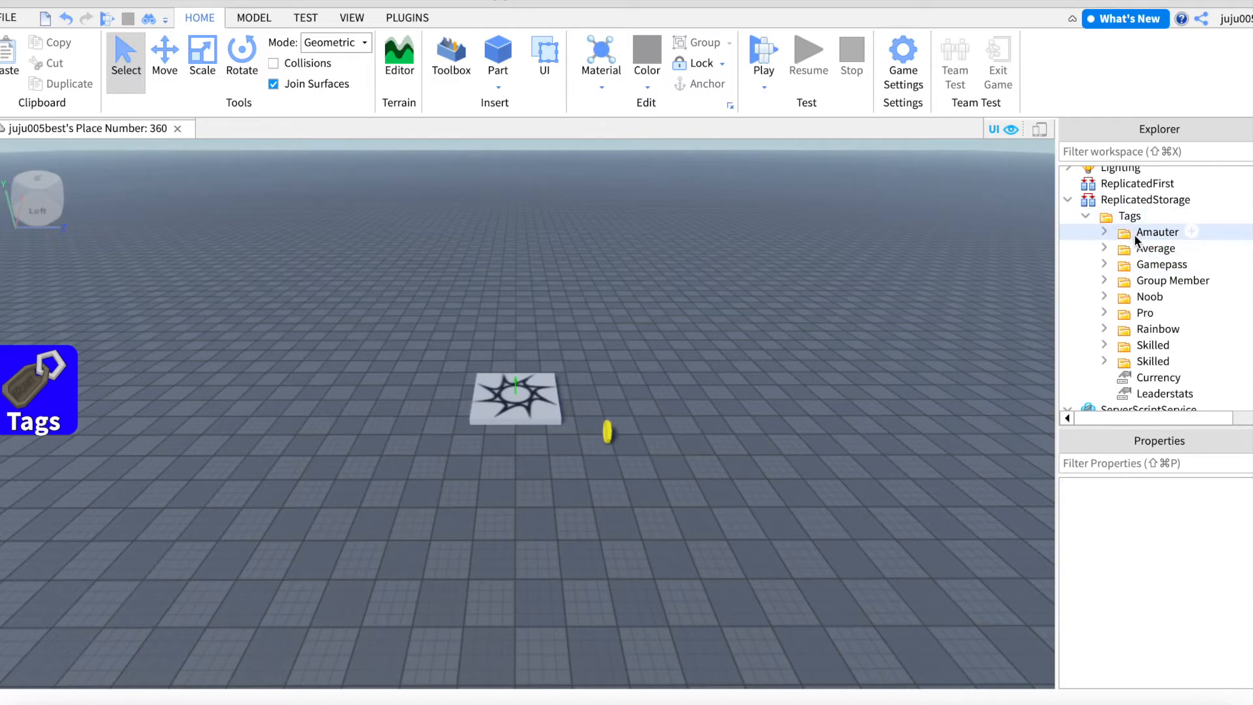
{"action": "left_click", "coordinate": [1157, 232]}
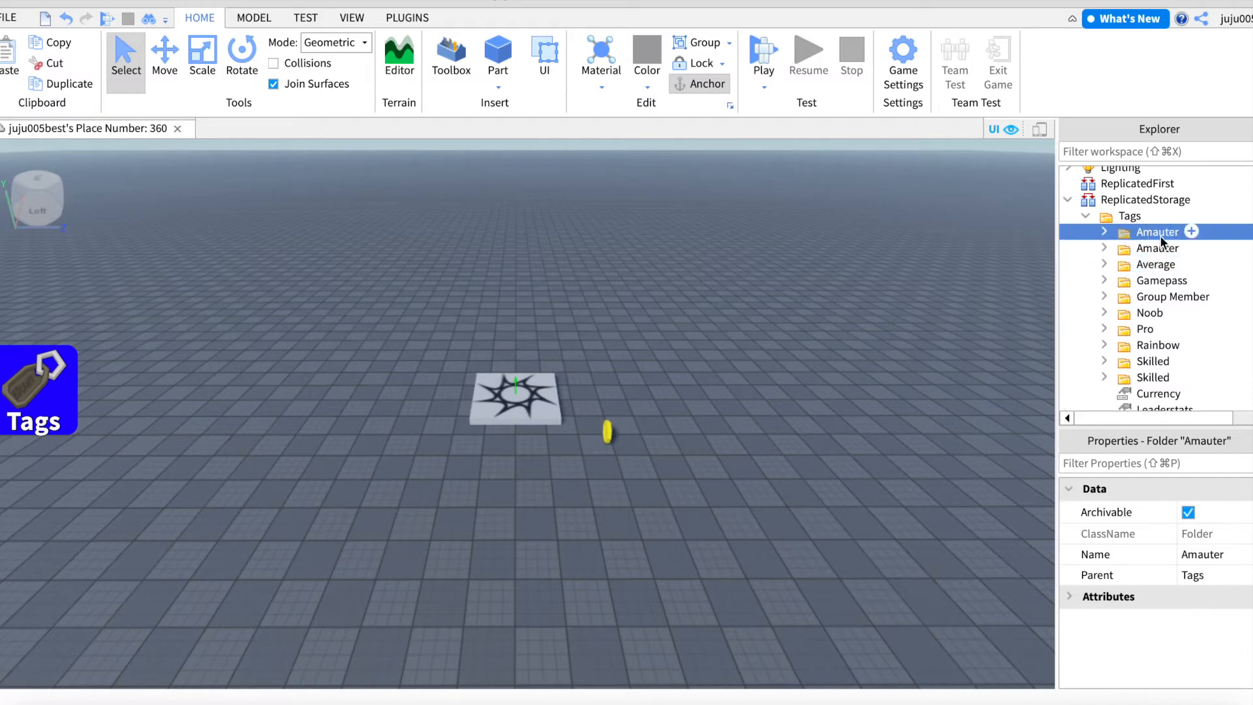
{"action": "double_click", "coordinate": [1157, 232]}
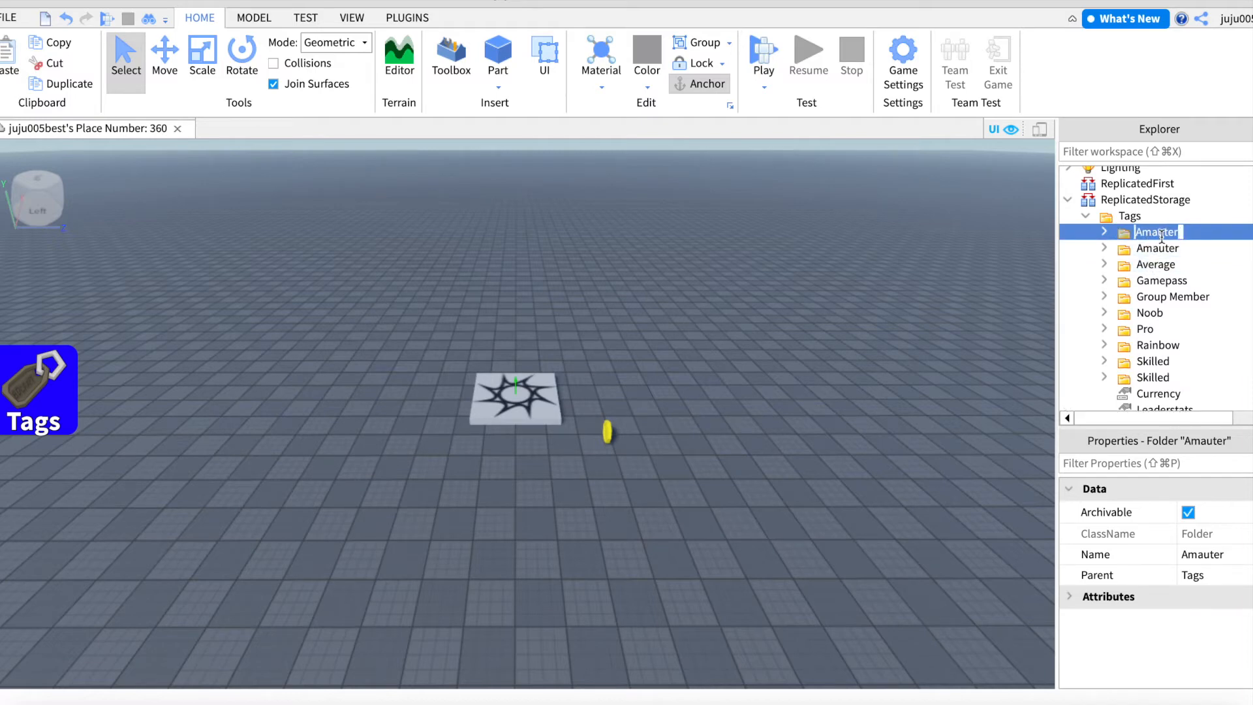
{"action": "type", "text": "ROGAMER"}
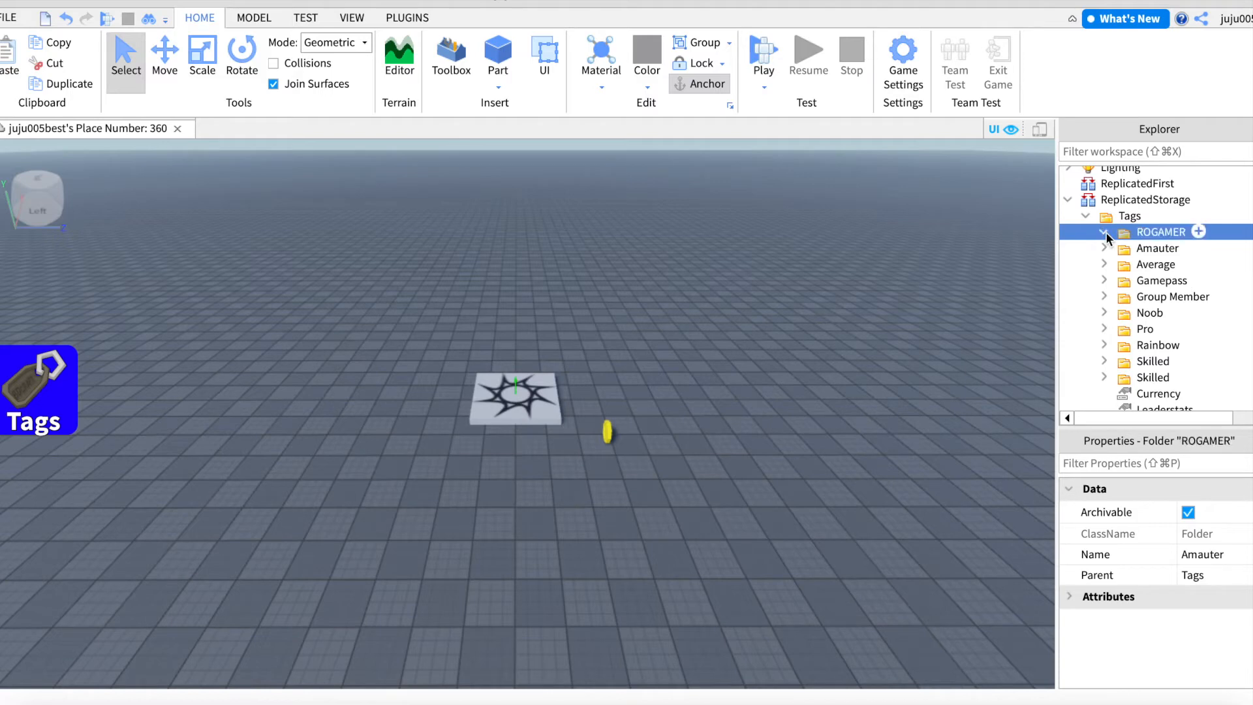
{"action": "left_click", "coordinate": [1104, 232]}
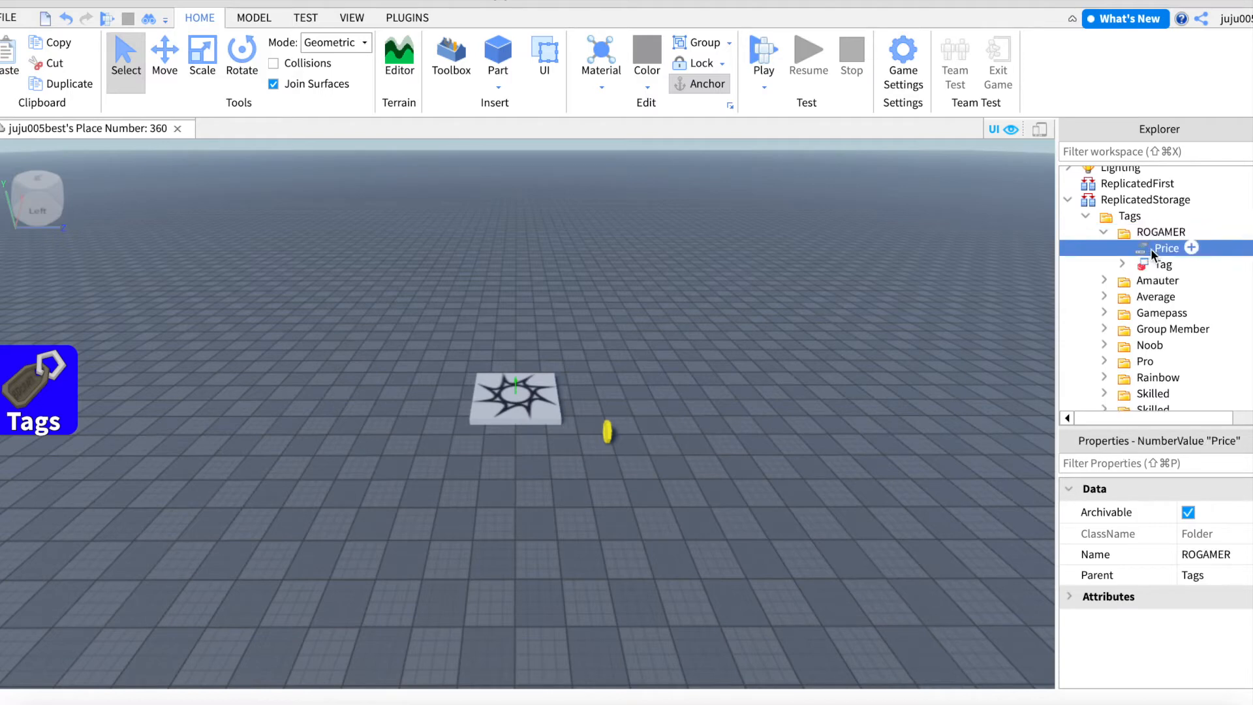
{"action": "left_click", "coordinate": [1167, 247]}
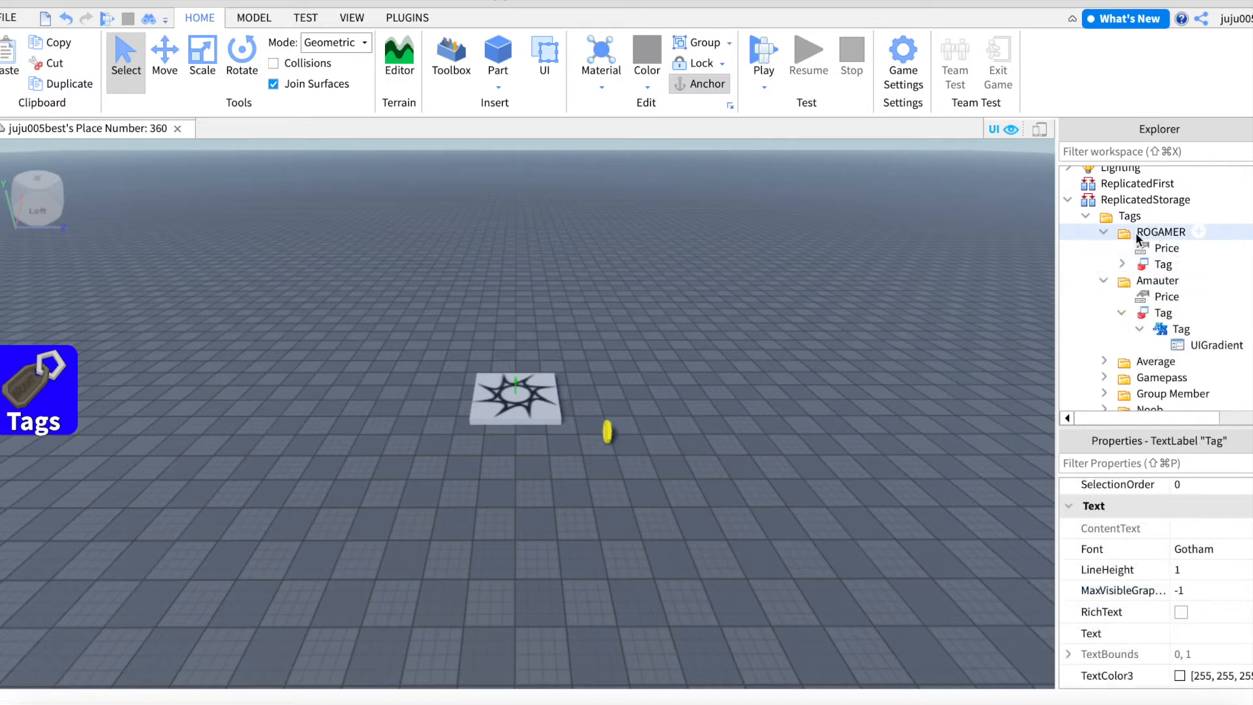
Step: Expand ROGAMER's Tag label and select its UIGradient to show its properties
{"action": "left_click", "coordinate": [1160, 231]}
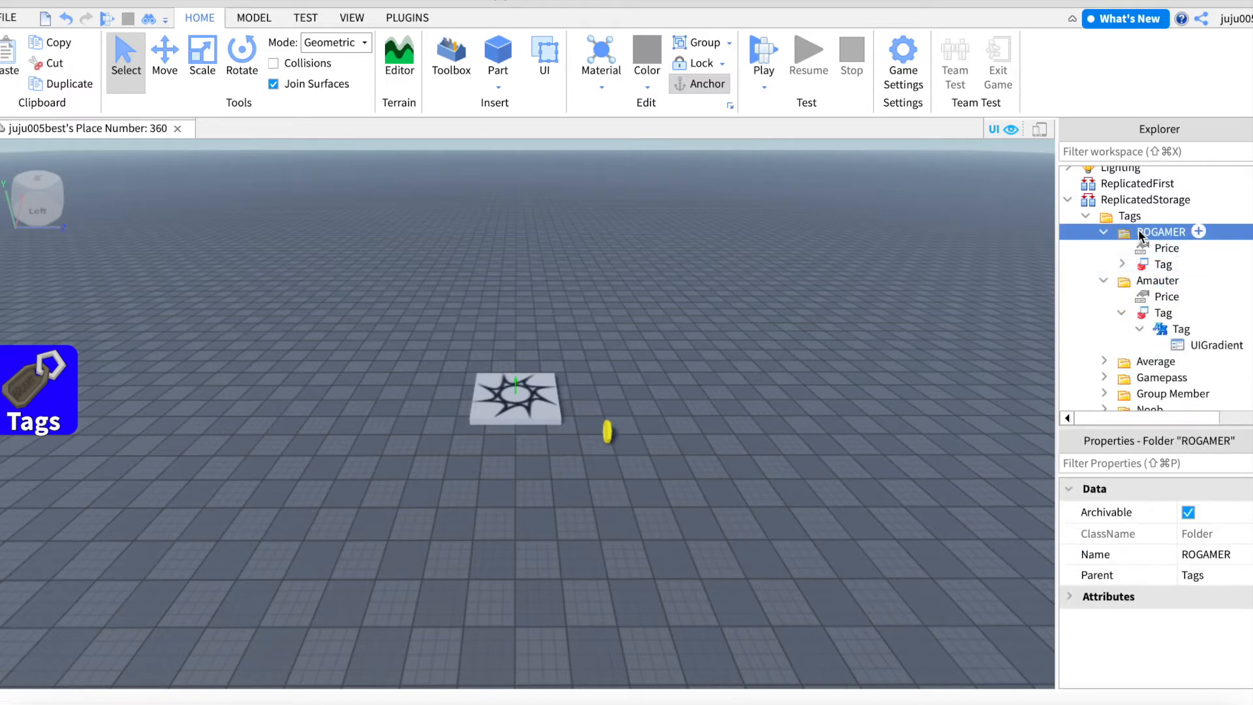
{"action": "double_click", "coordinate": [1161, 231]}
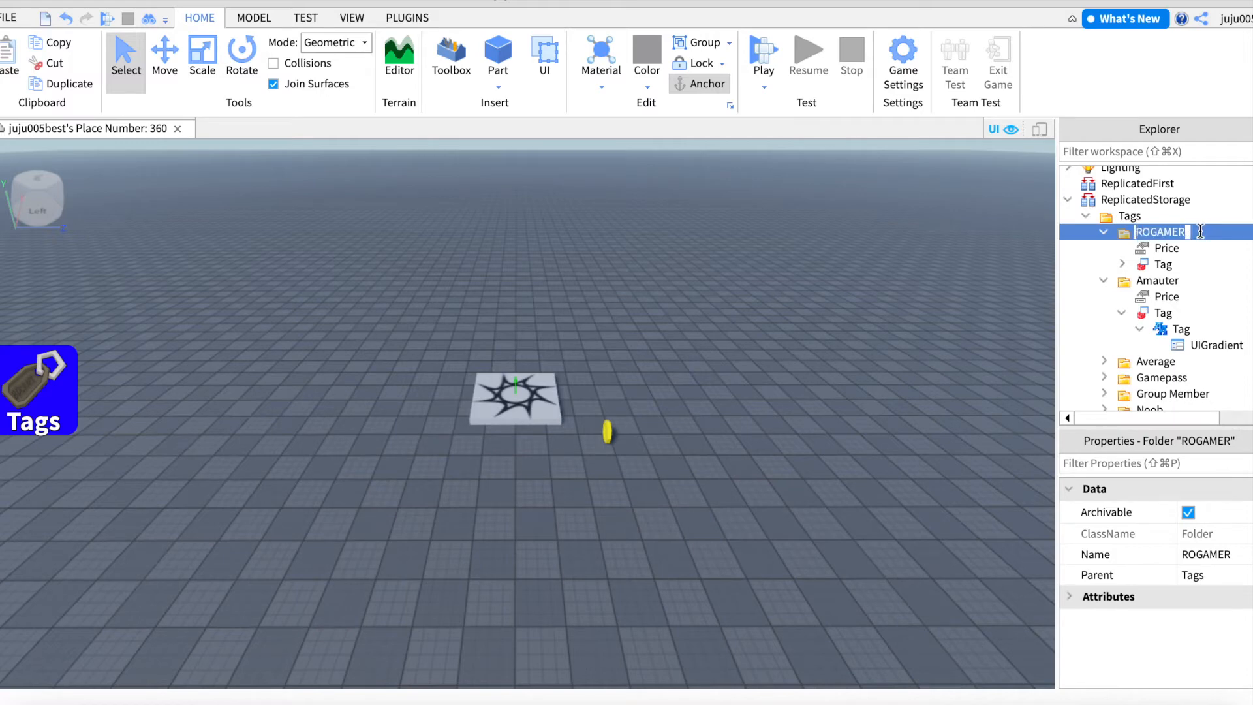
{"action": "left_click", "coordinate": [1122, 265]}
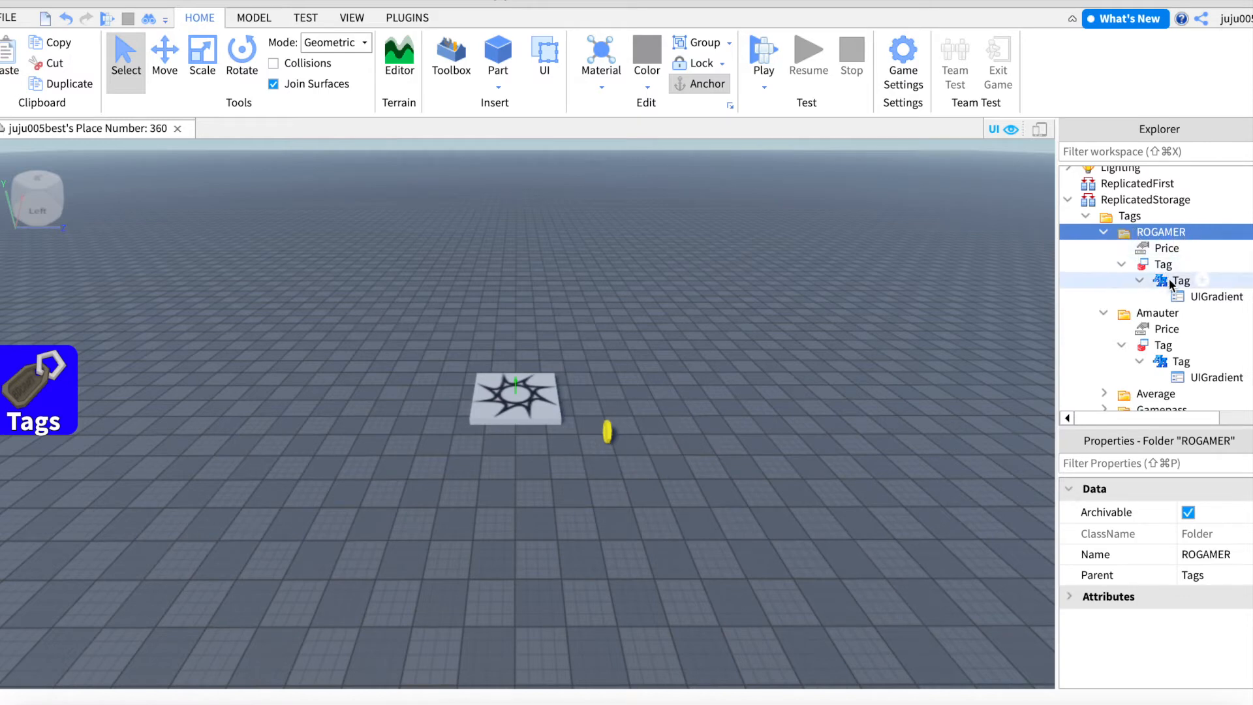
{"action": "left_click", "coordinate": [1181, 281]}
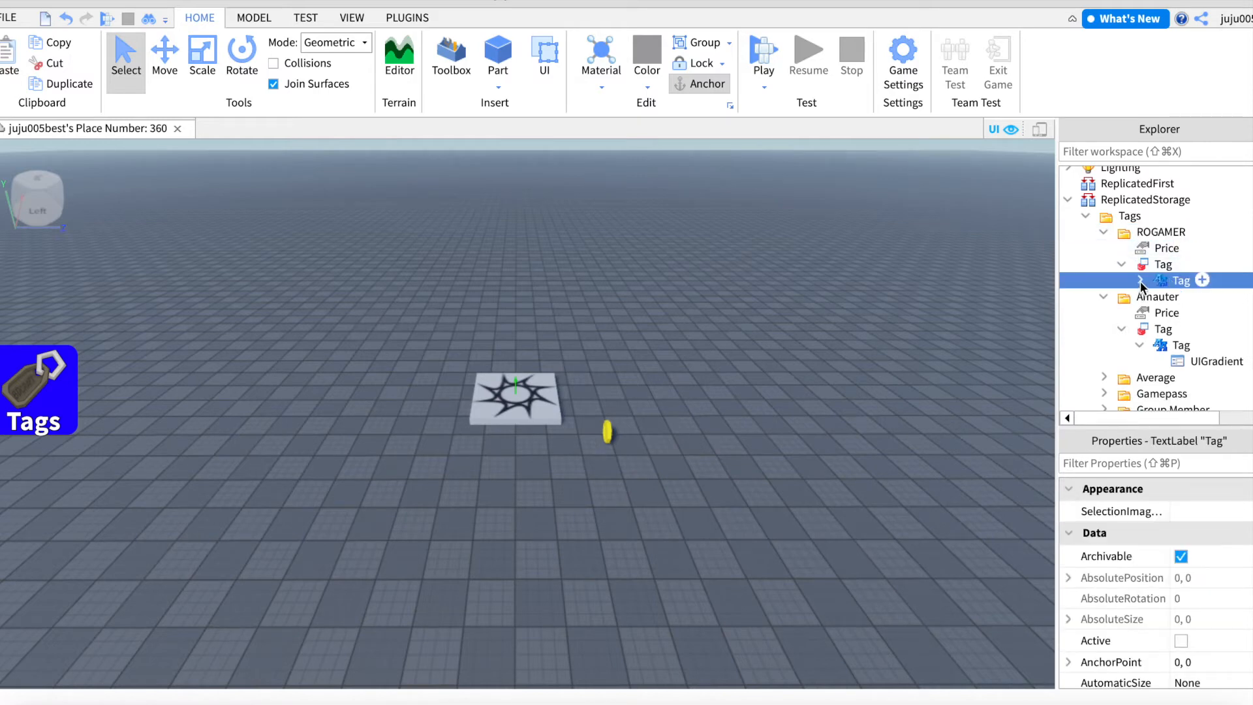
{"action": "left_click", "coordinate": [1122, 280]}
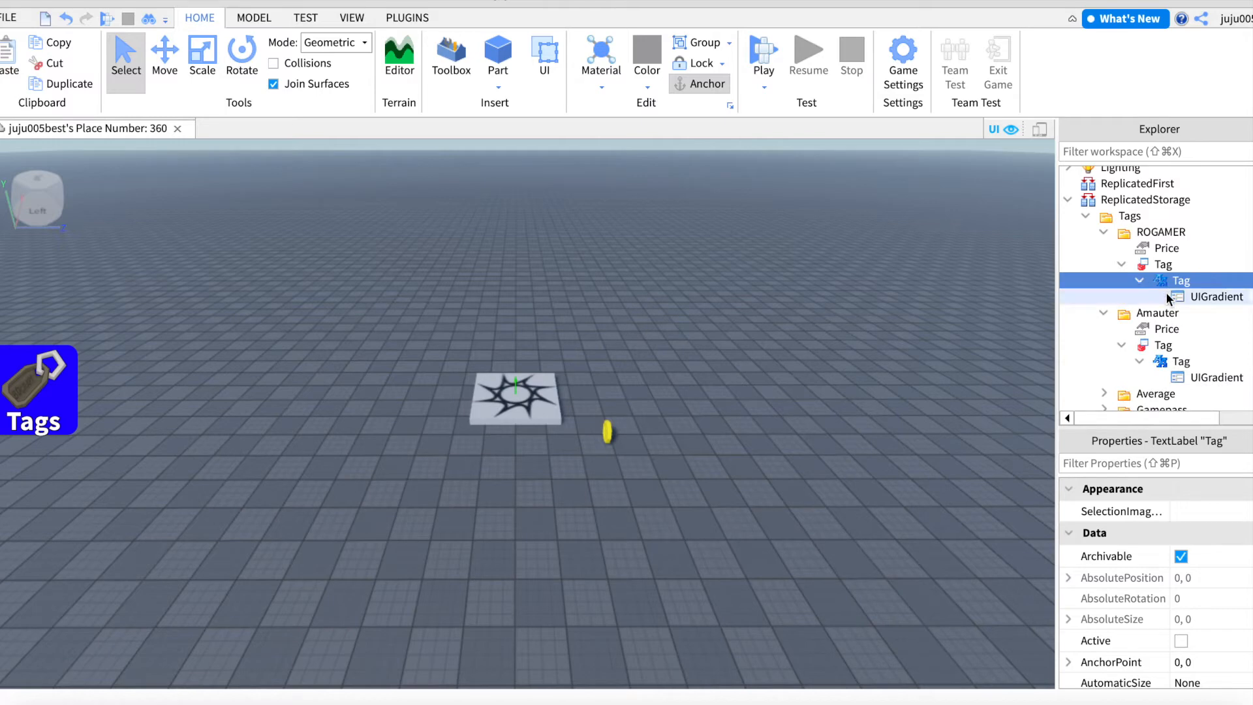
{"action": "left_click", "coordinate": [1213, 297]}
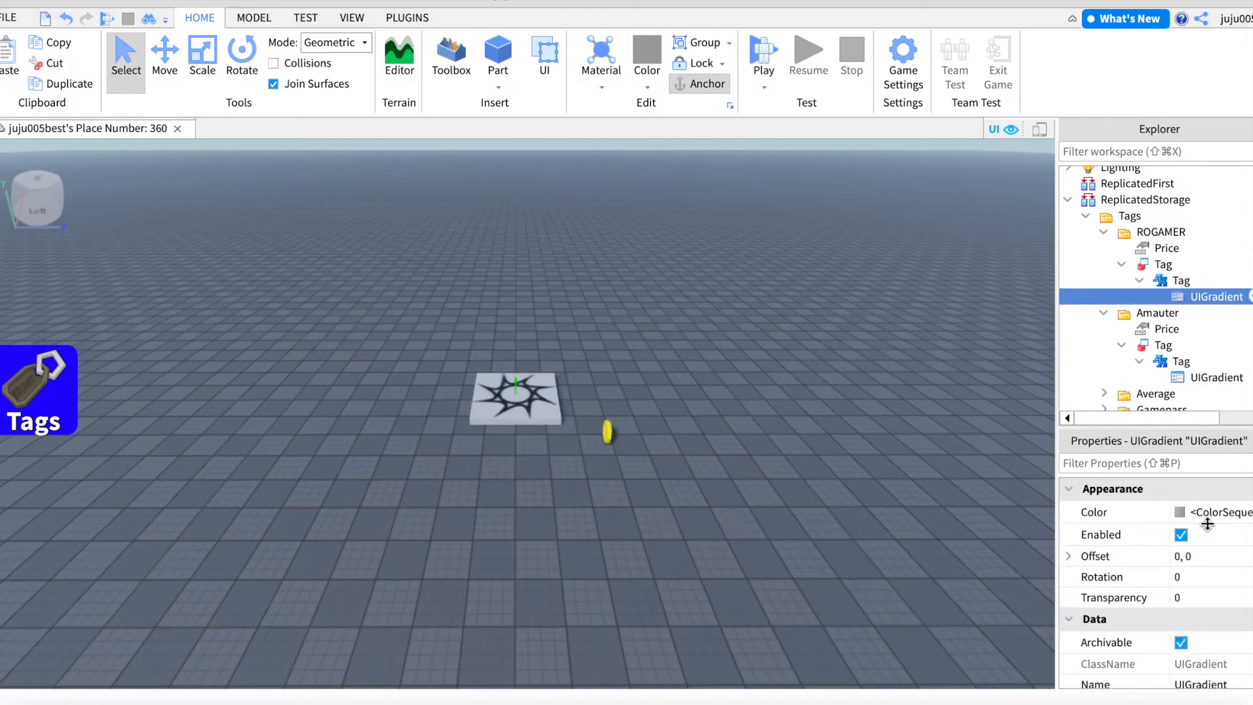
{"action": "scroll", "scroll_direction": "down", "scroll_amount": 3}
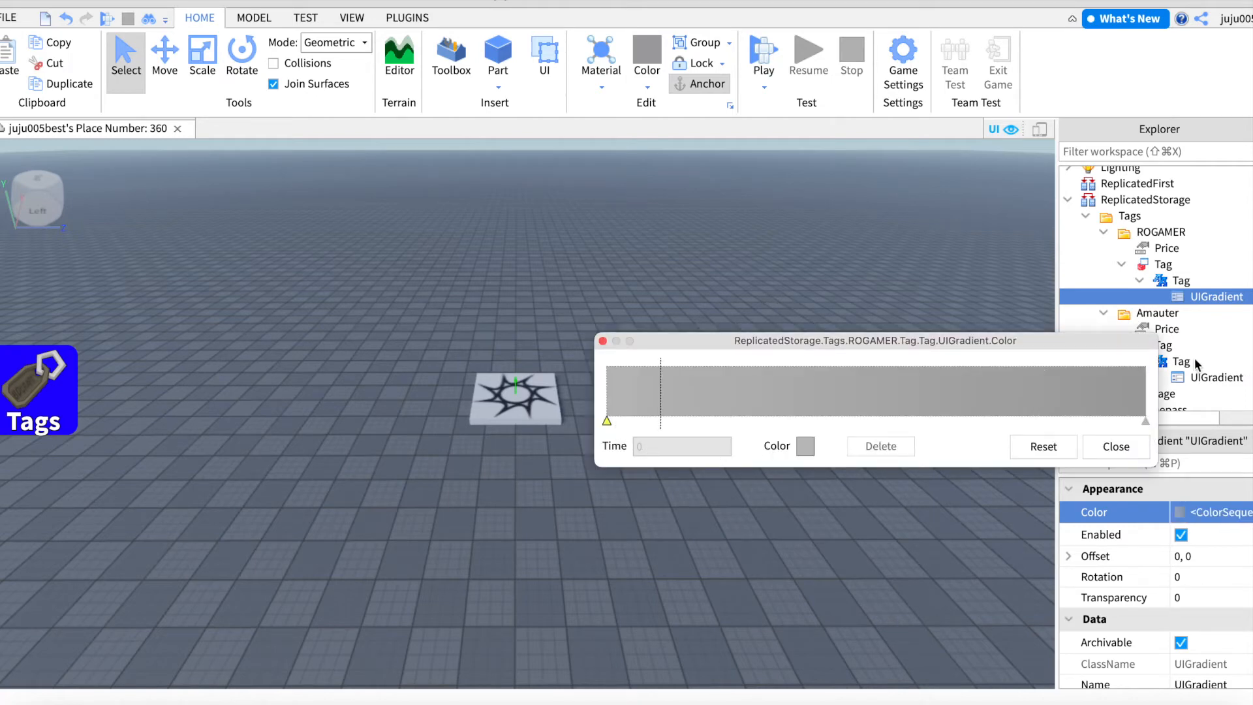
Step: Set the UIGradient colour keypoints from orange to red and close both colour editors
{"action": "left_click", "coordinate": [805, 445]}
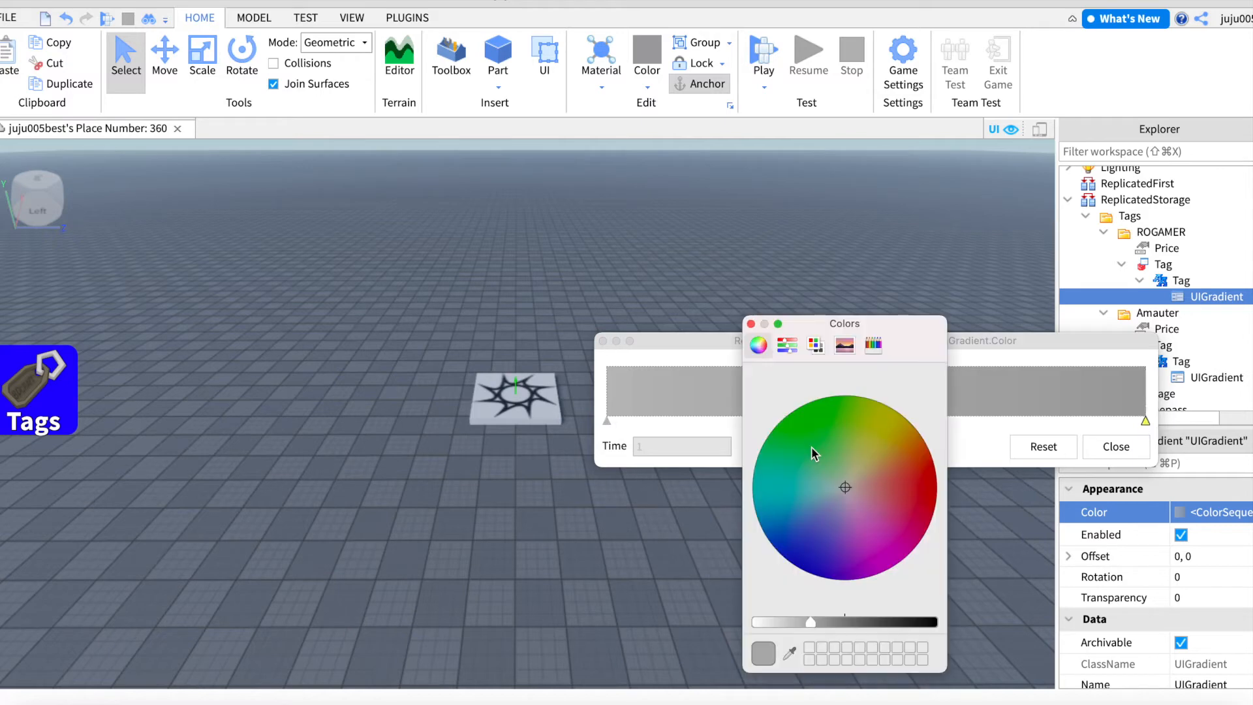
{"action": "left_click", "coordinate": [919, 480]}
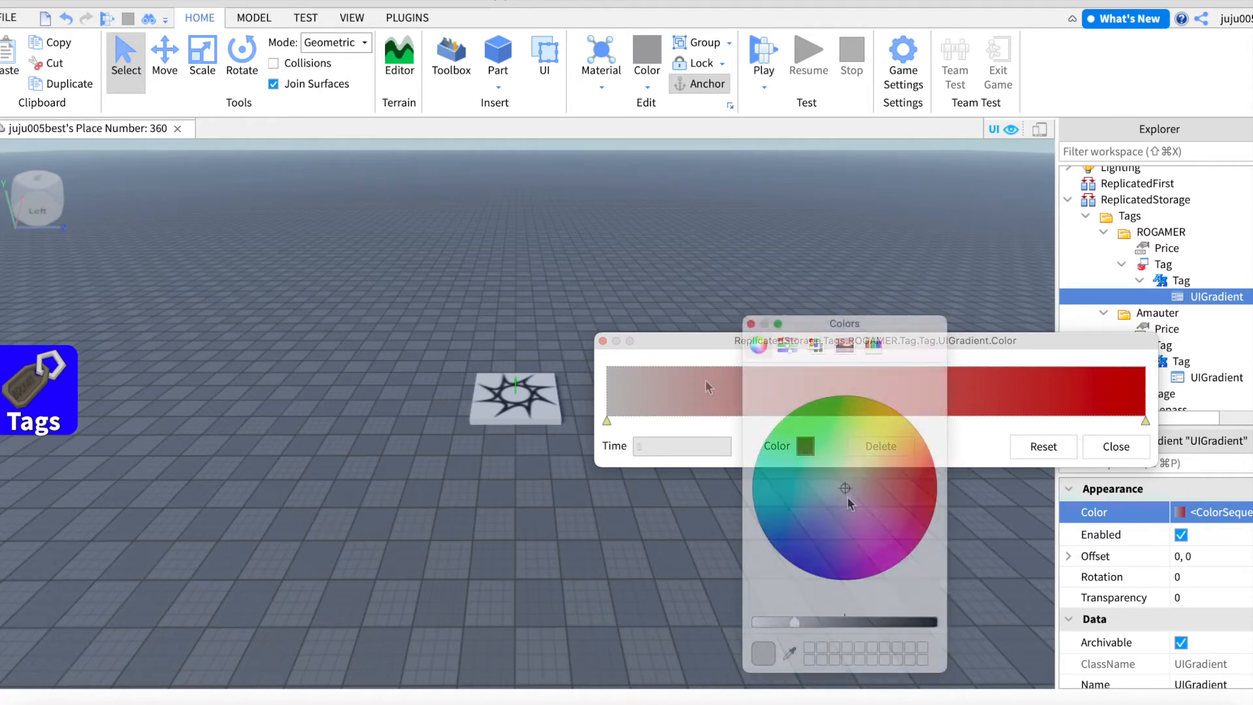
{"action": "left_click", "coordinate": [854, 524]}
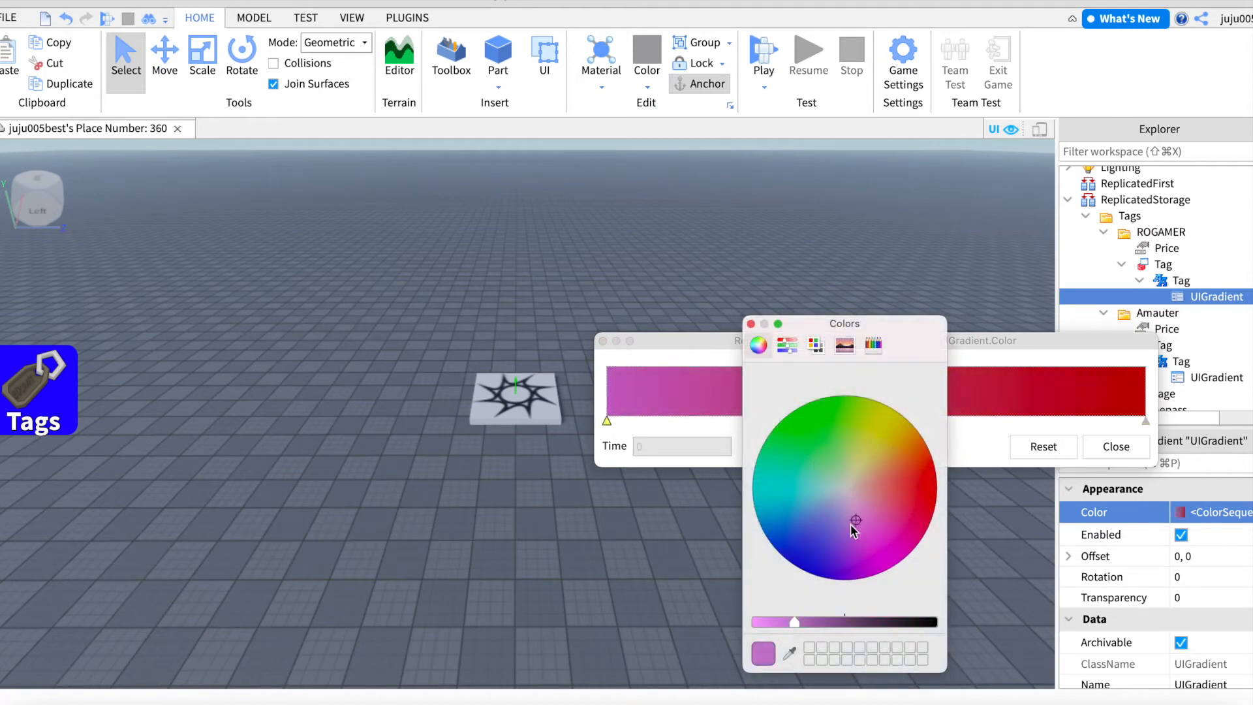
{"action": "left_click", "coordinate": [853, 501]}
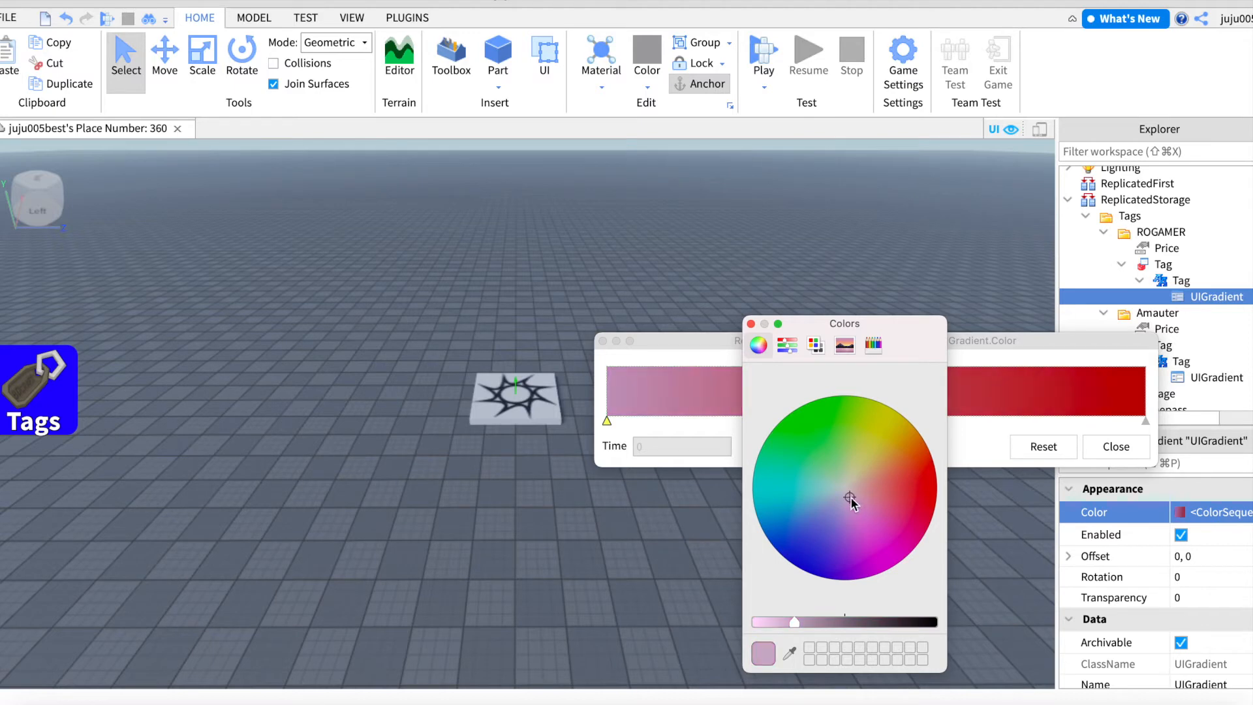
{"action": "left_click", "coordinate": [893, 481]}
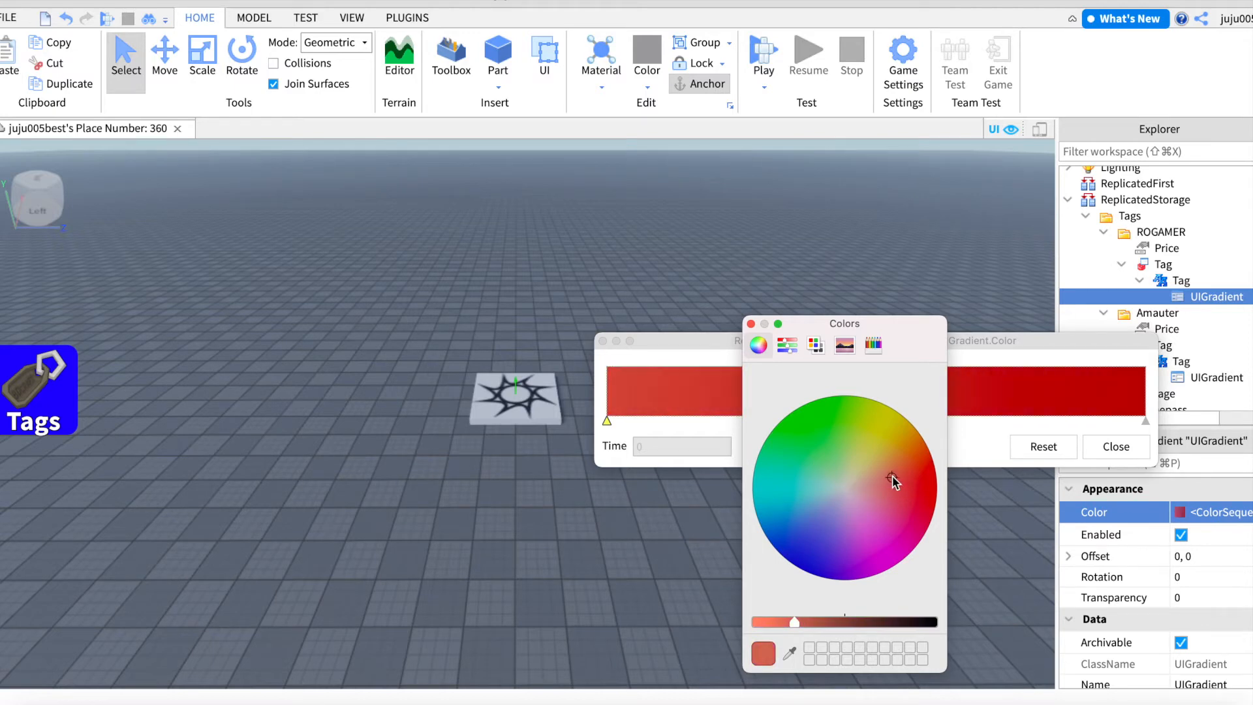
{"action": "left_click", "coordinate": [894, 454]}
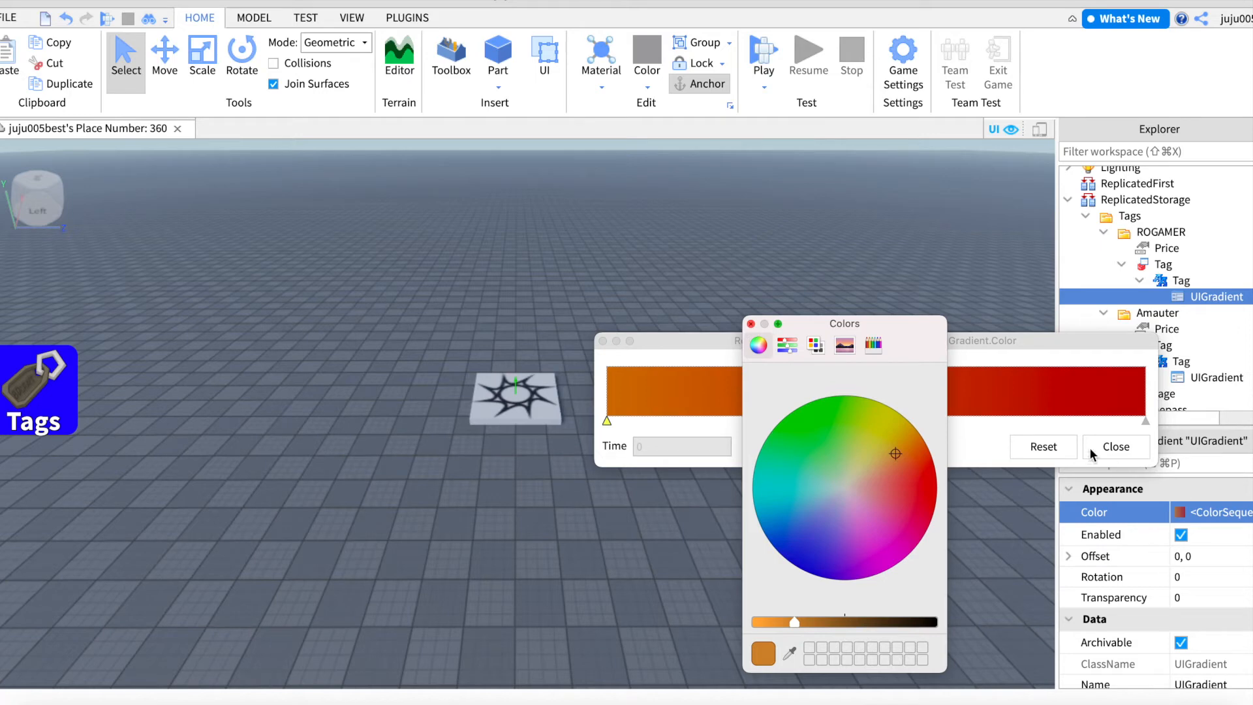
{"action": "left_click", "coordinate": [1115, 445]}
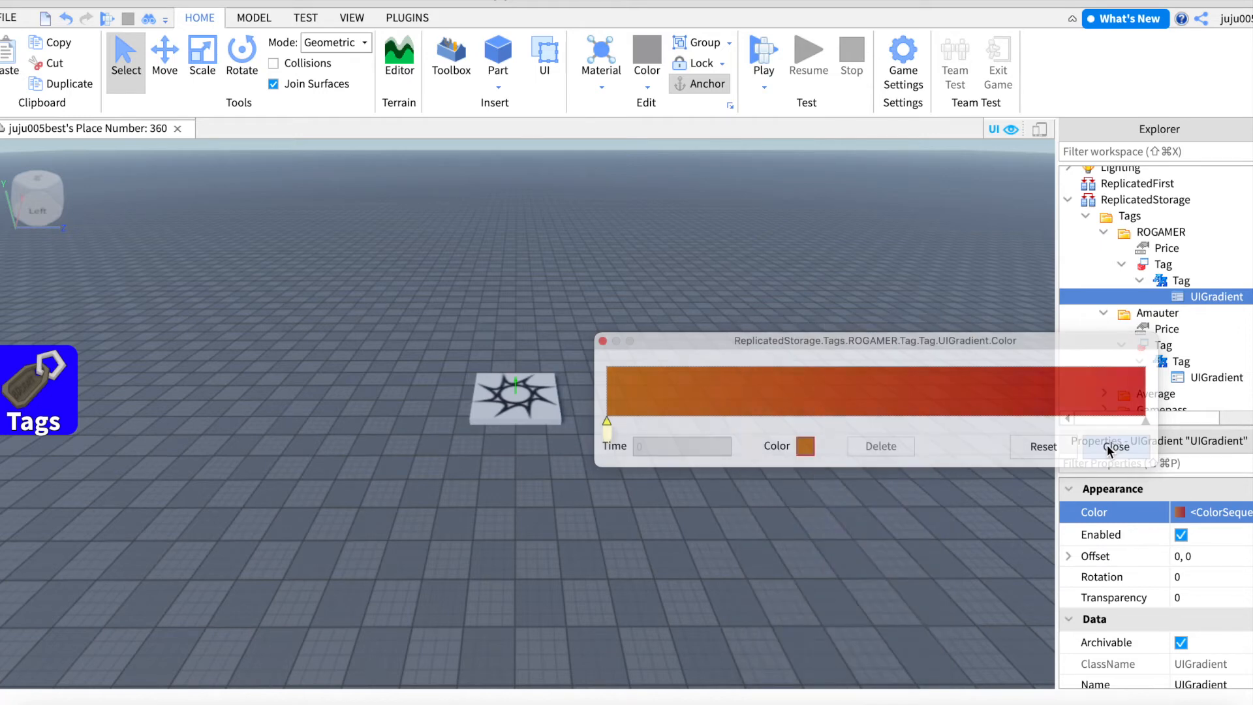
{"action": "left_click", "coordinate": [1117, 446]}
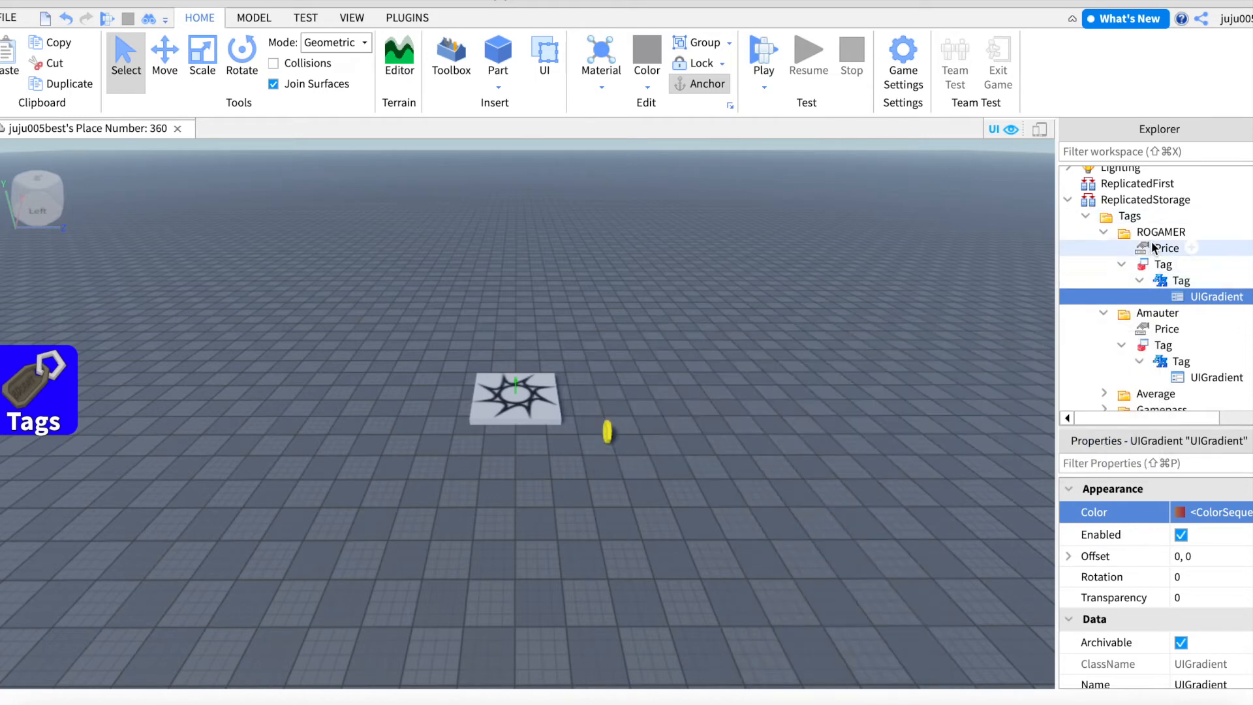
{"action": "left_click", "coordinate": [1167, 248]}
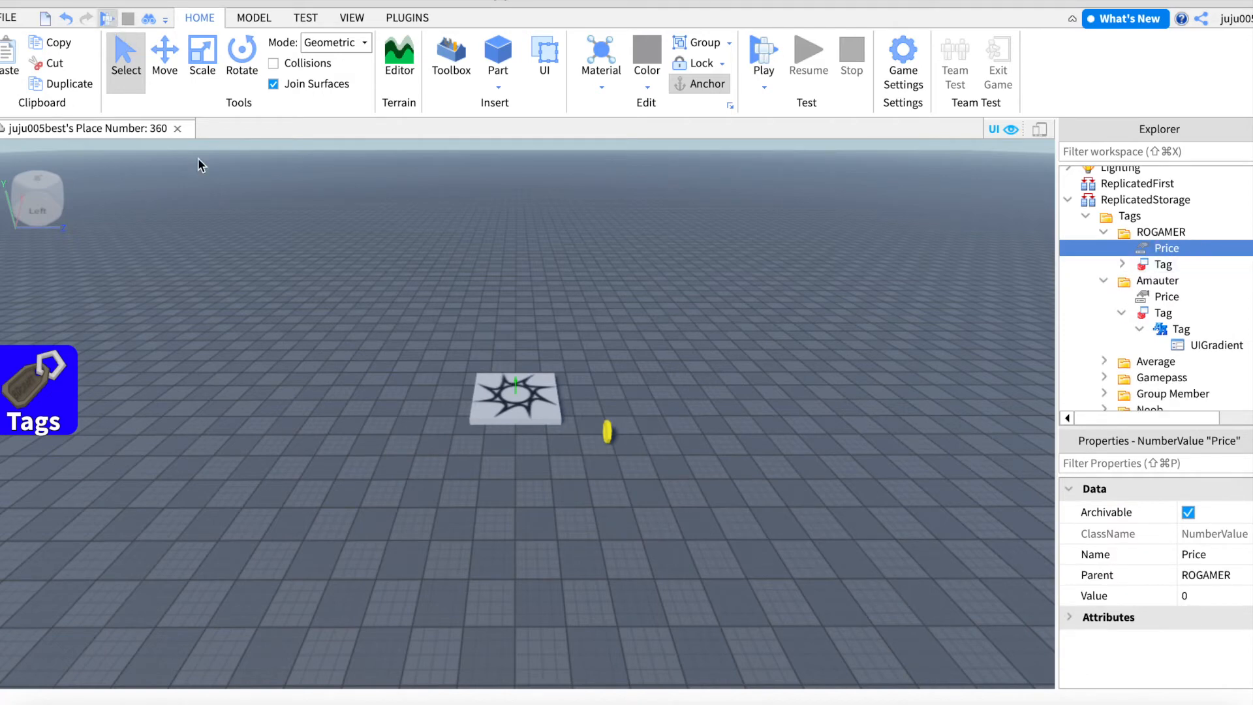
Step: Start a playtest and open the Tags shop listing the orange-red ROGAMER tag
{"action": "left_click", "coordinate": [762, 50]}
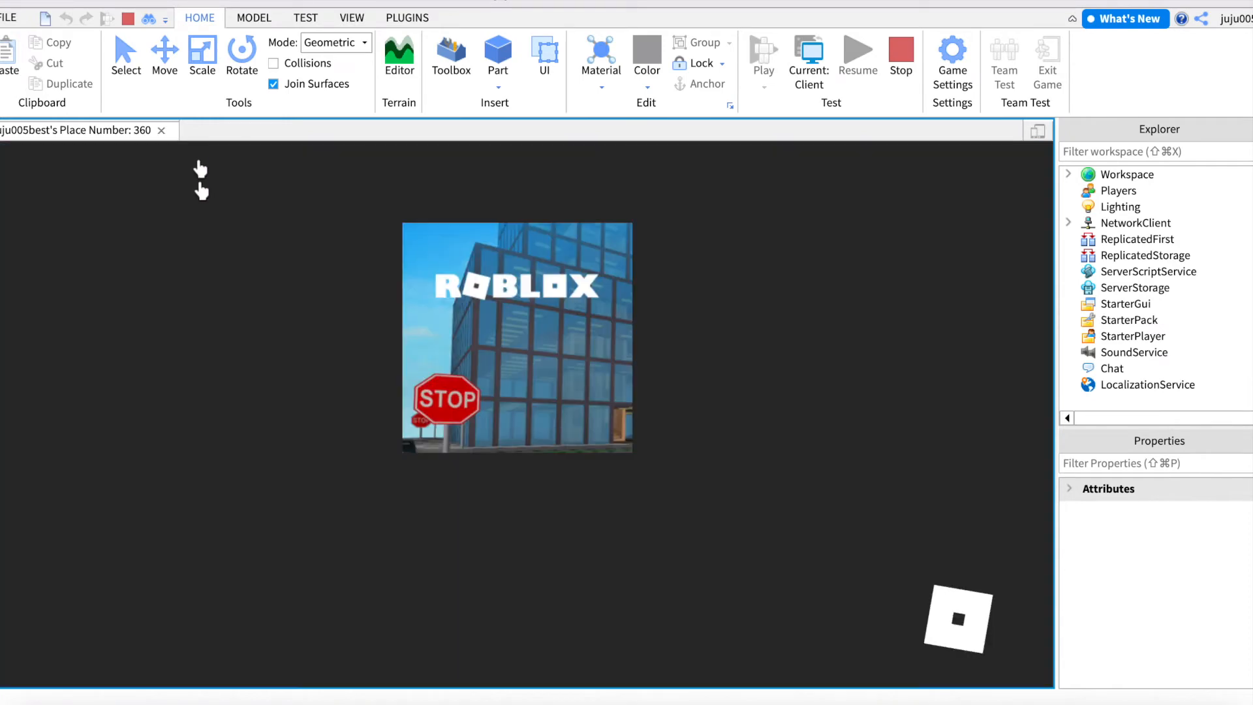
{"action": "left_click", "coordinate": [762, 47]}
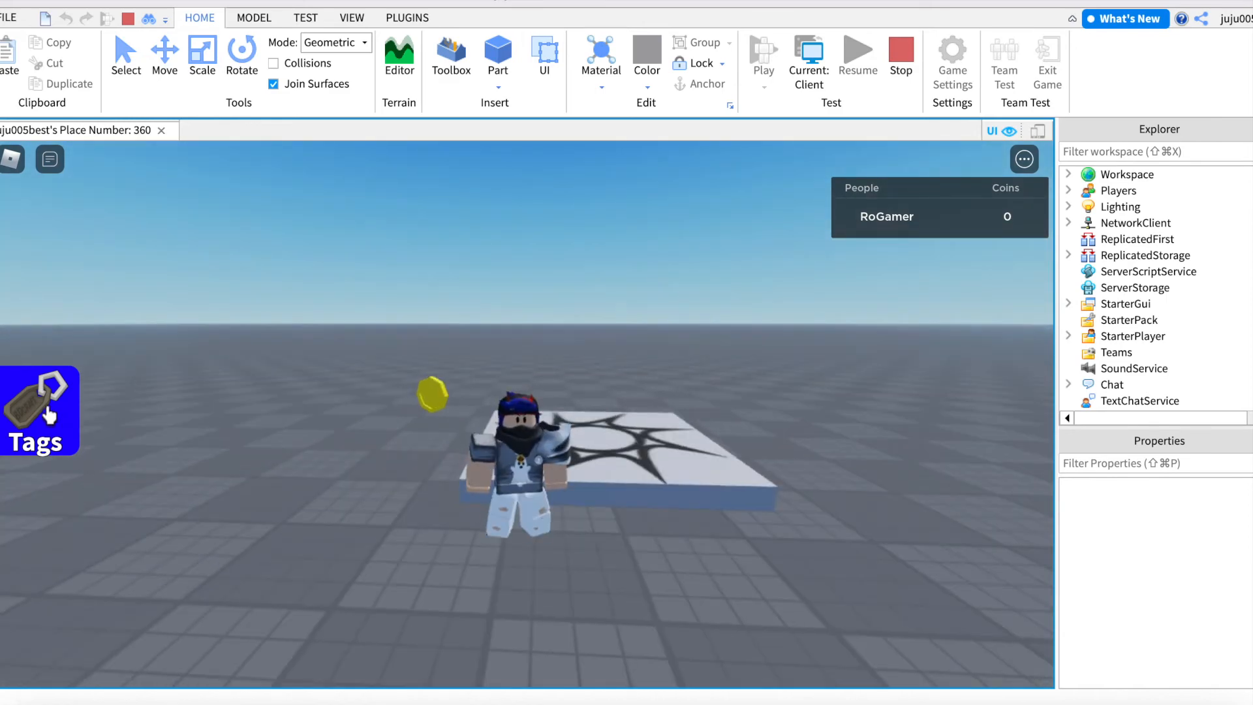
{"action": "left_click", "coordinate": [39, 410]}
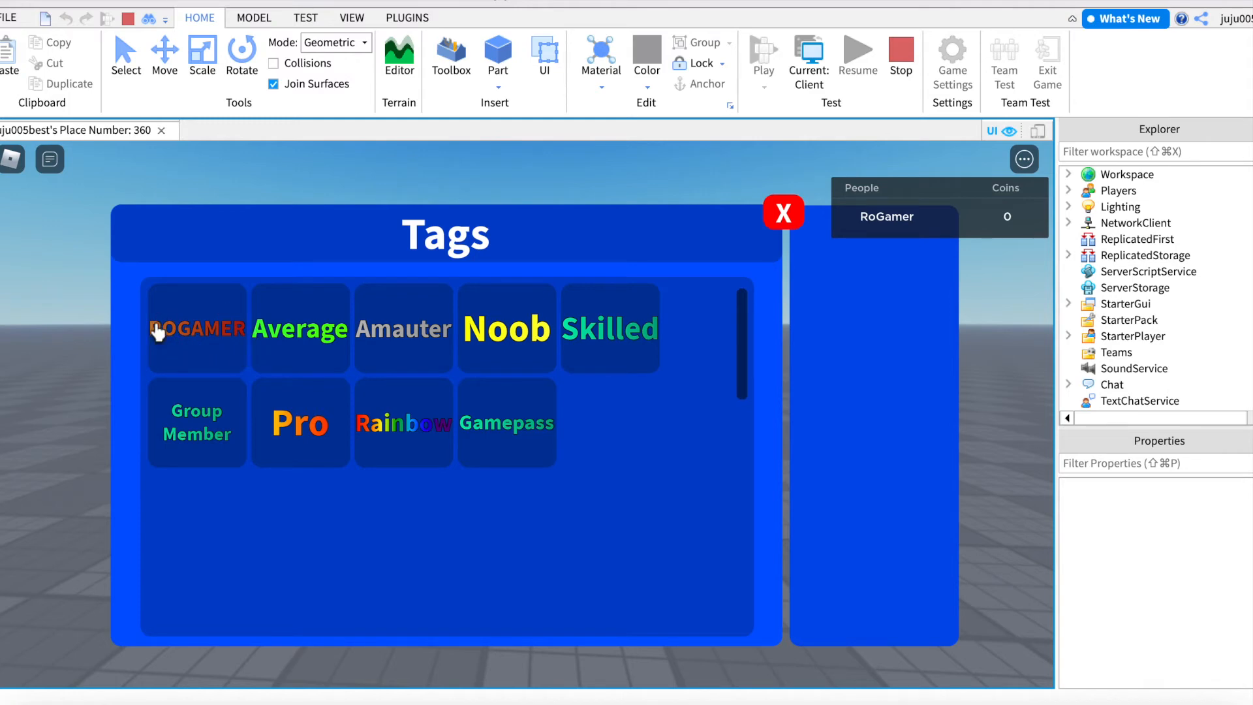
Step: Buy and equip the free ROGAMER tag, close the shop, and stop the test
{"action": "left_click", "coordinate": [197, 328]}
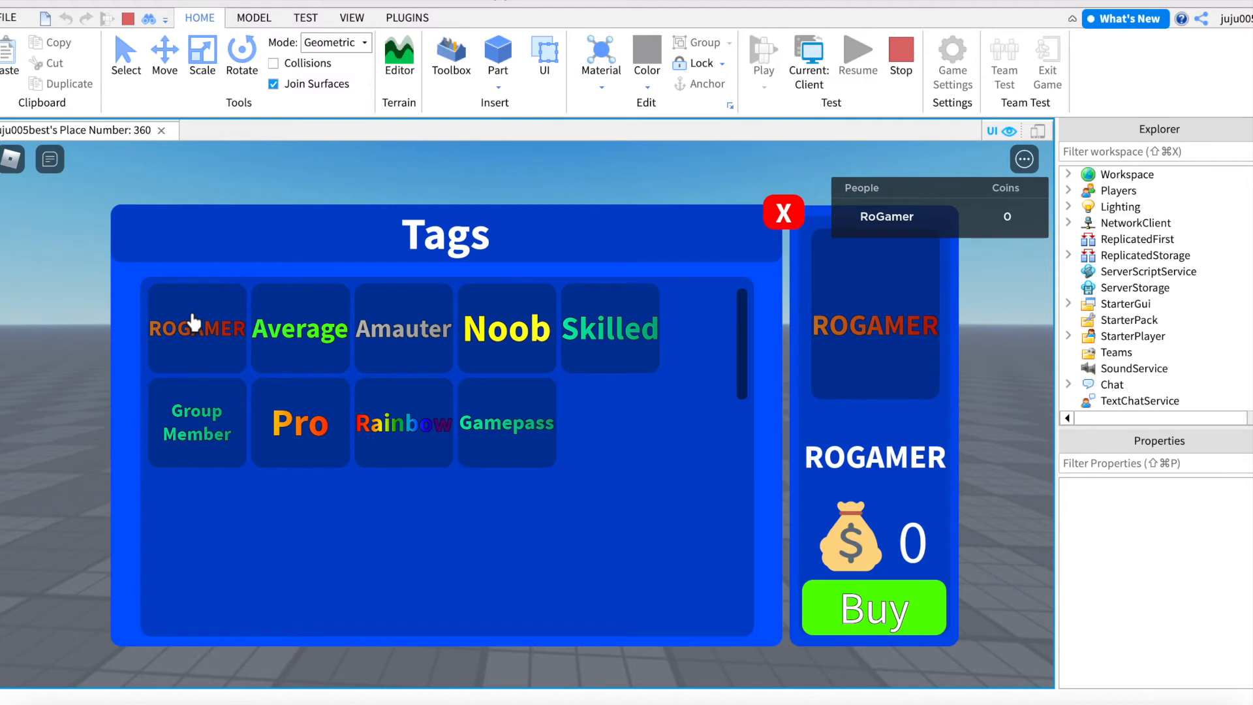
{"action": "left_click", "coordinate": [873, 608]}
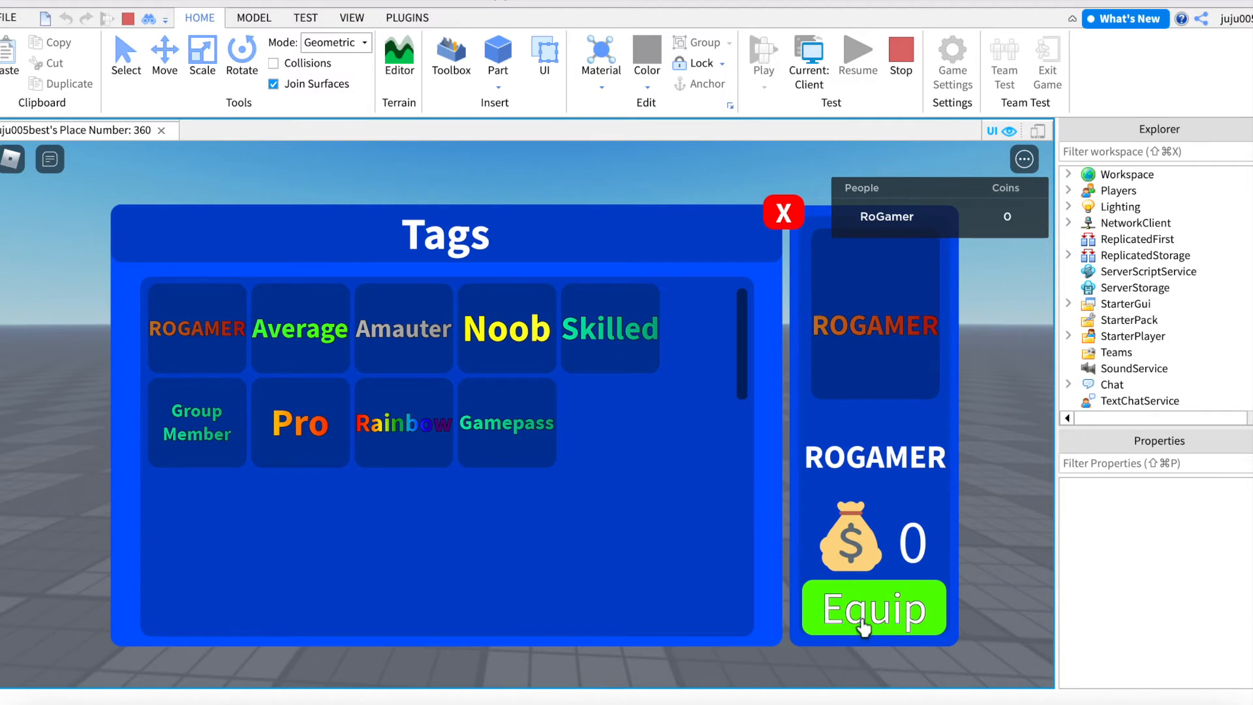
{"action": "left_click", "coordinate": [873, 608]}
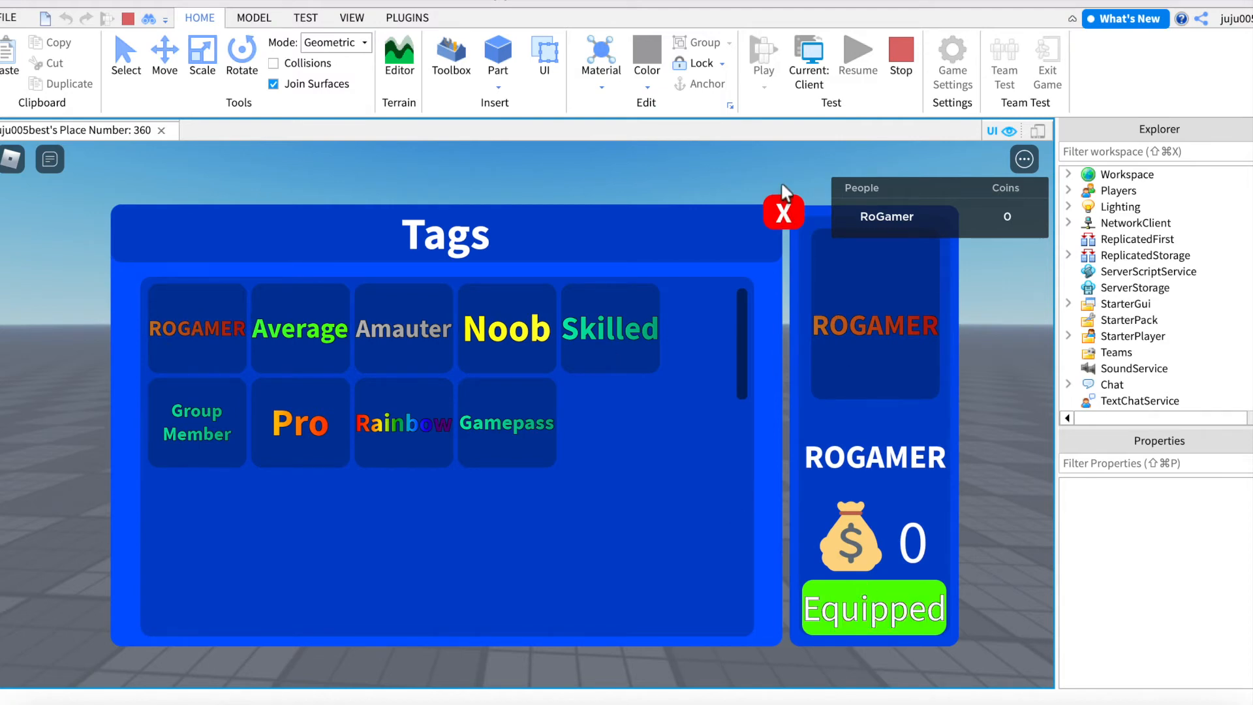
{"action": "left_click", "coordinate": [784, 213]}
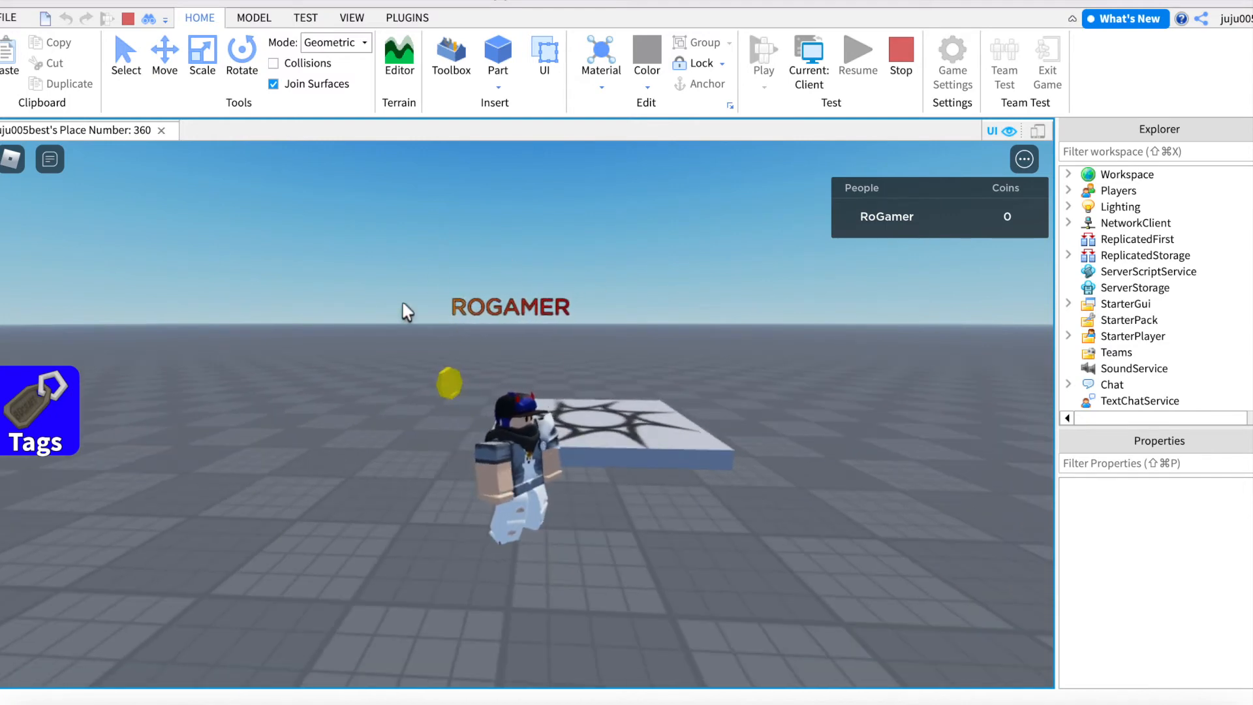
{"action": "left_click", "coordinate": [900, 60]}
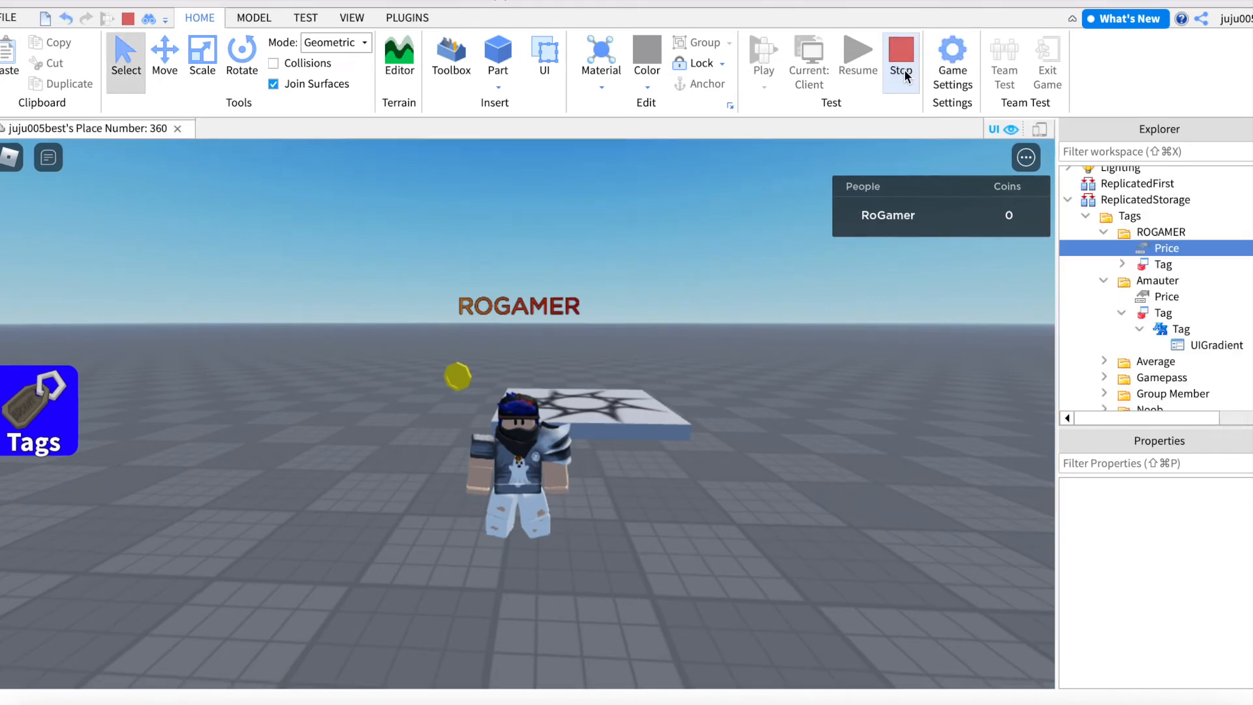
Step: Stop the playtest and browse ReplicatedStorage's Tags folders down to ROGAMER
{"action": "left_click", "coordinate": [901, 56]}
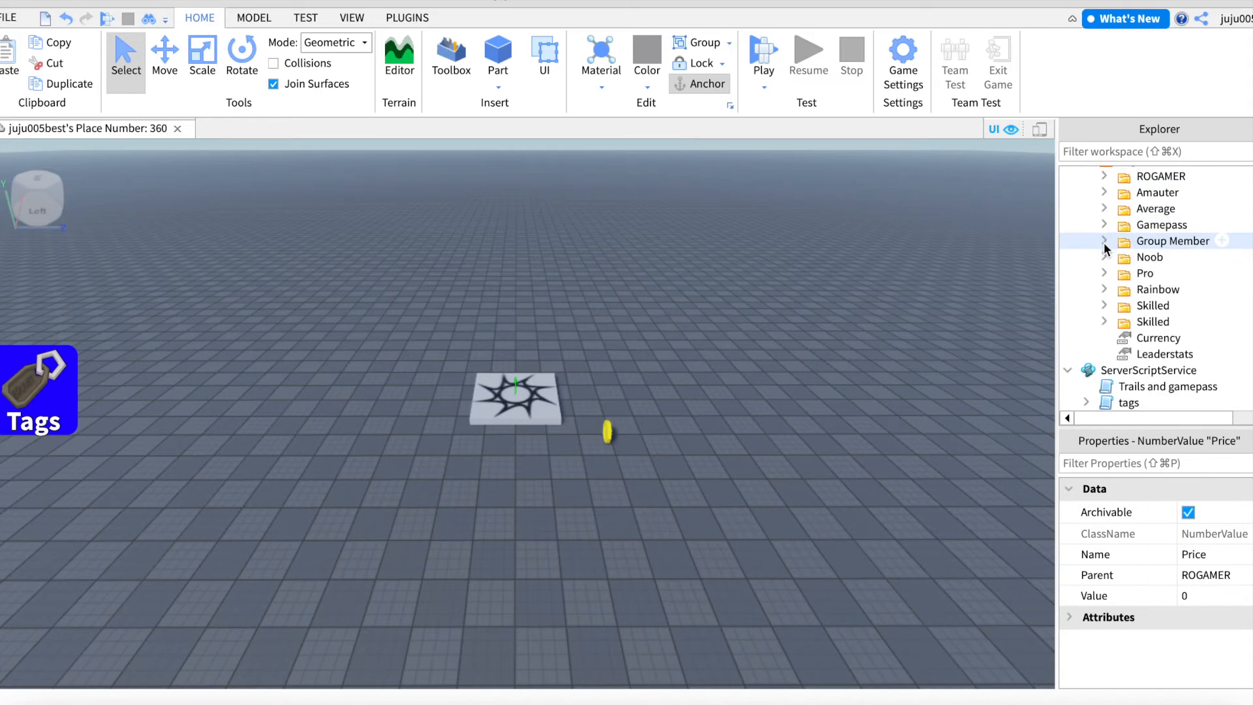
{"action": "mouse_move", "coordinate": [1160, 240]}
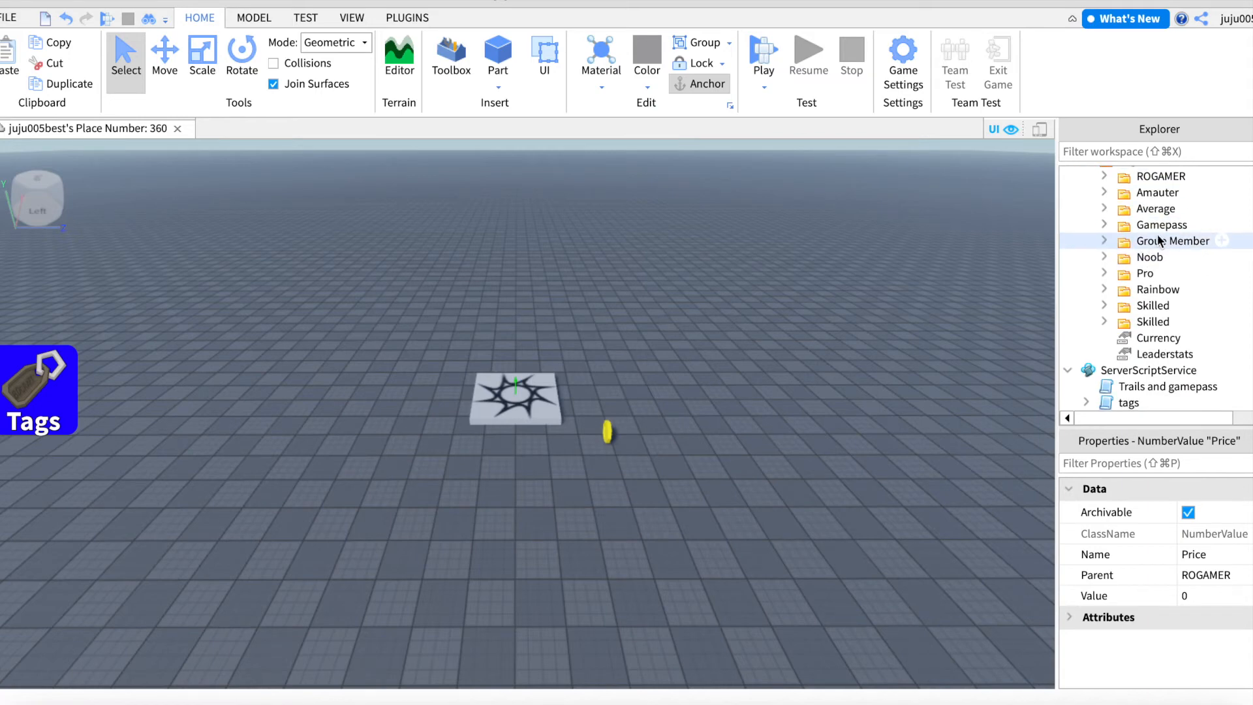
{"action": "left_click", "coordinate": [1151, 321]}
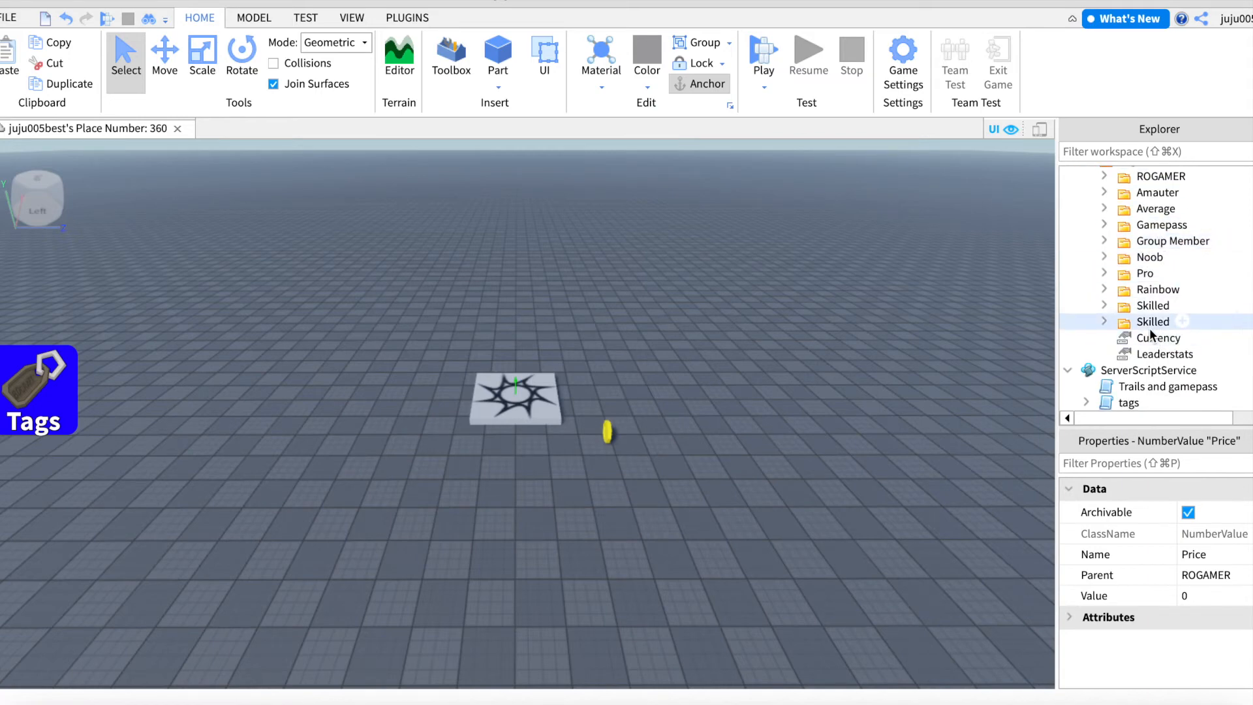
{"action": "left_click", "coordinate": [1105, 224]}
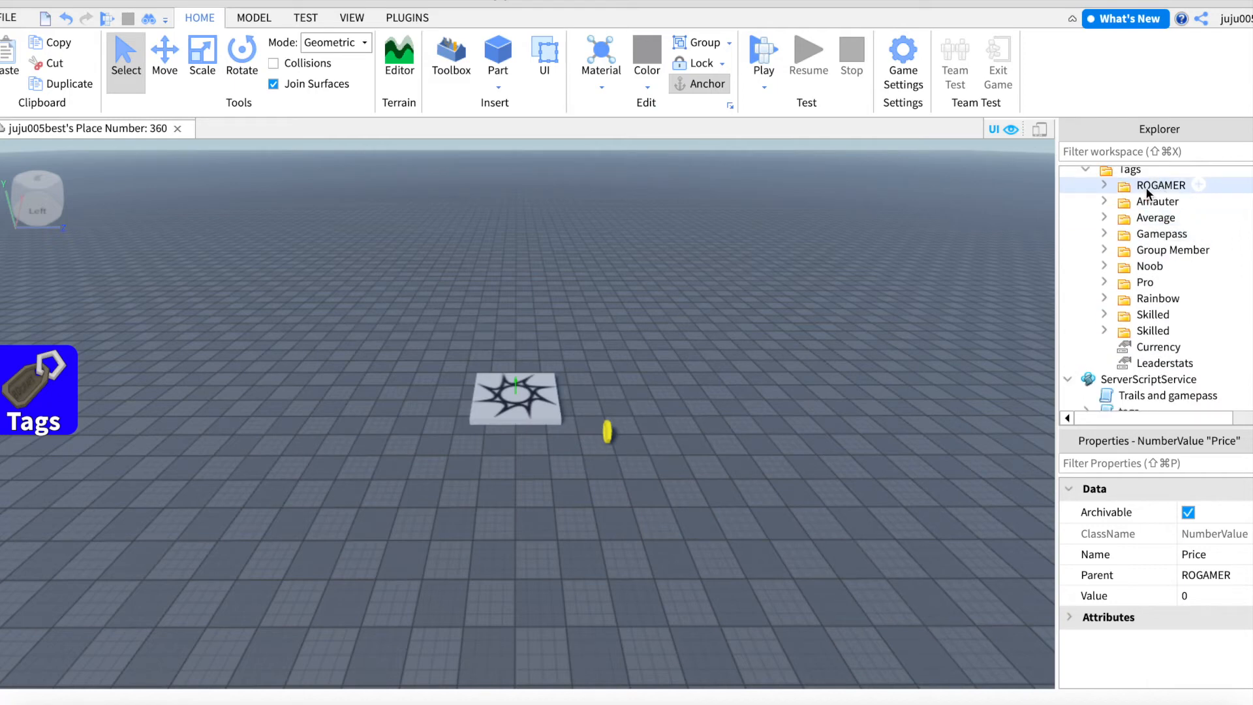
Step: Duplicate the ROGAMER tag folder and rename the copy 'Jony'
{"action": "left_click", "coordinate": [1163, 298]}
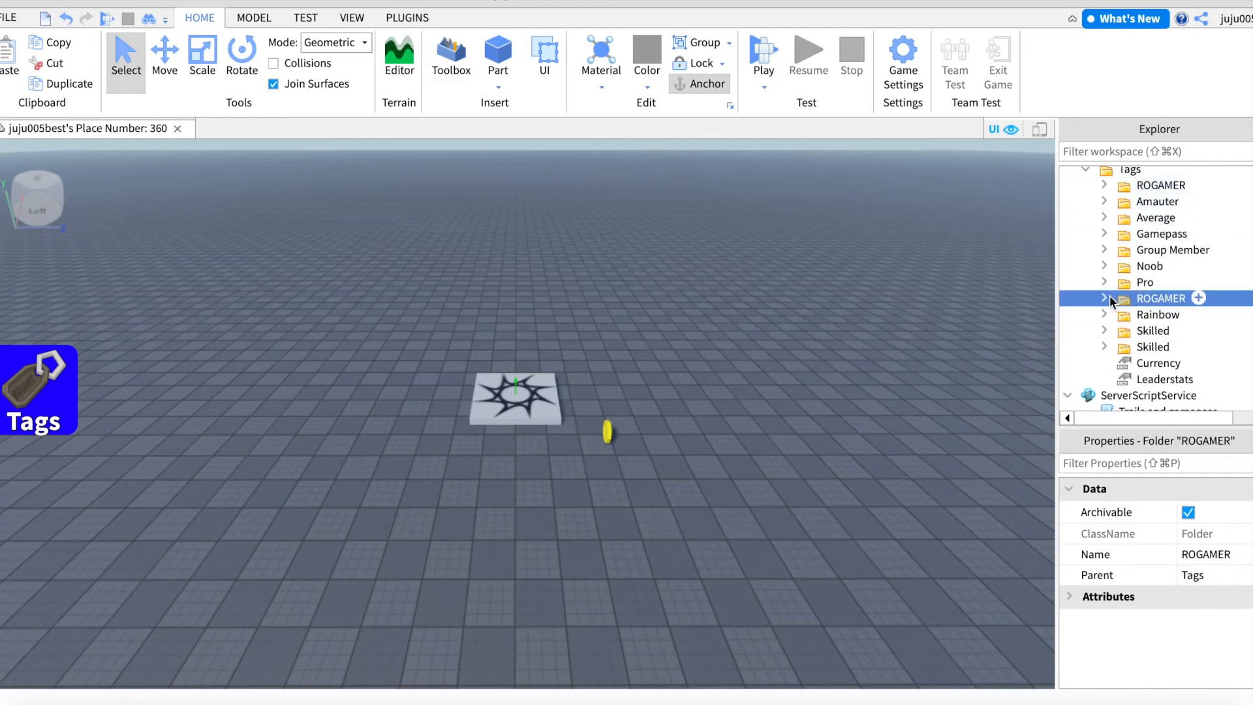
{"action": "left_click", "coordinate": [1104, 298]}
{"action": "type", "text": "G"}
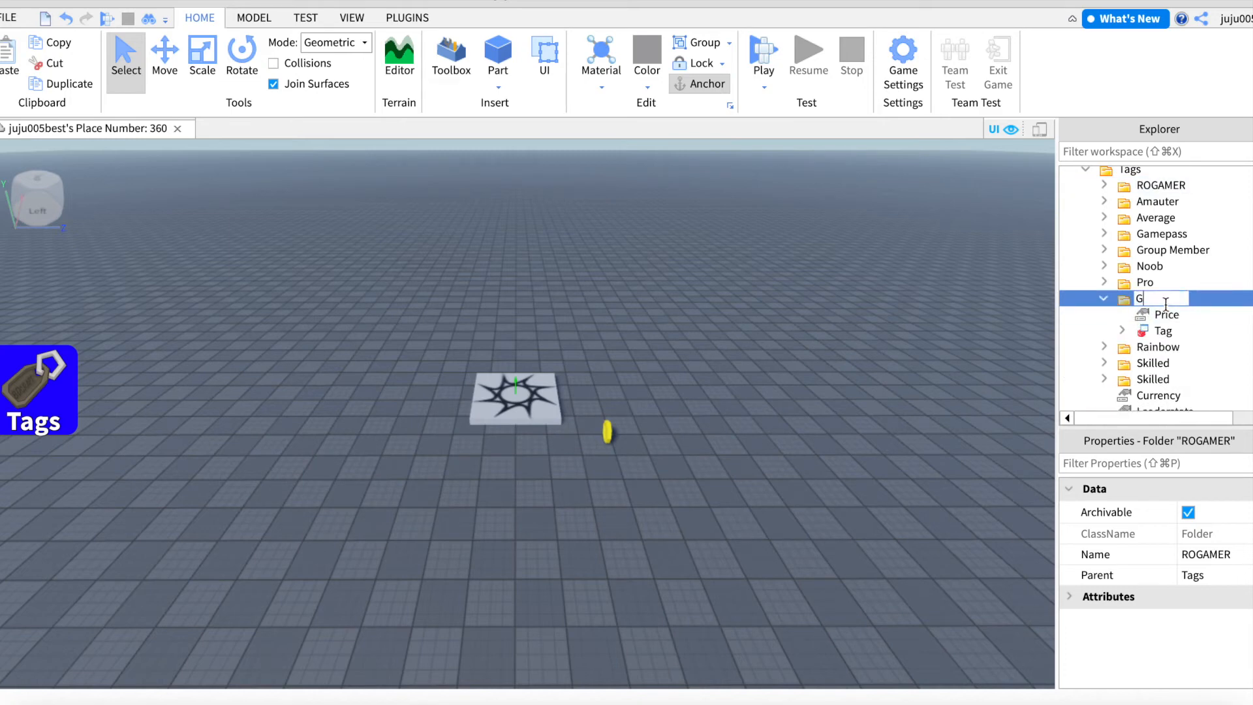
{"action": "key", "text": "Backspace"}
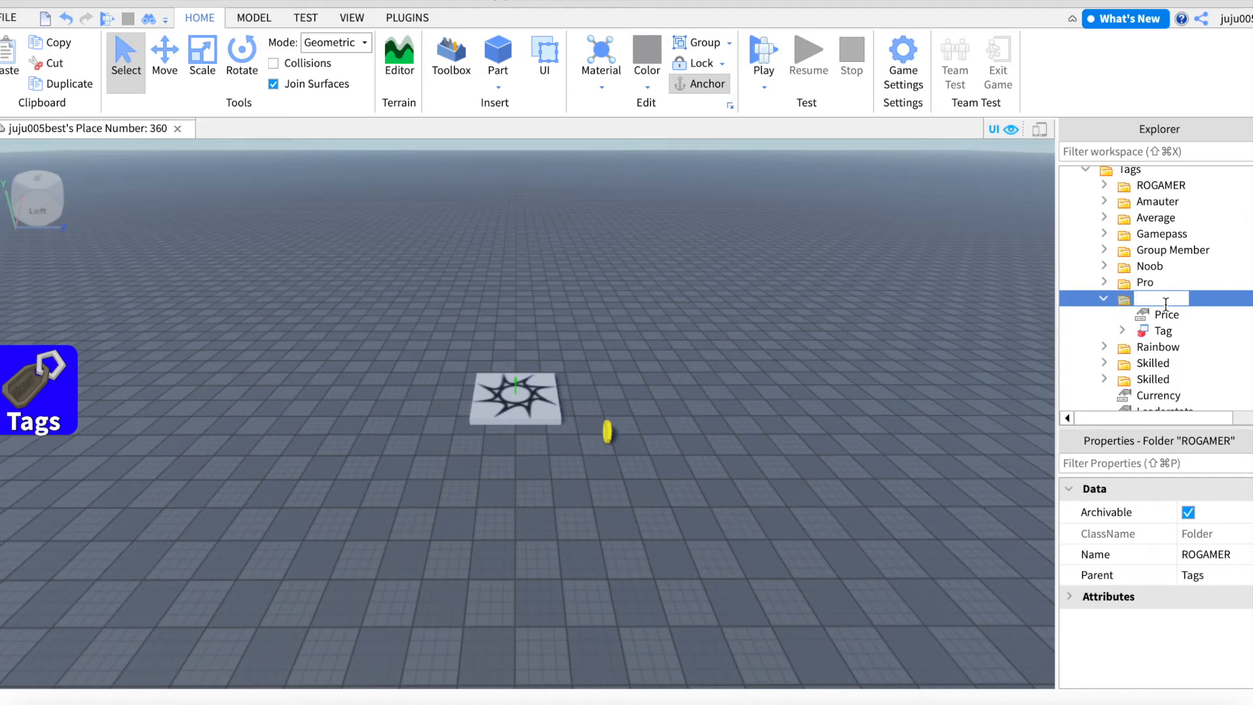
{"action": "type", "text": "Jony"}
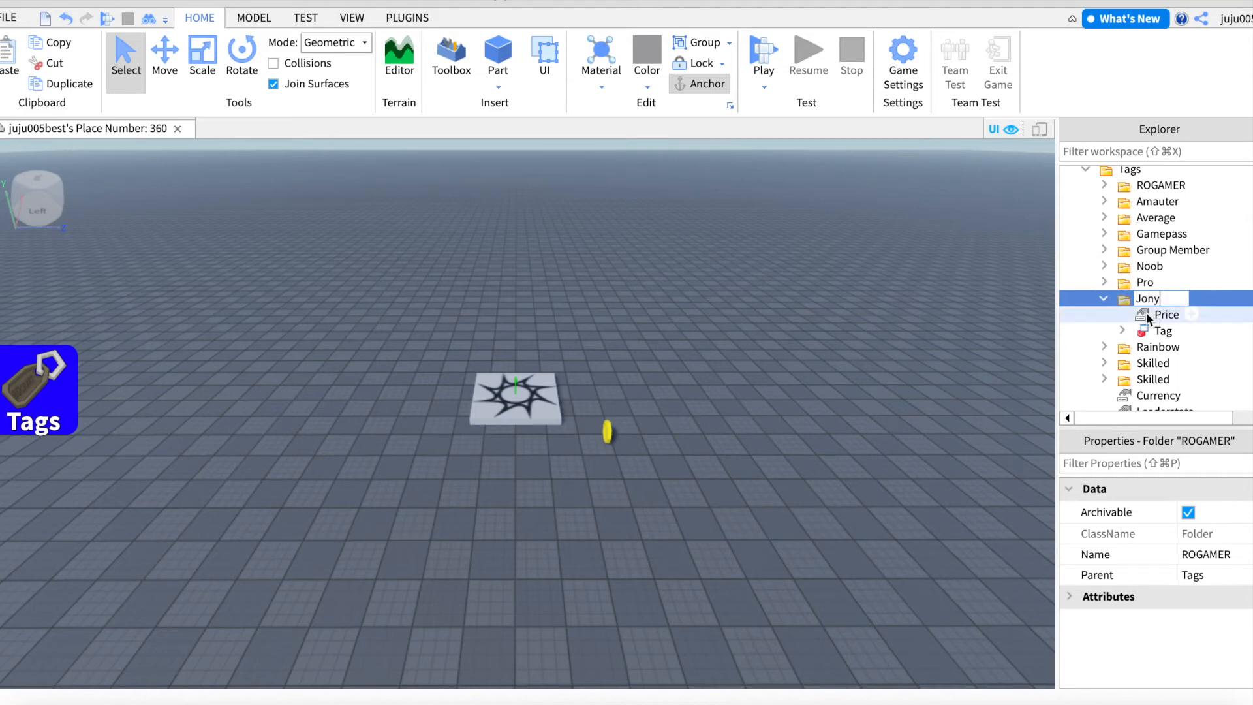
{"action": "left_click", "coordinate": [1166, 314]}
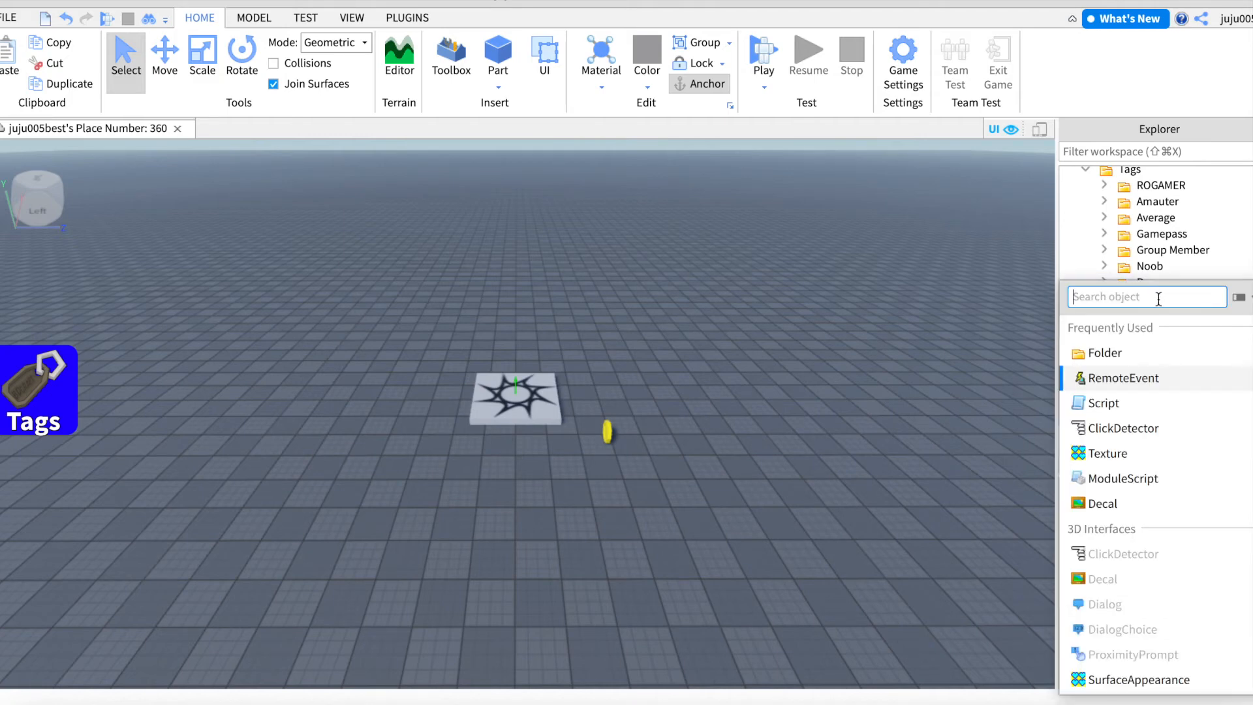
Step: Insert a NumberValue into the copied tag folder and name it 'Group'
{"action": "left_click", "coordinate": [1154, 298]}
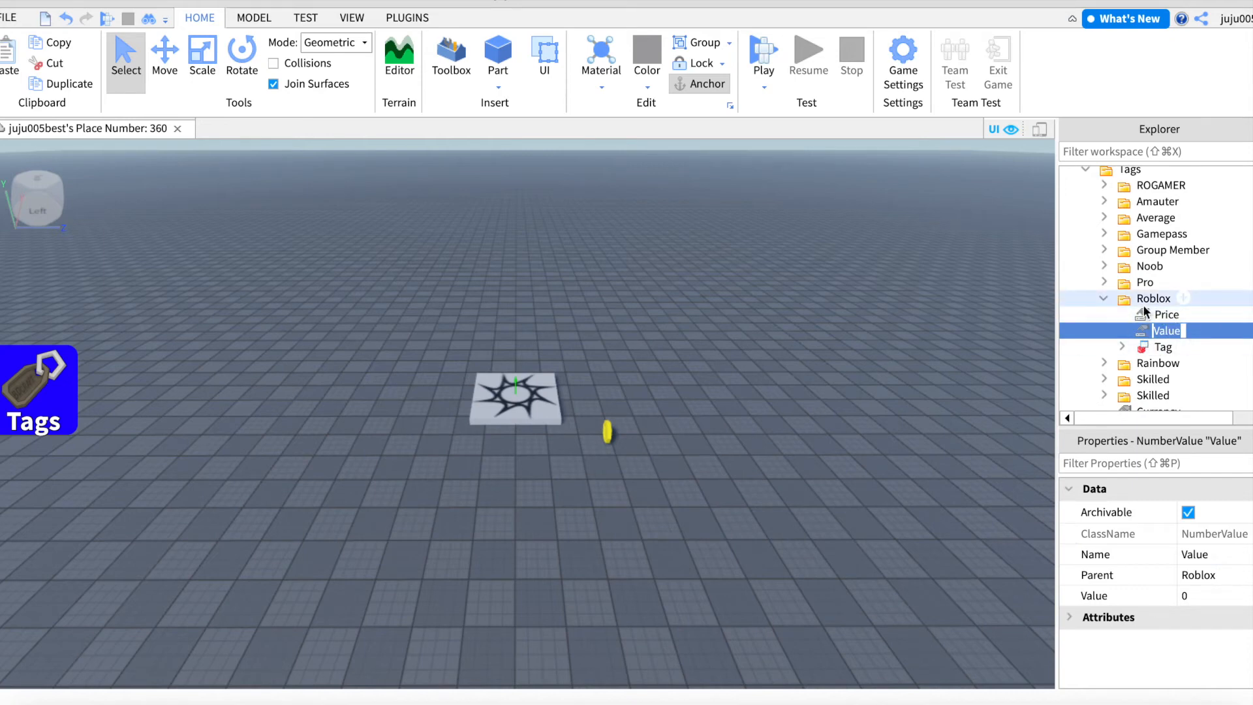
{"action": "type", "text": "ID"}
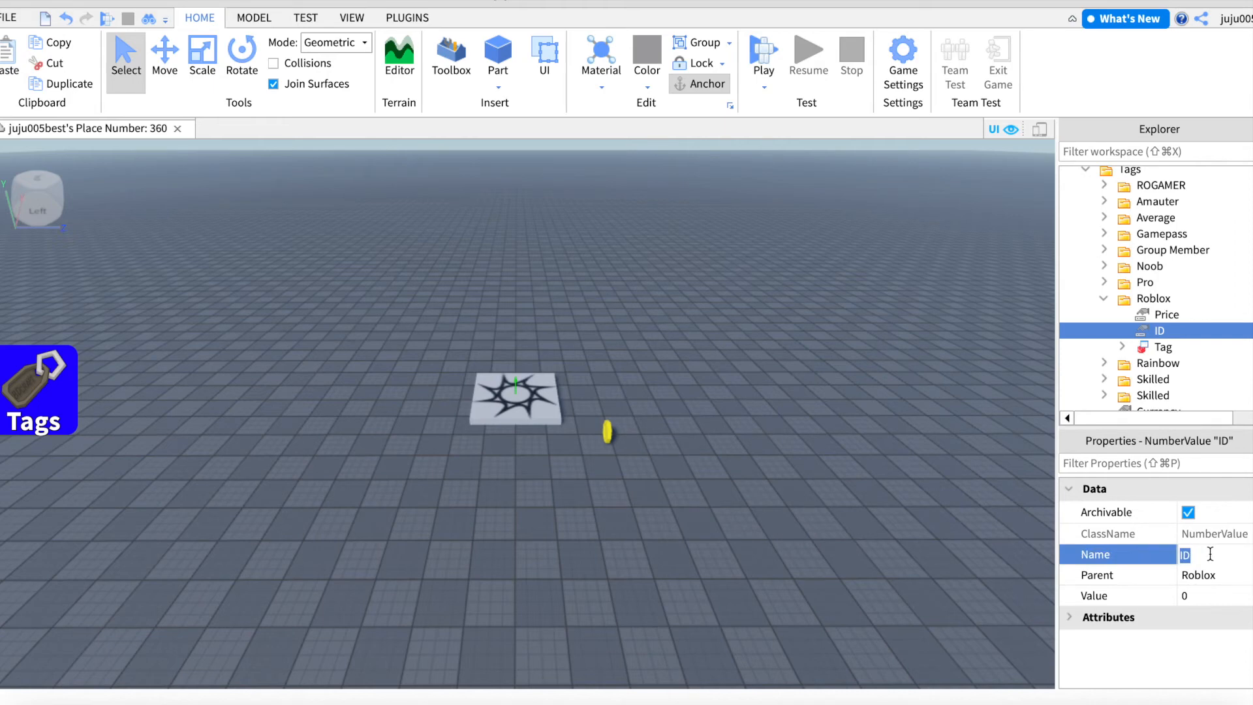
{"action": "type", "text": "Group"}
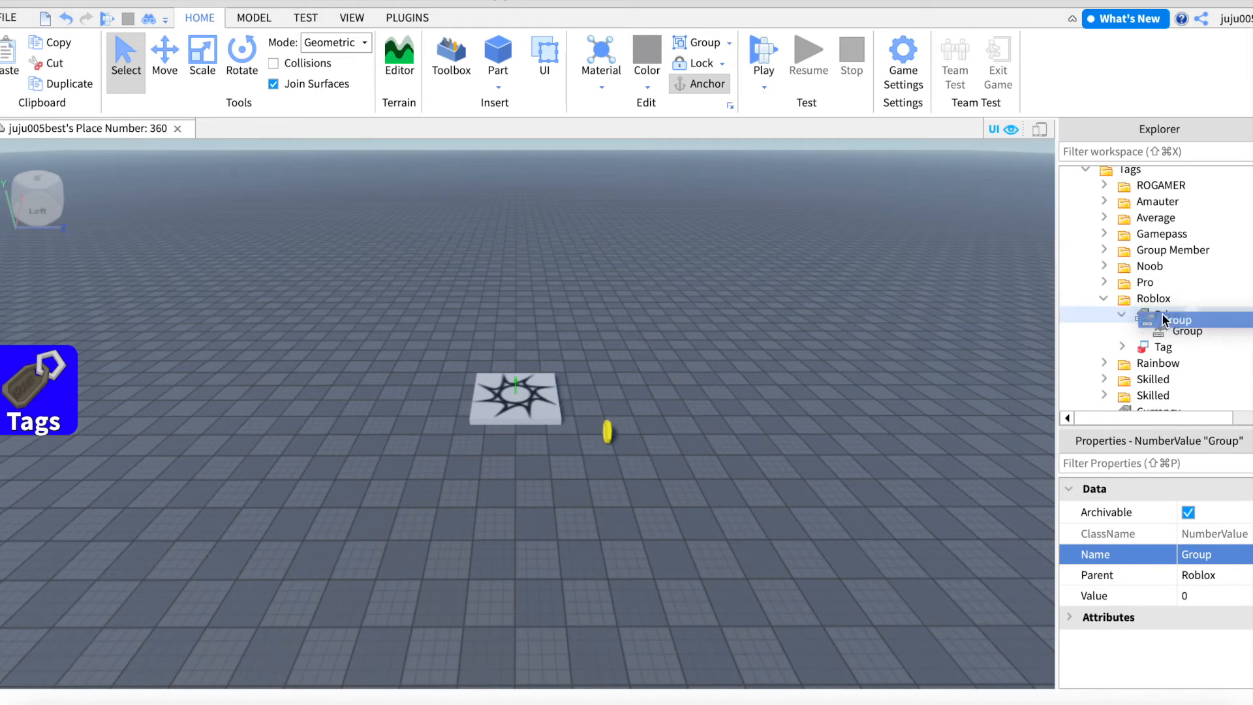
Step: Compare against the Gamepass folder, edit the Roblox tag's Price, and start a playtest
{"action": "left_click", "coordinate": [1105, 233]}
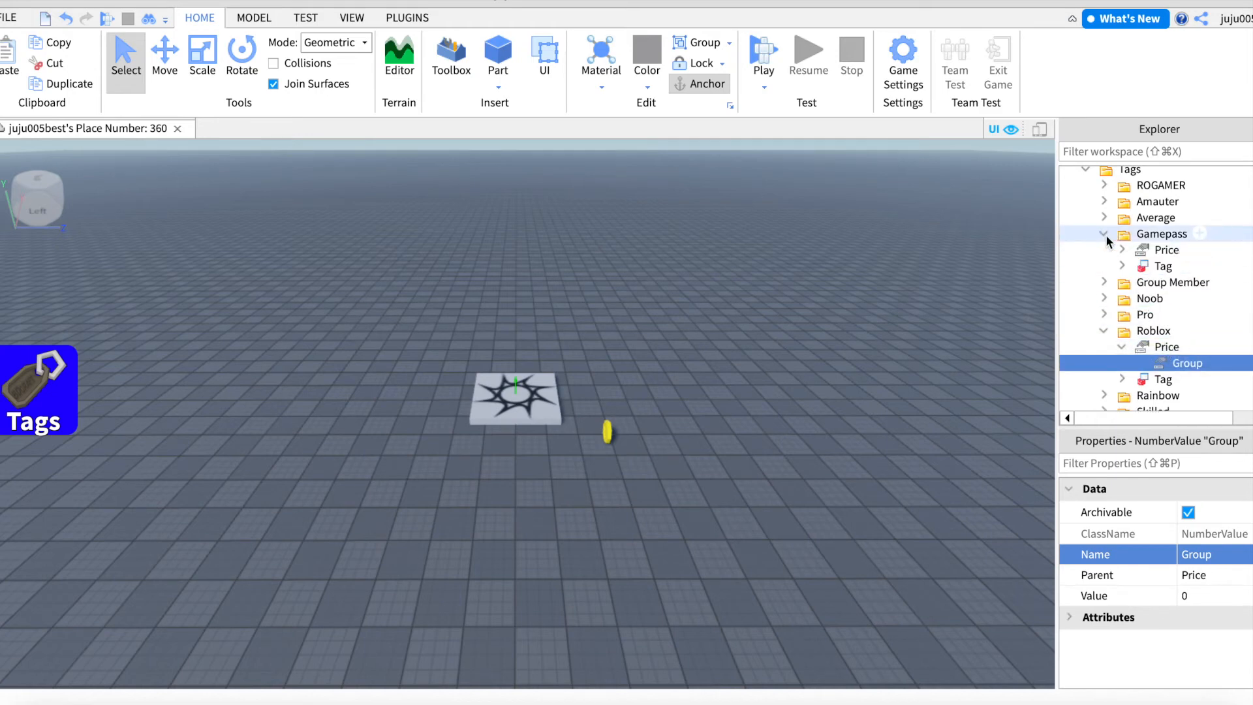
{"action": "left_click", "coordinate": [1175, 249]}
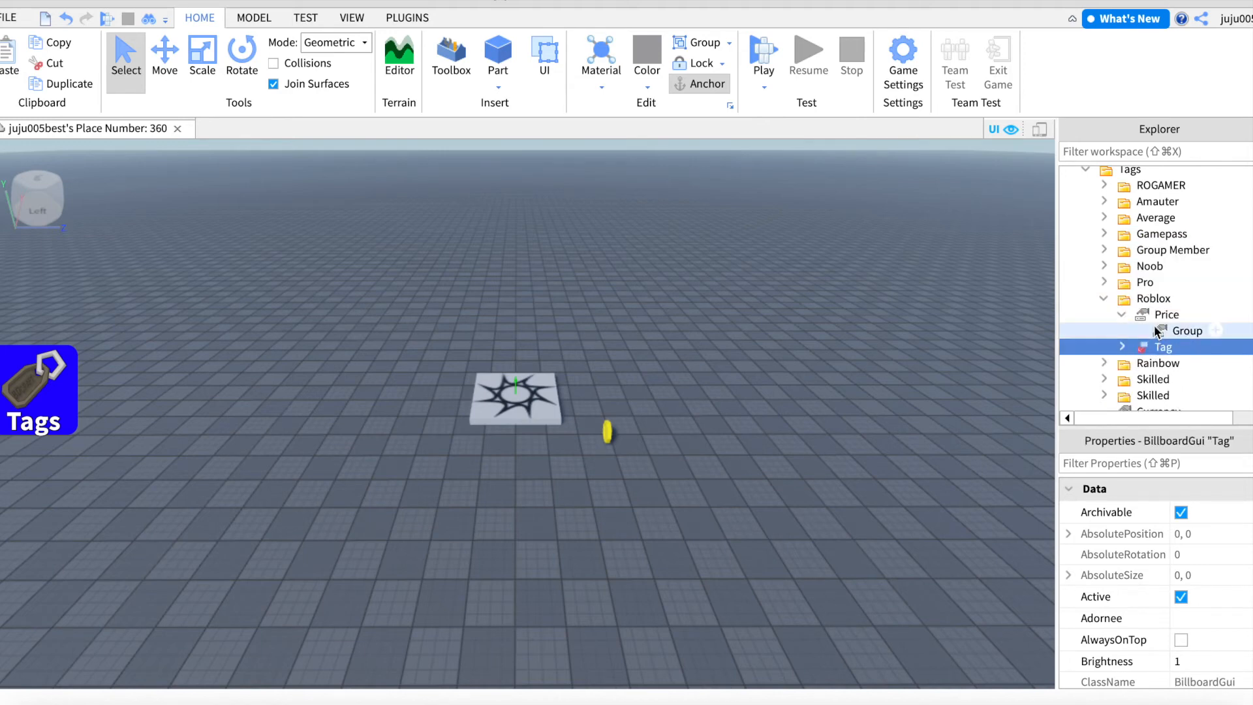
{"action": "left_click", "coordinate": [1167, 314]}
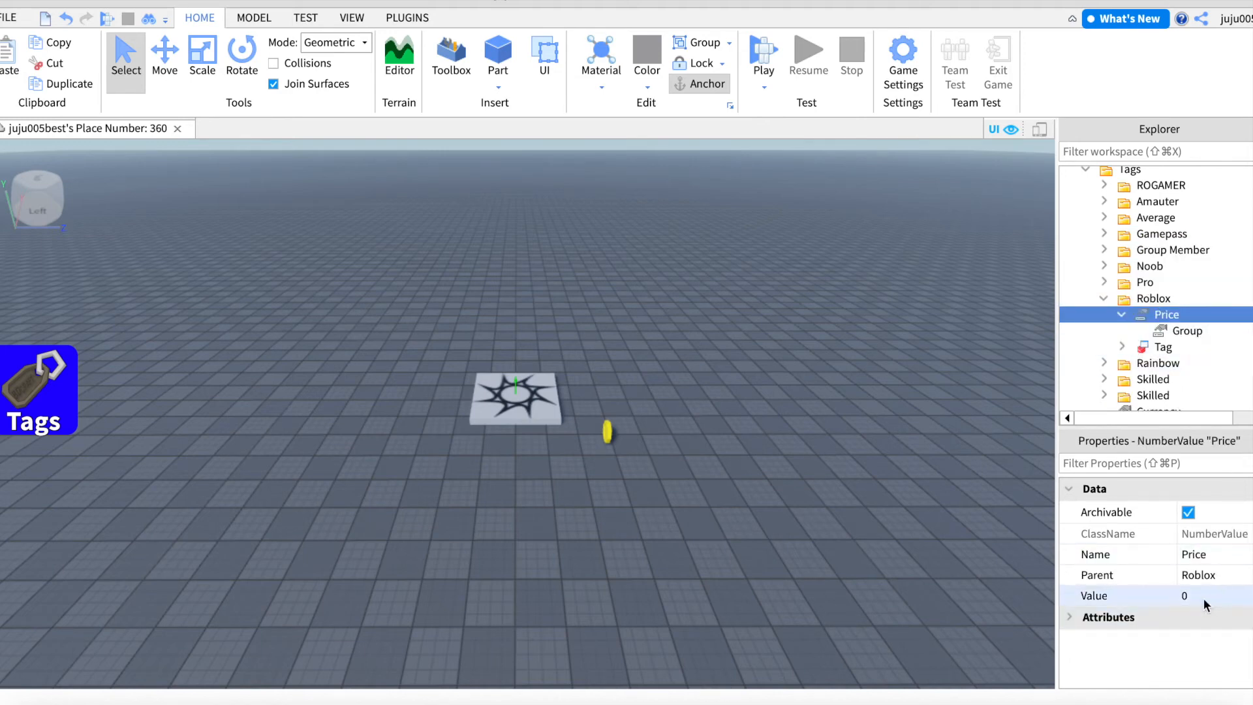
{"action": "left_click", "coordinate": [1186, 331]}
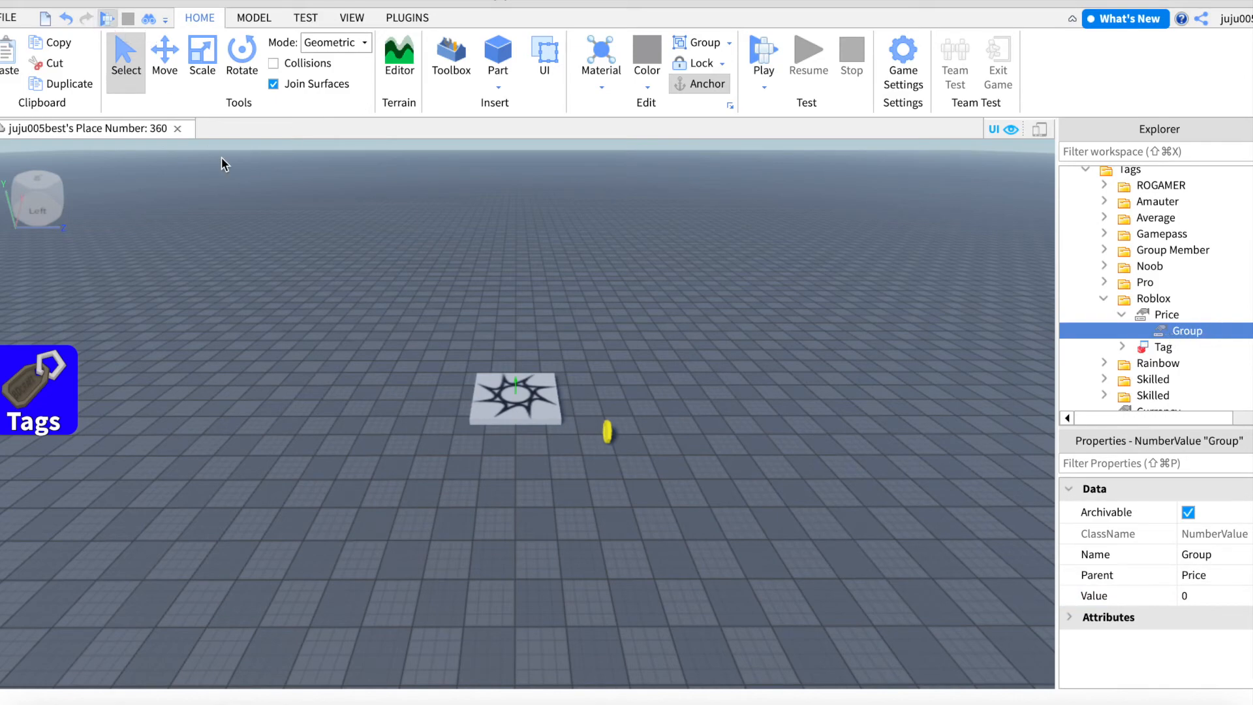
{"action": "left_click", "coordinate": [763, 59]}
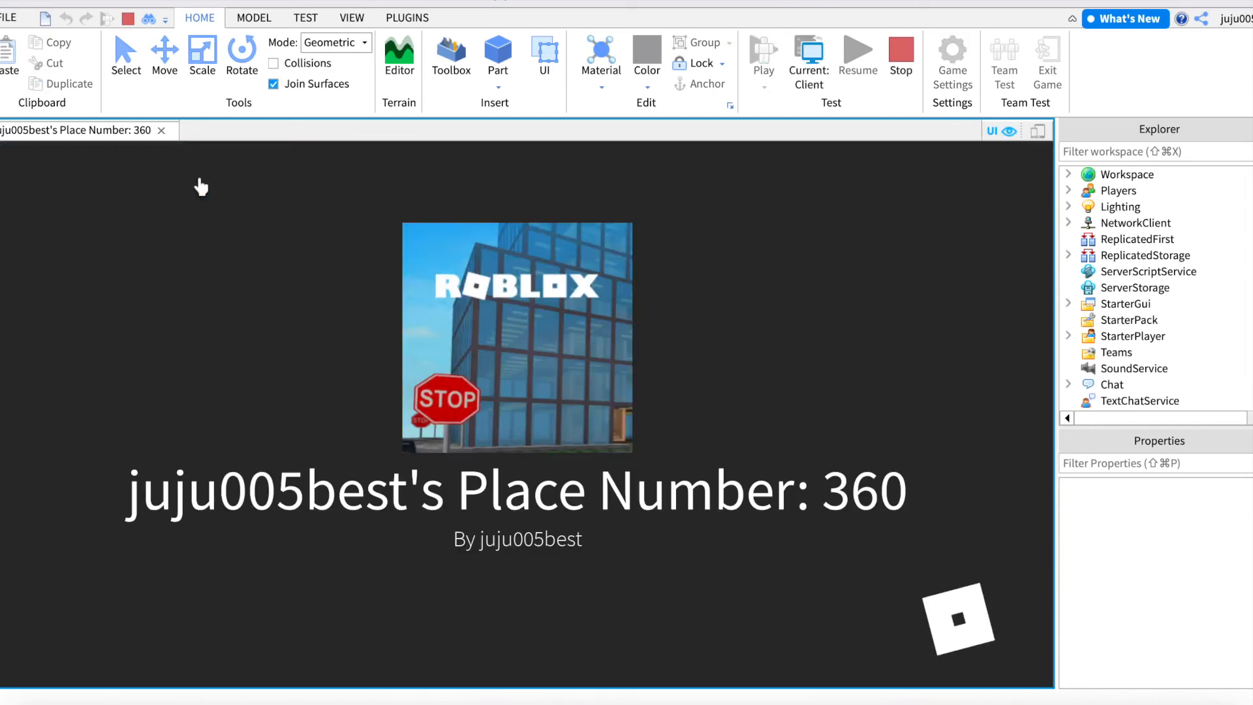
Step: Open the Tags shop and view the Roblox tag showing 0 coins and Join
{"action": "left_click", "coordinate": [762, 53]}
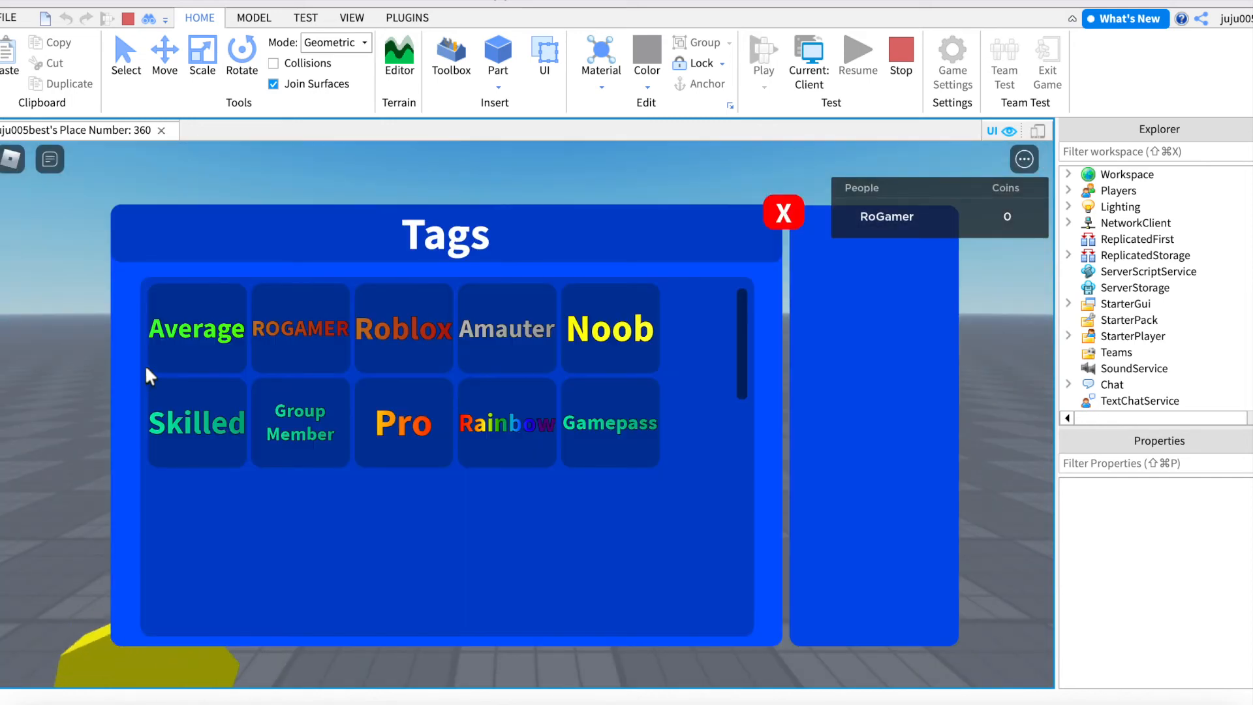
{"action": "mouse_move", "coordinate": [394, 349]}
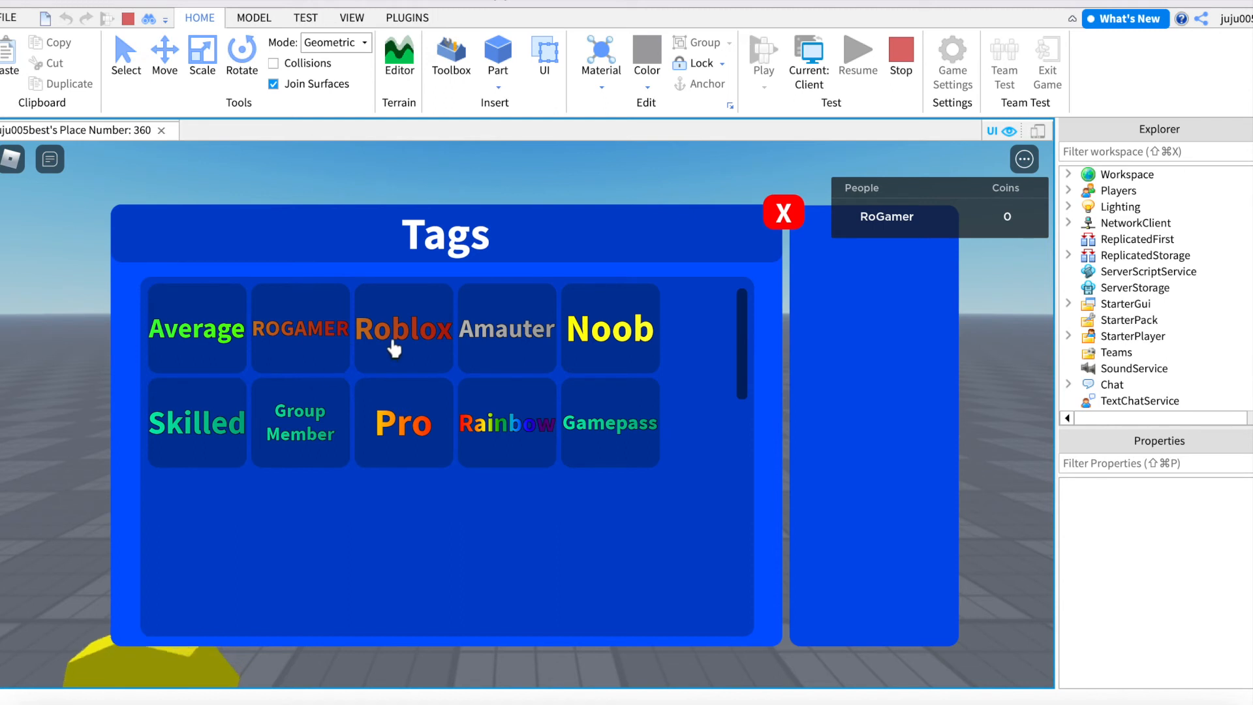
{"action": "left_click", "coordinate": [402, 328]}
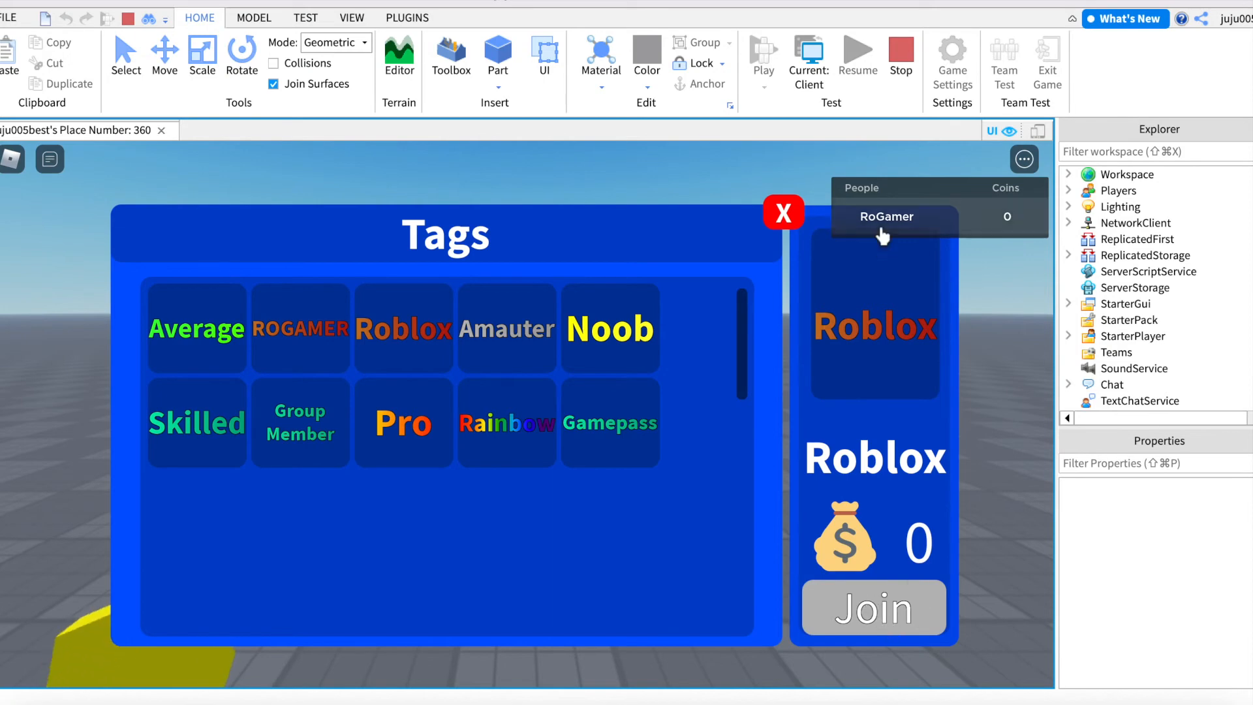
{"action": "mouse_move", "coordinate": [795, 592]}
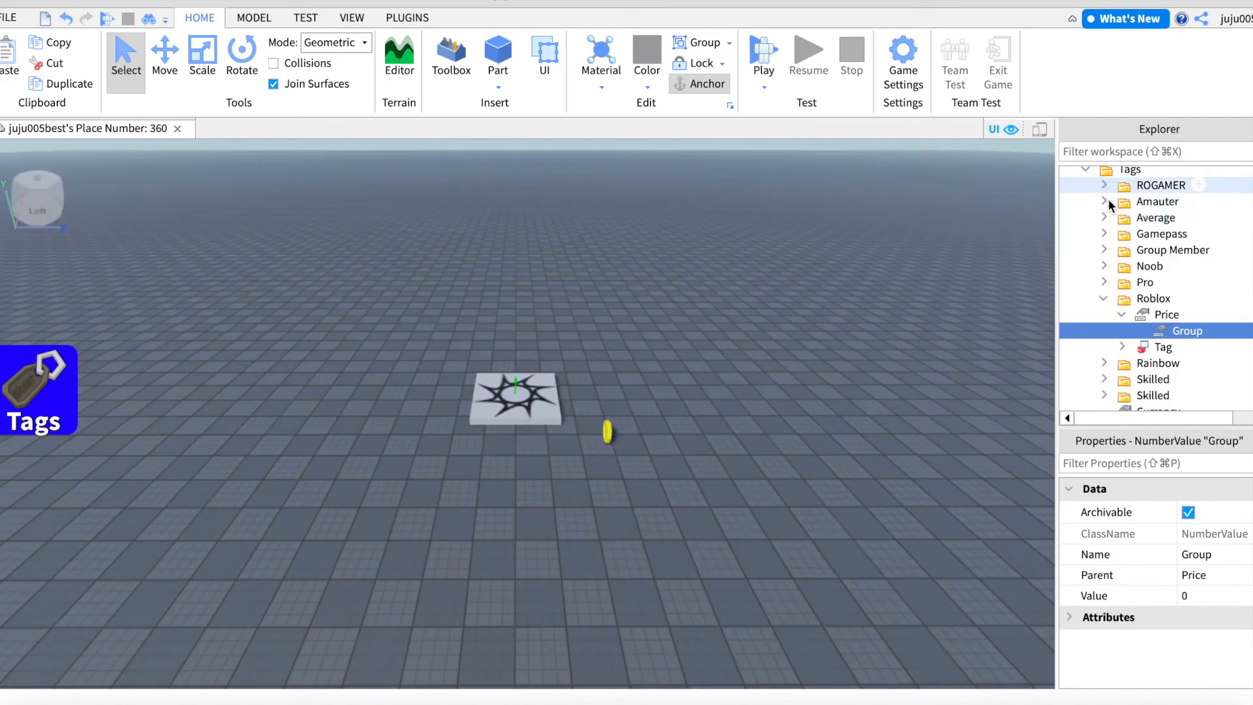
Step: Set the Roblox tag's Group value to 14829120 and start another playtest
{"action": "left_click", "coordinate": [1104, 249]}
{"action": "type", "text": "14829120"}
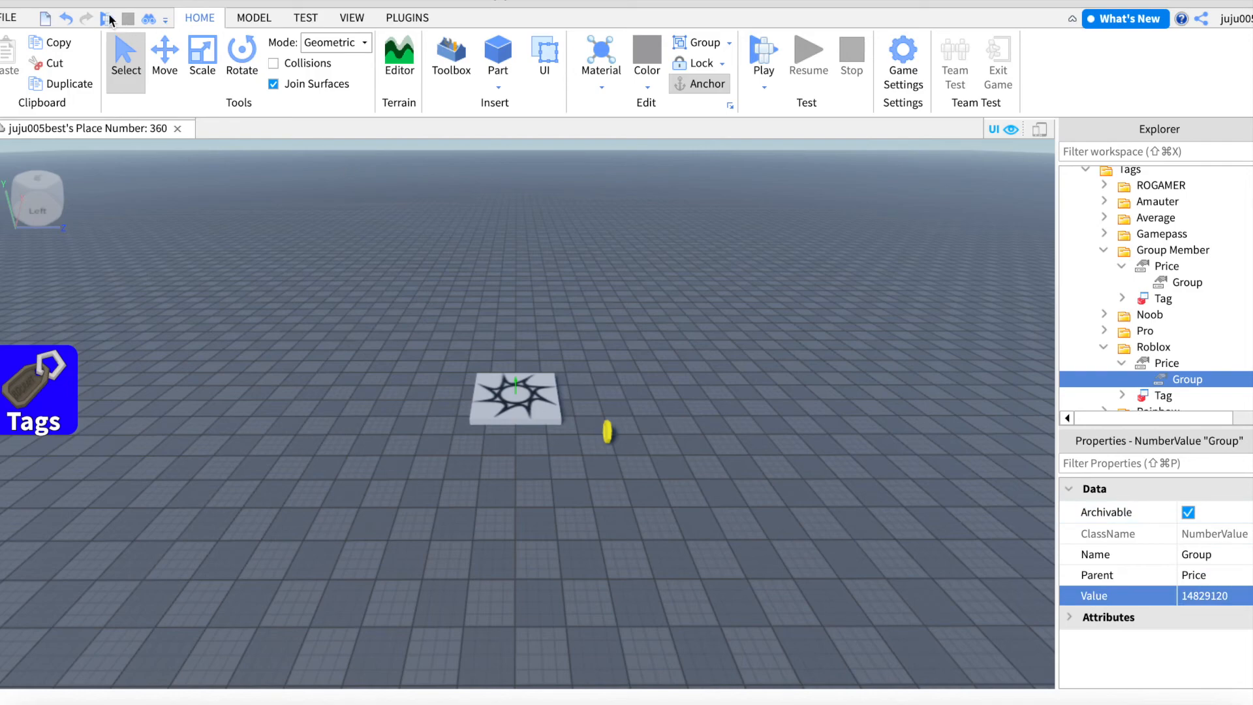
{"action": "left_click", "coordinate": [762, 50]}
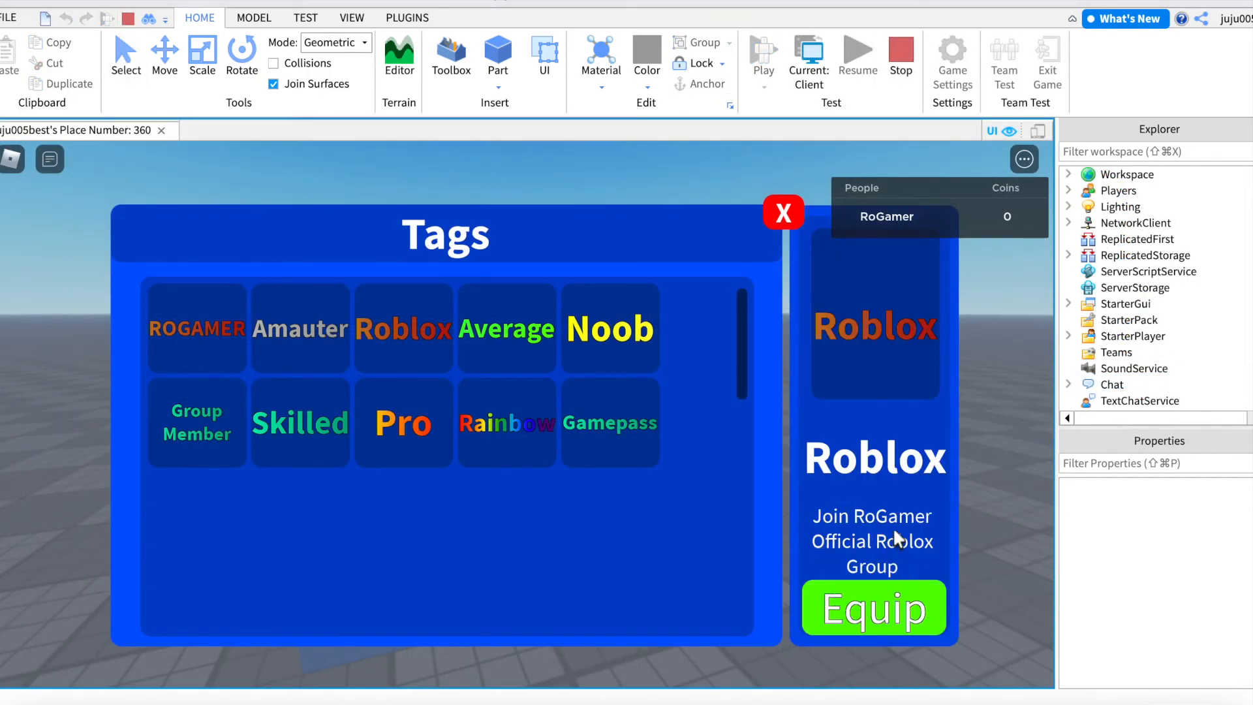
Step: Equip the Roblox tag, close the Tags shop, and stop the playtest
{"action": "left_click", "coordinate": [873, 607]}
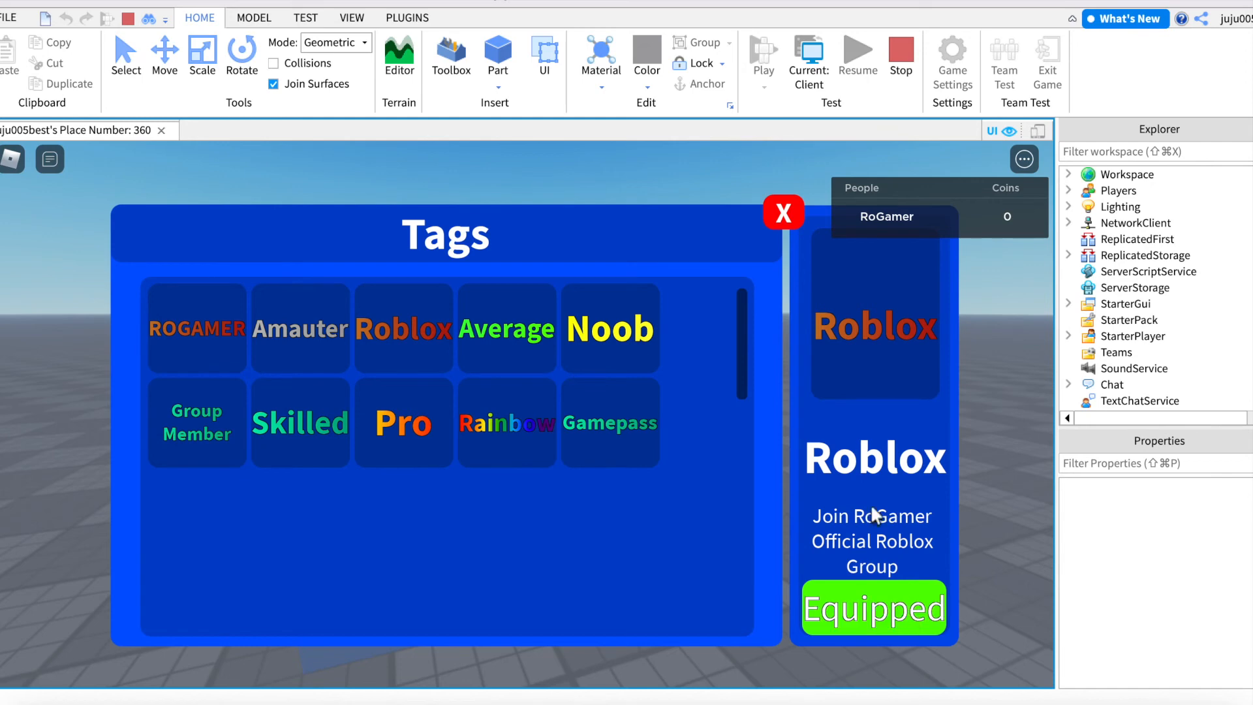
{"action": "left_click", "coordinate": [784, 213]}
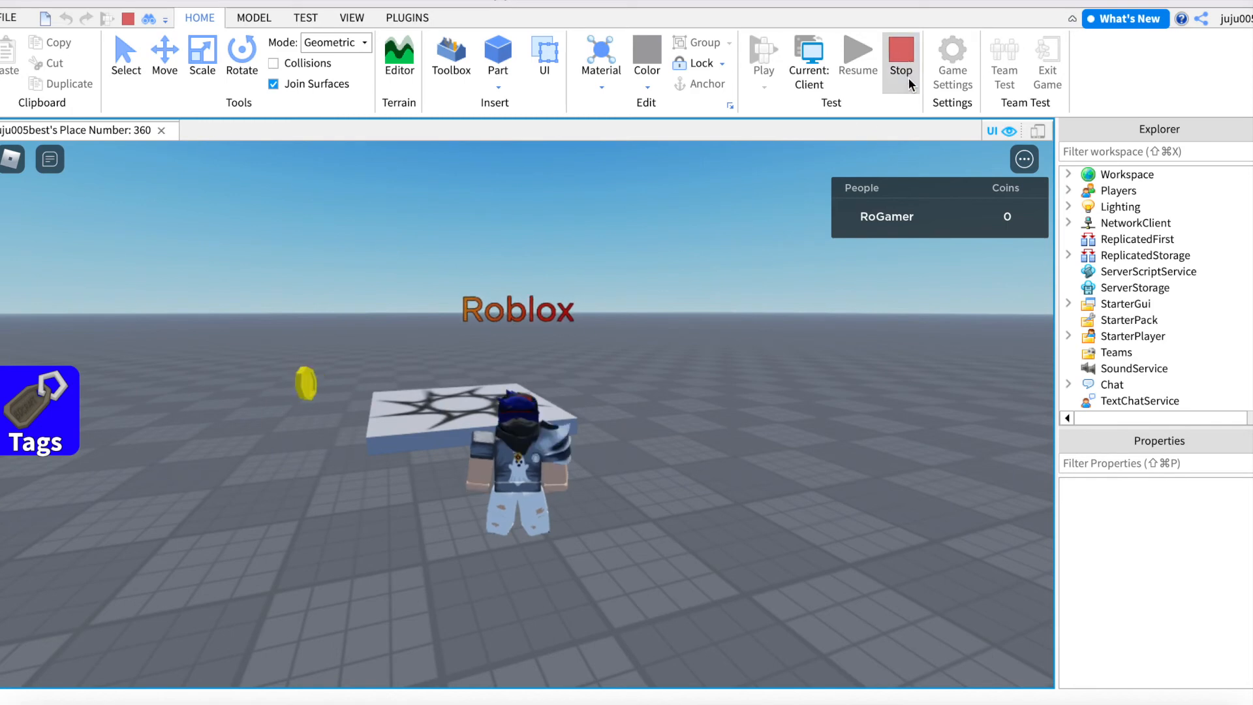
{"action": "left_click", "coordinate": [900, 54]}
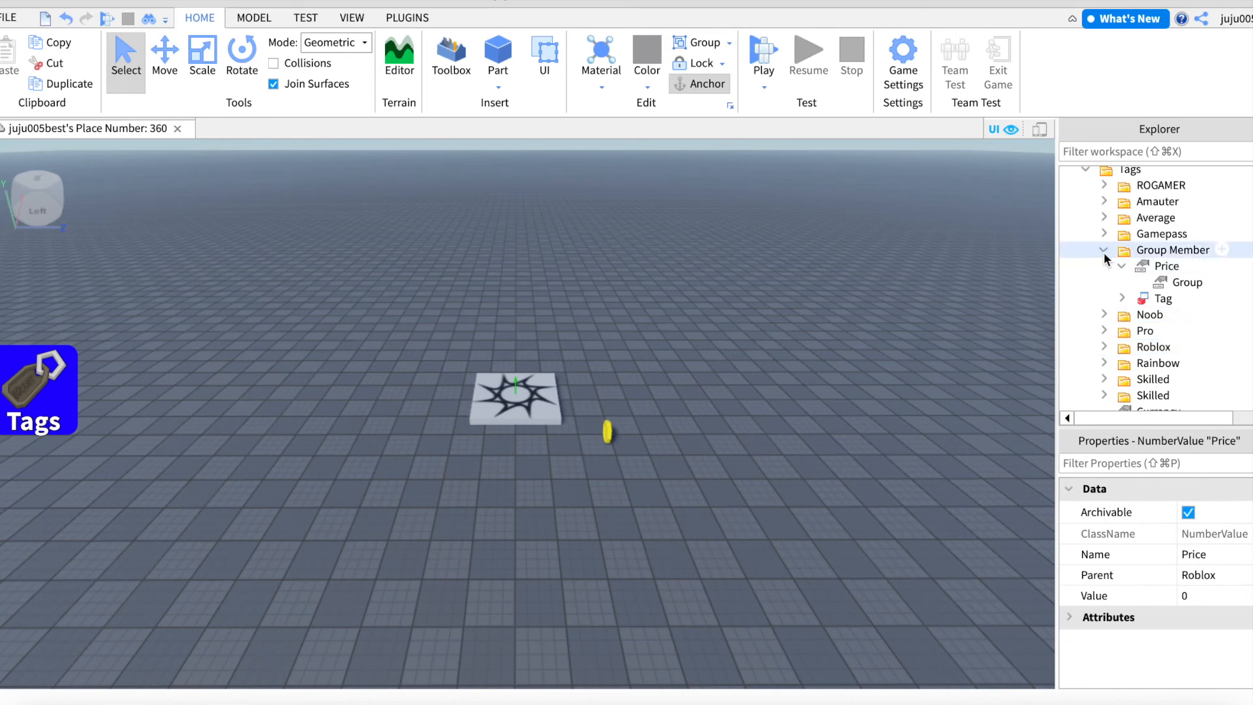
Step: Collapse Group Member, duplicate an existing tag folder, and rename the copy 'Gamepass2'
{"action": "left_click", "coordinate": [1105, 250]}
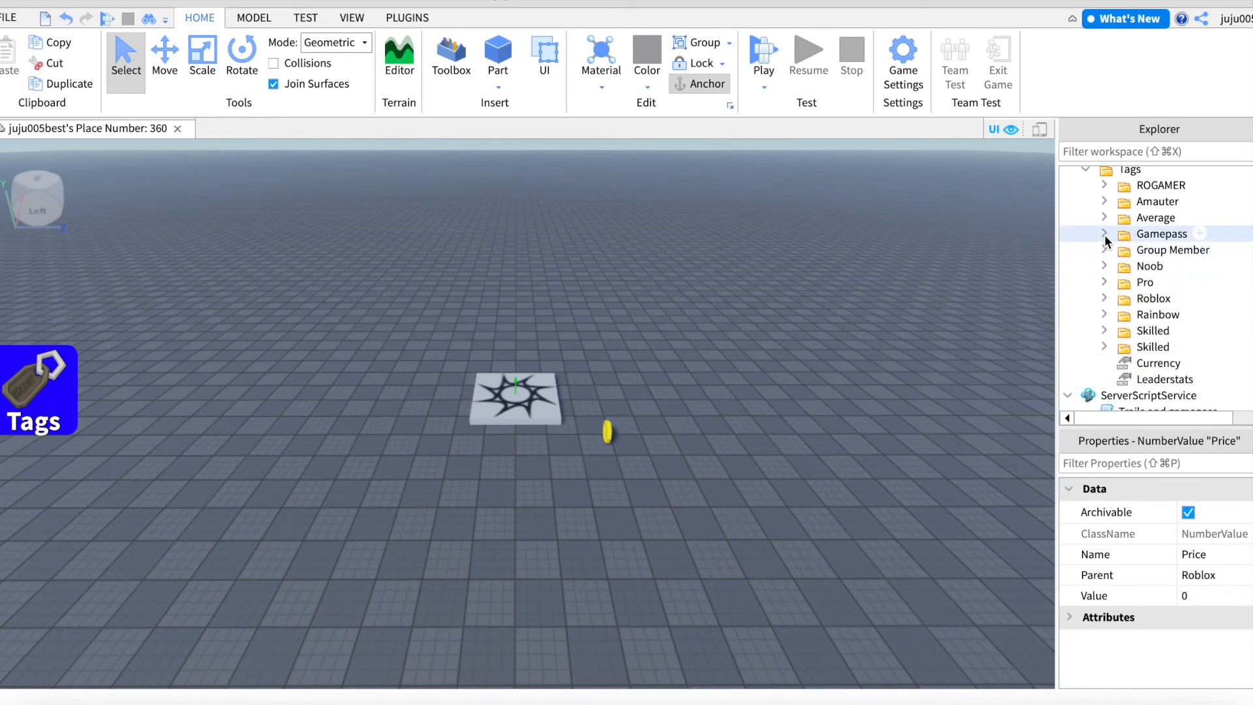
{"action": "left_click", "coordinate": [1105, 234]}
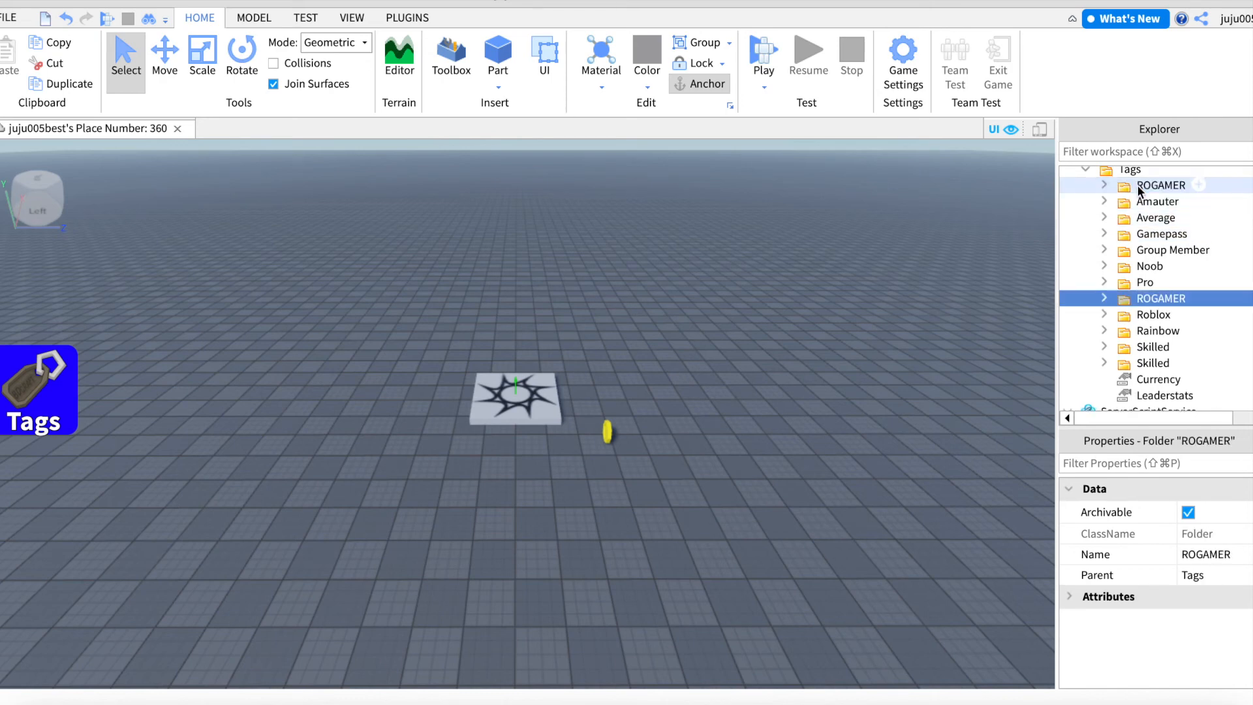
{"action": "double_click", "coordinate": [1161, 299]}
{"action": "type", "text": "Gamepass2"}
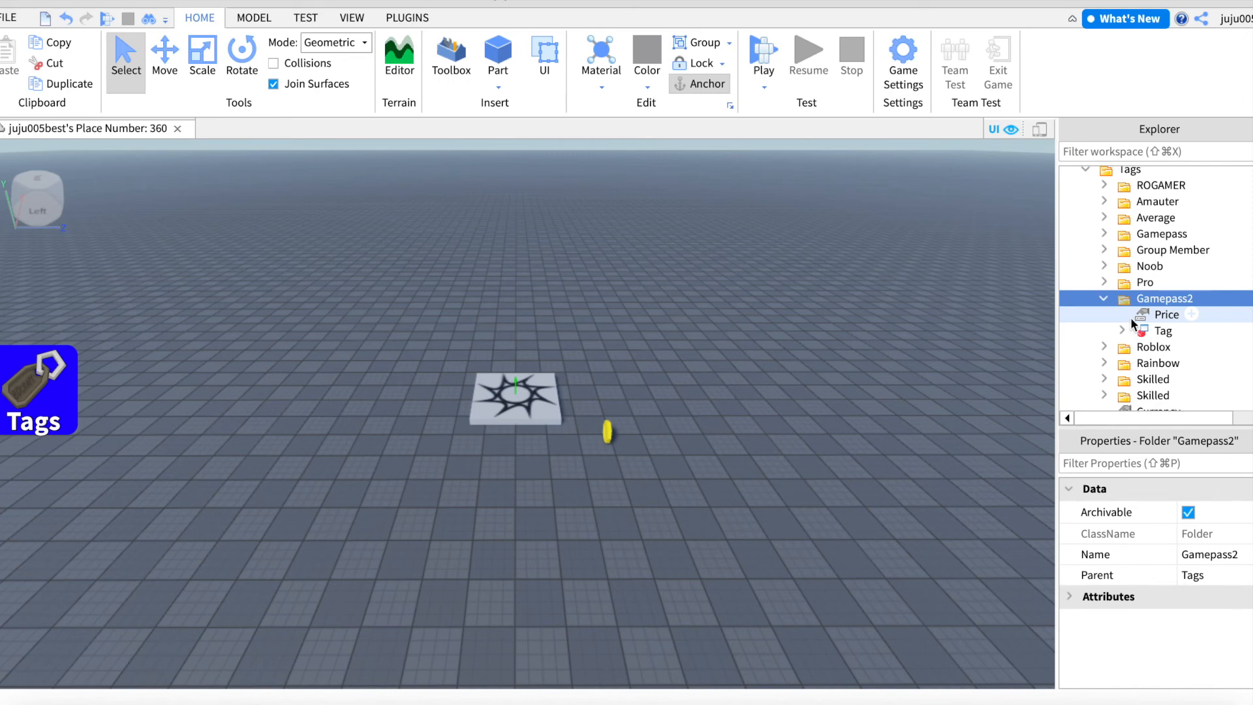
Step: Insert a NumberValue named 'ID' under Gamepass2's Price
{"action": "left_click", "coordinate": [1167, 314]}
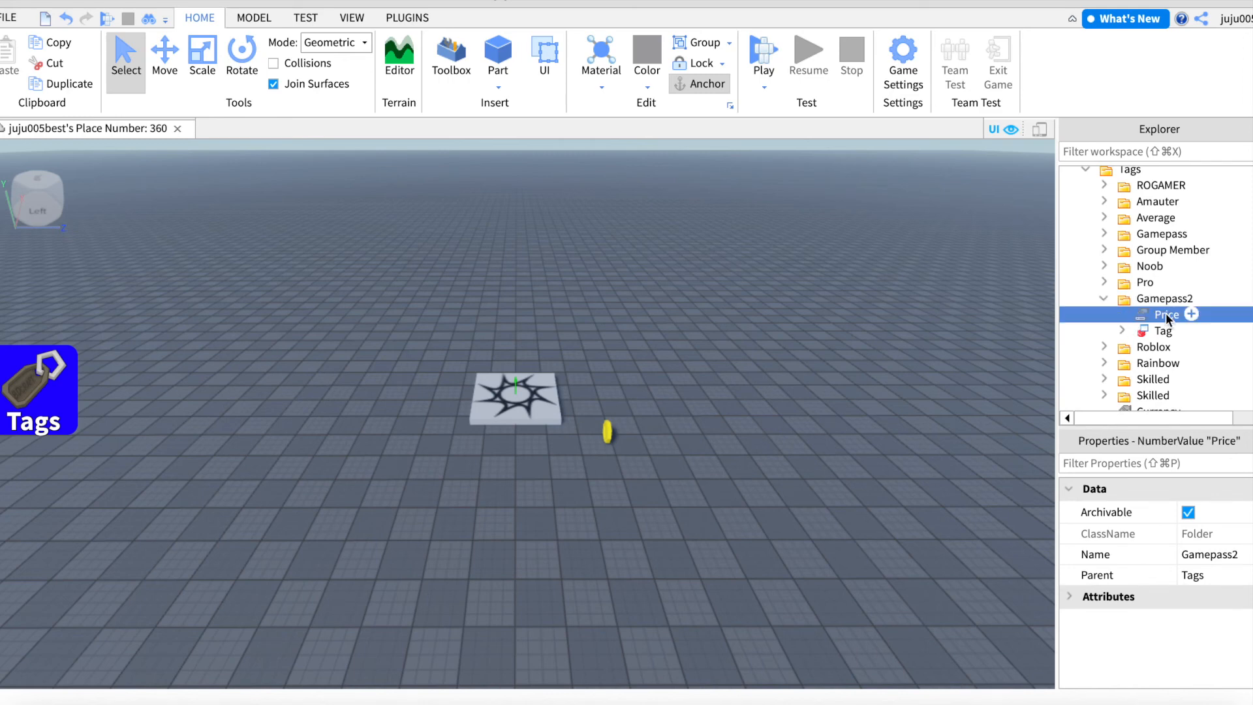
{"action": "left_click", "coordinate": [1168, 314]}
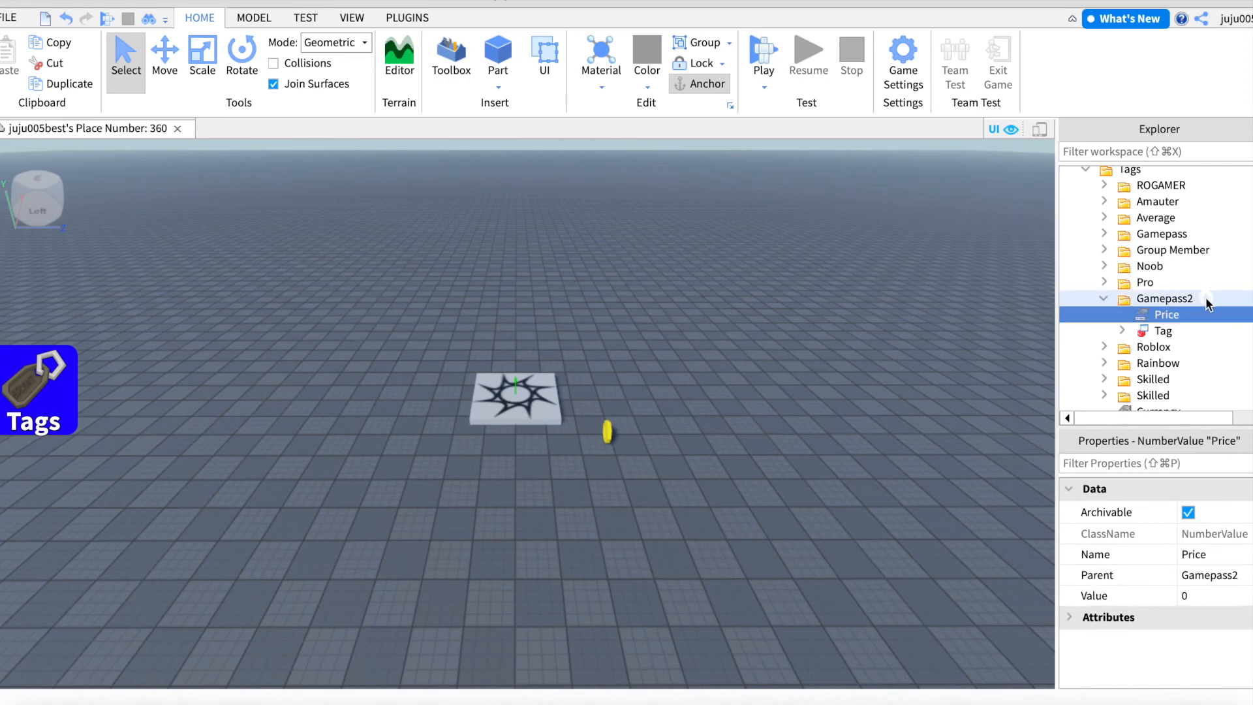
{"action": "type", "text": "num"}
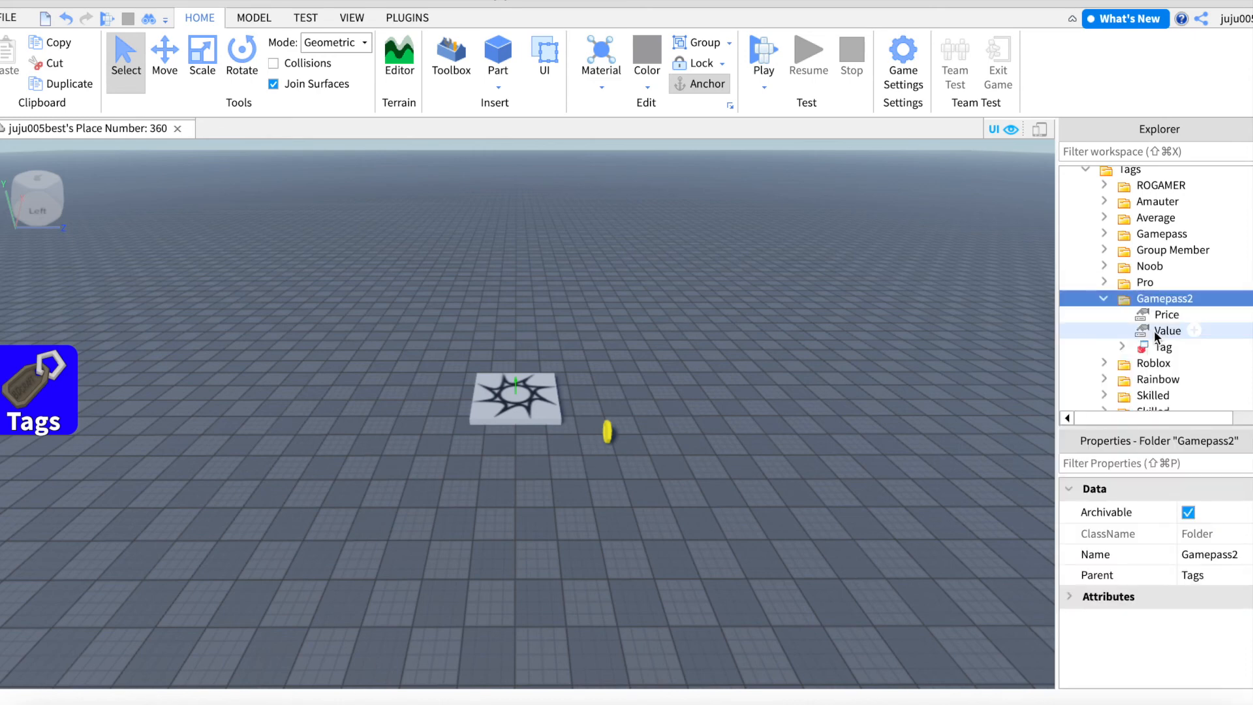
{"action": "left_click", "coordinate": [1167, 330]}
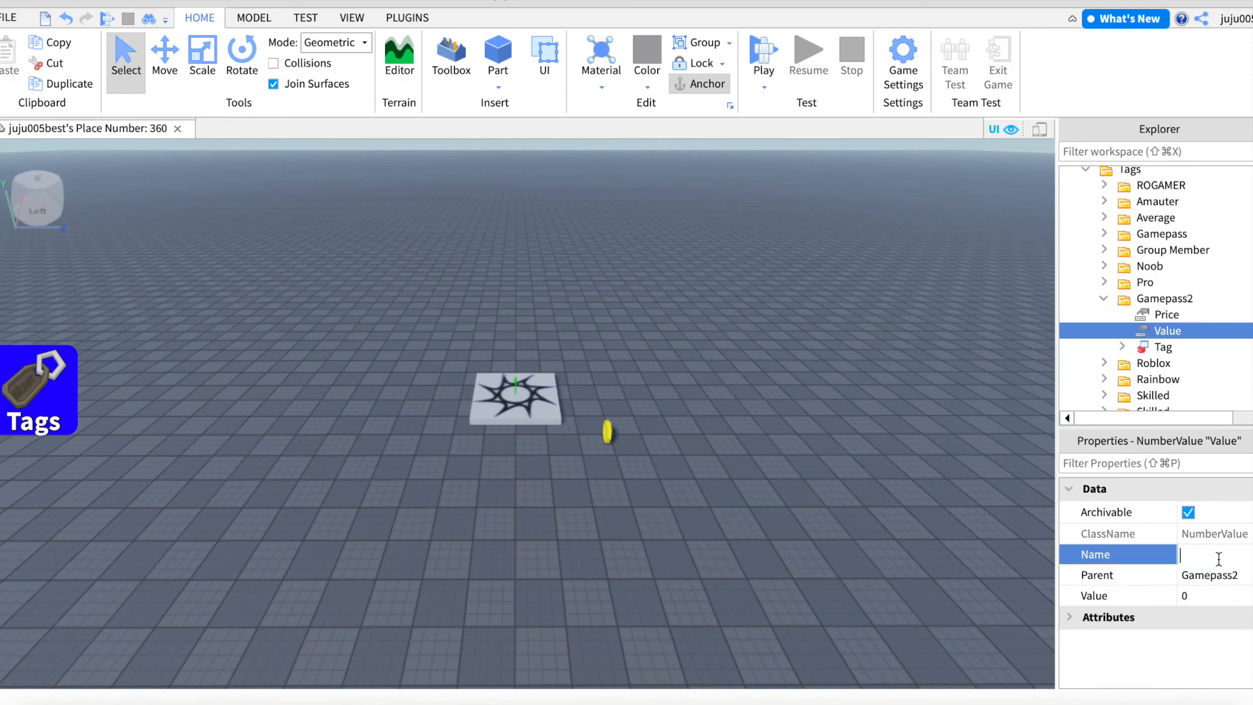
{"action": "type", "text": "ID"}
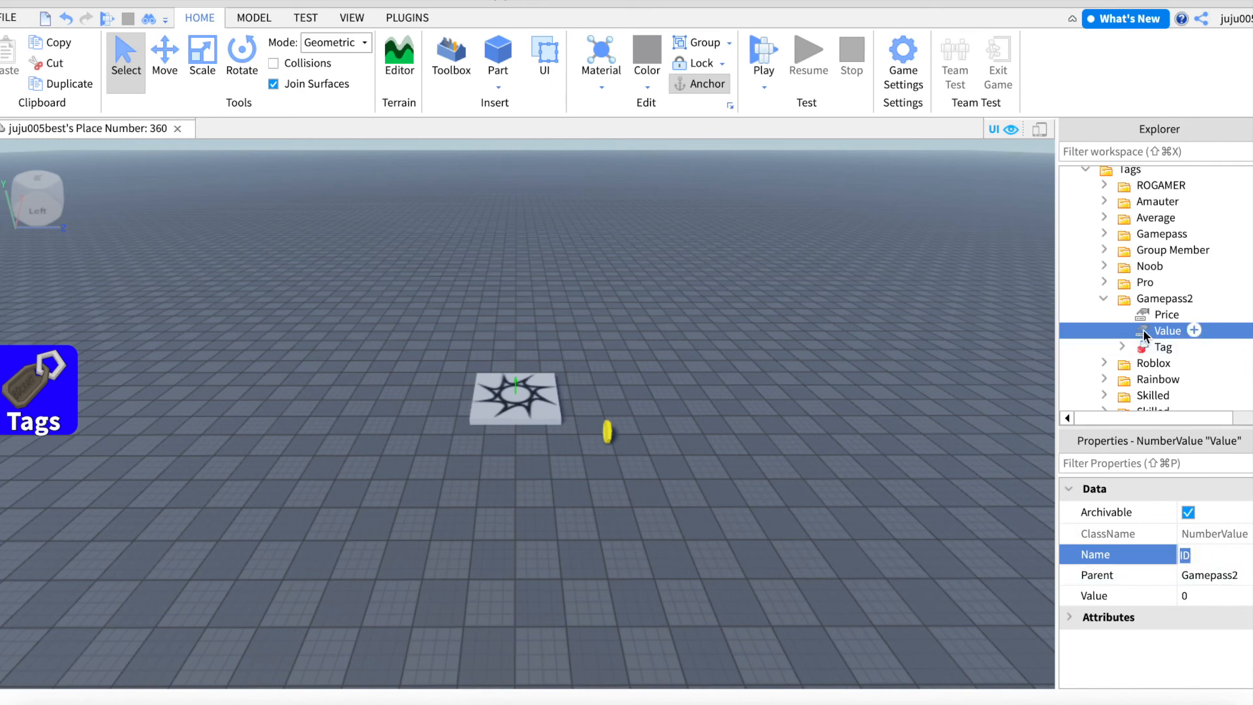
{"action": "type", "text": "ID"}
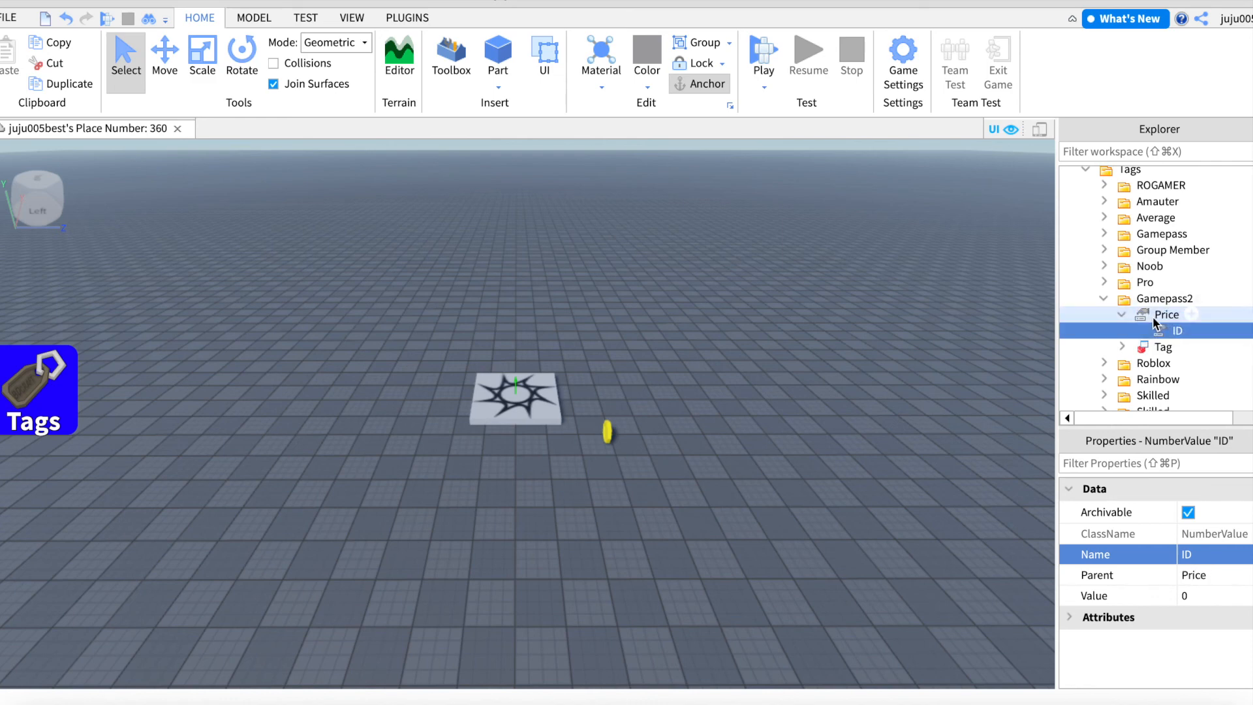
{"action": "left_click", "coordinate": [1167, 314]}
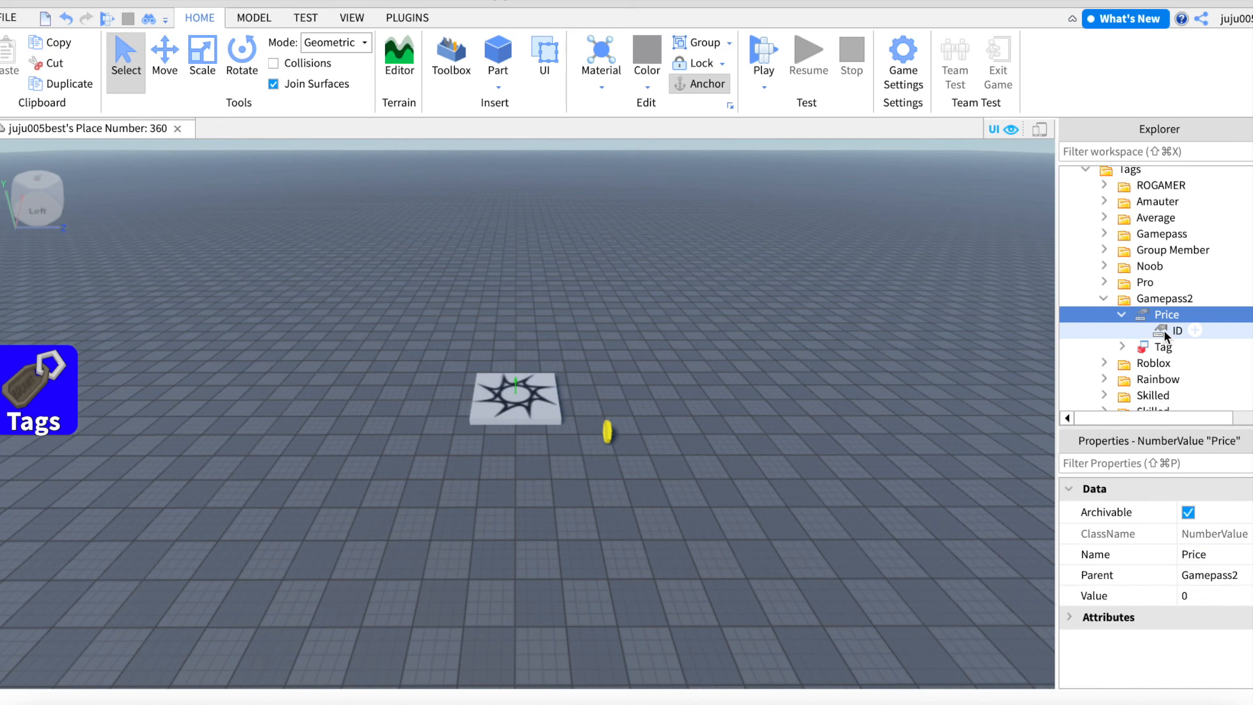
{"action": "left_click", "coordinate": [1178, 330]}
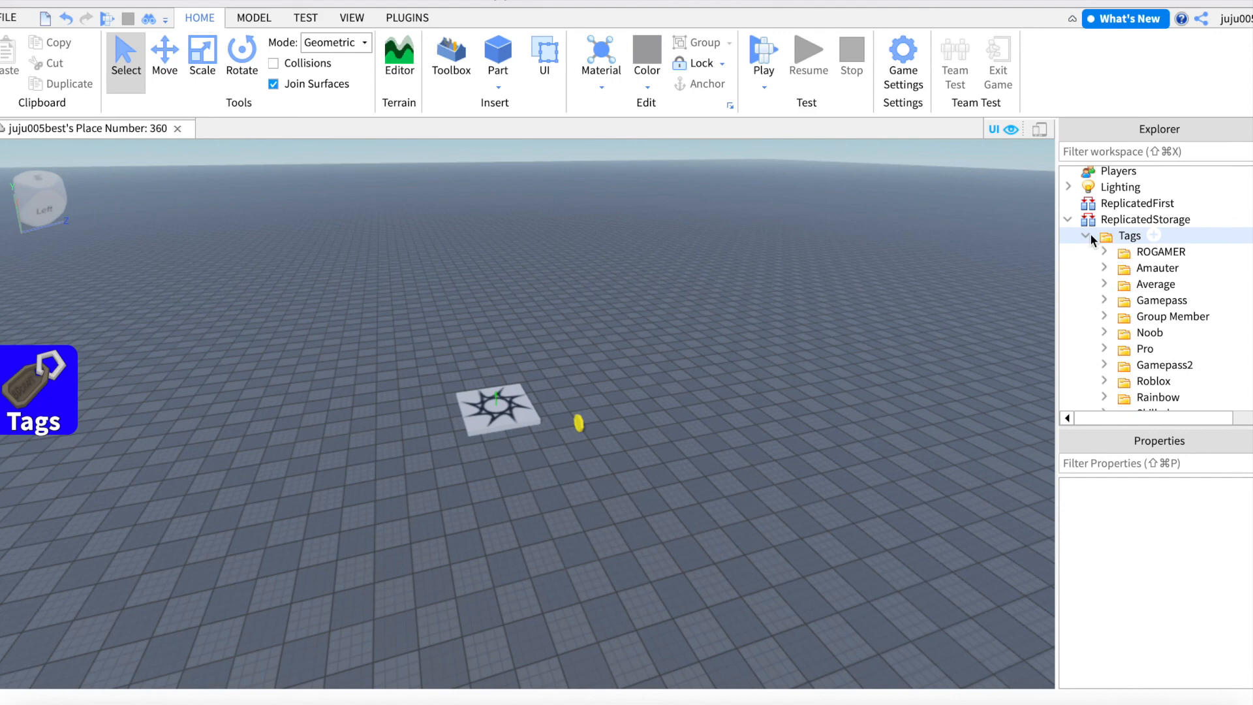
Step: Collapse the Tags and ReplicatedStorage hierarchy back to the top-level services
{"action": "left_click", "coordinate": [1069, 220]}
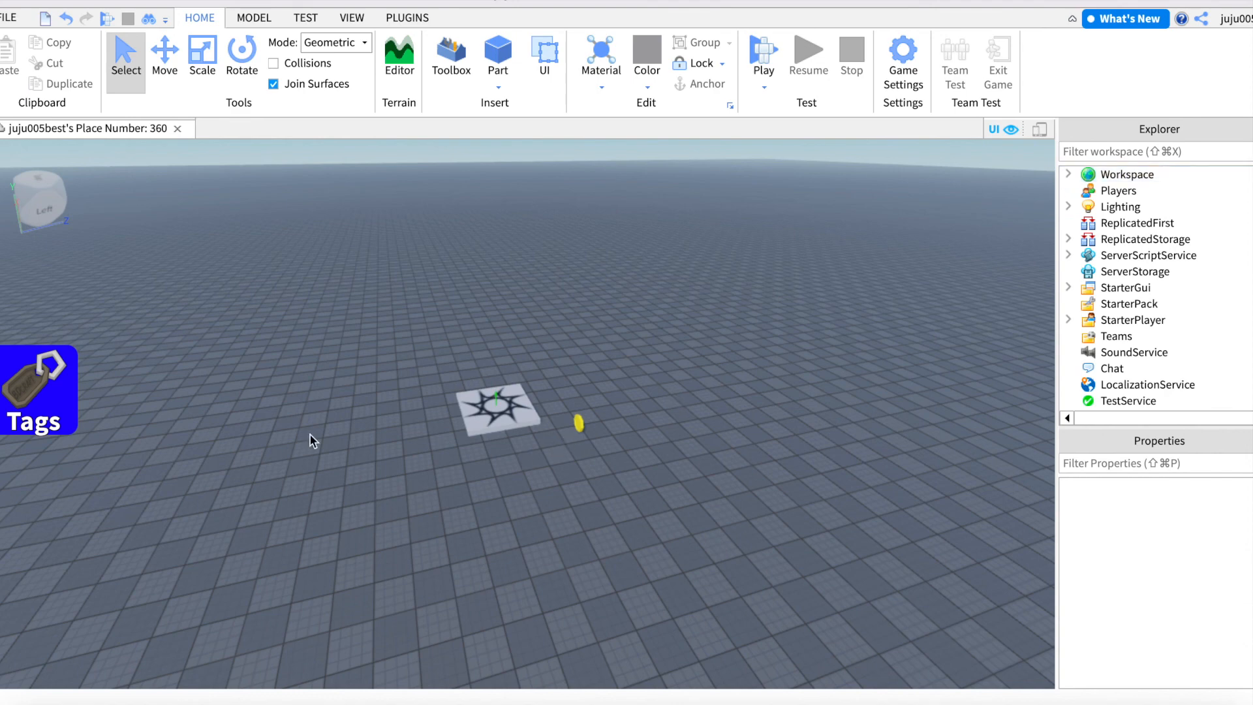
{"action": "mouse_move", "coordinate": [132, 445]}
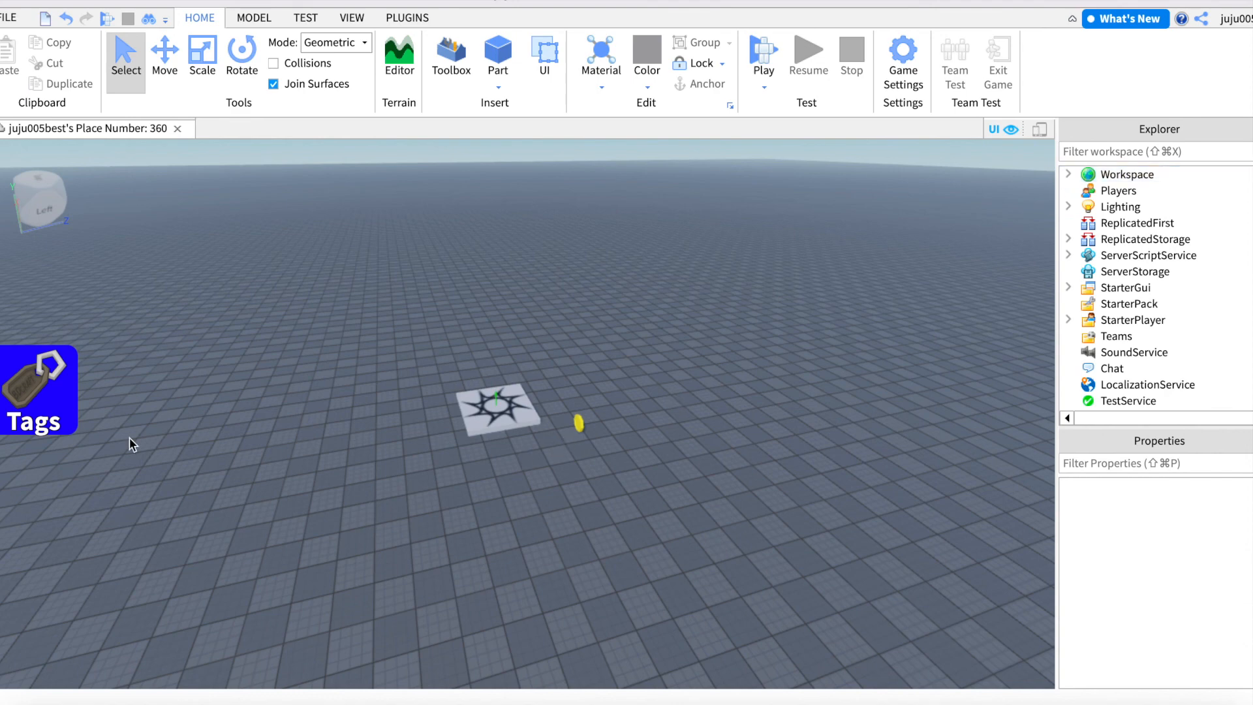